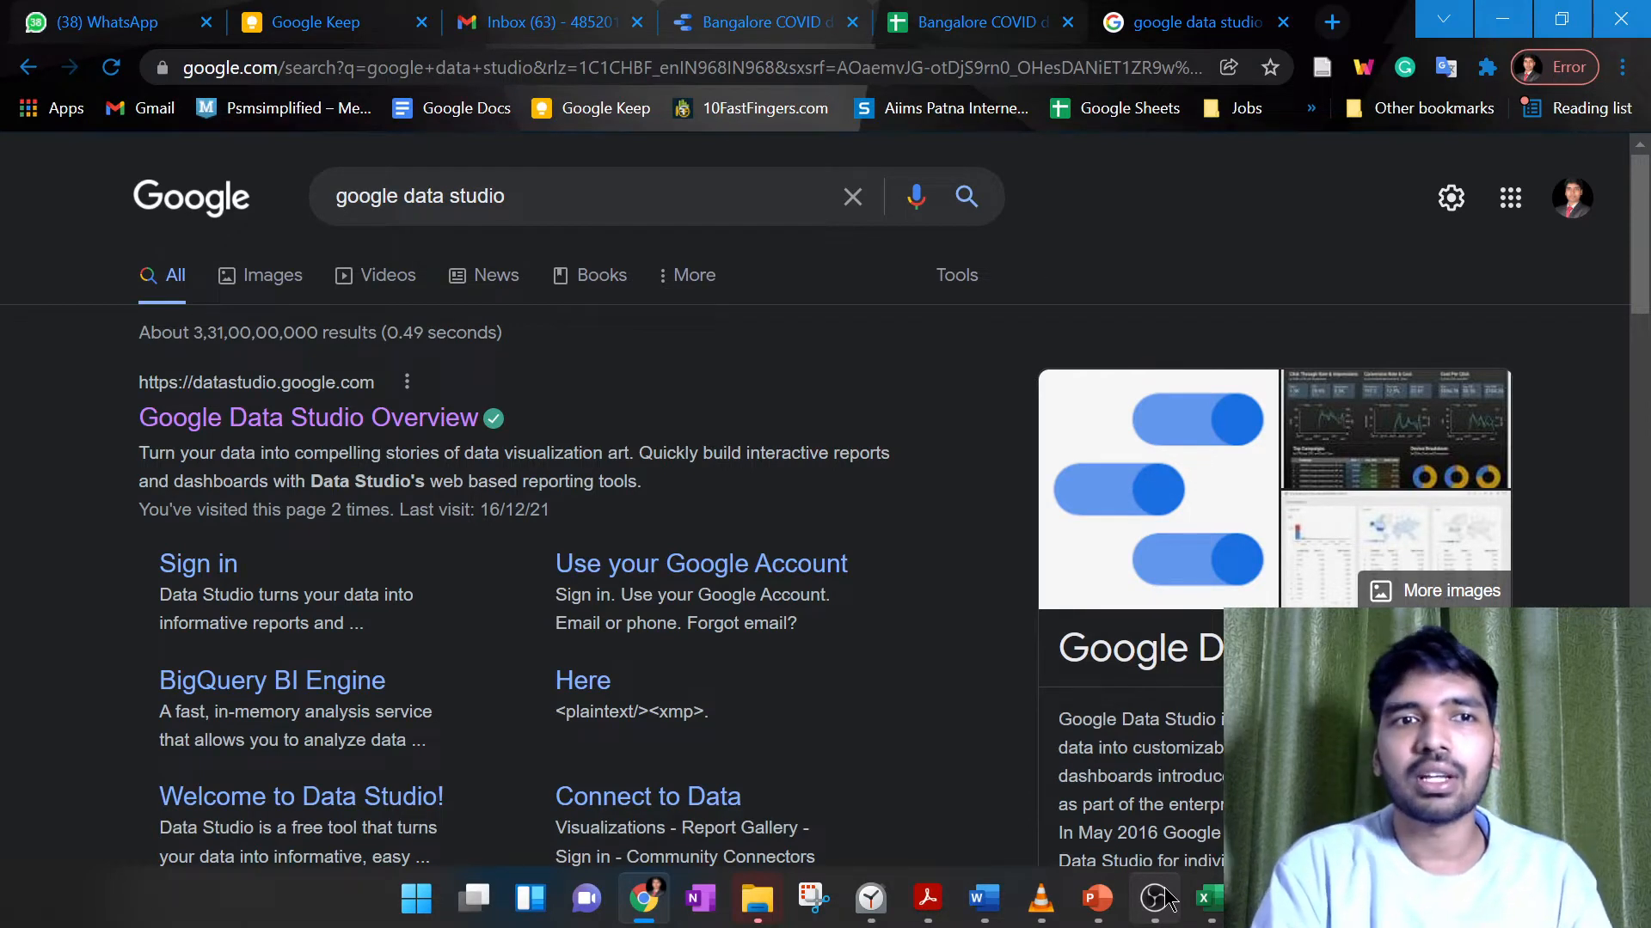
mouse_move(927, 614)
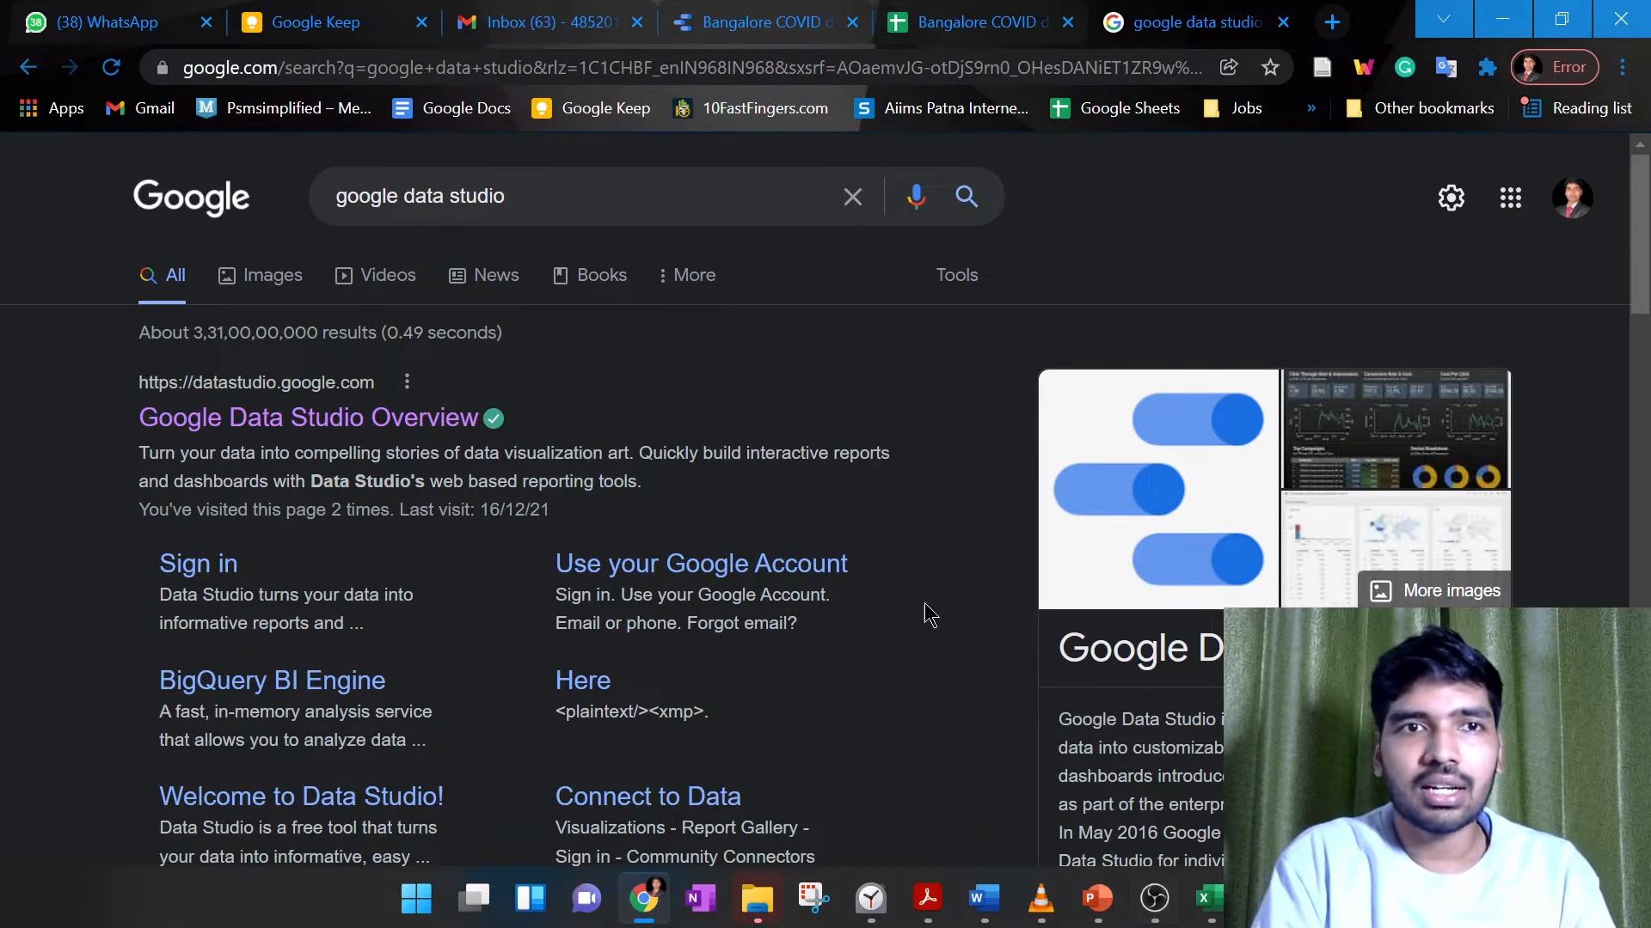
mouse_move(623, 521)
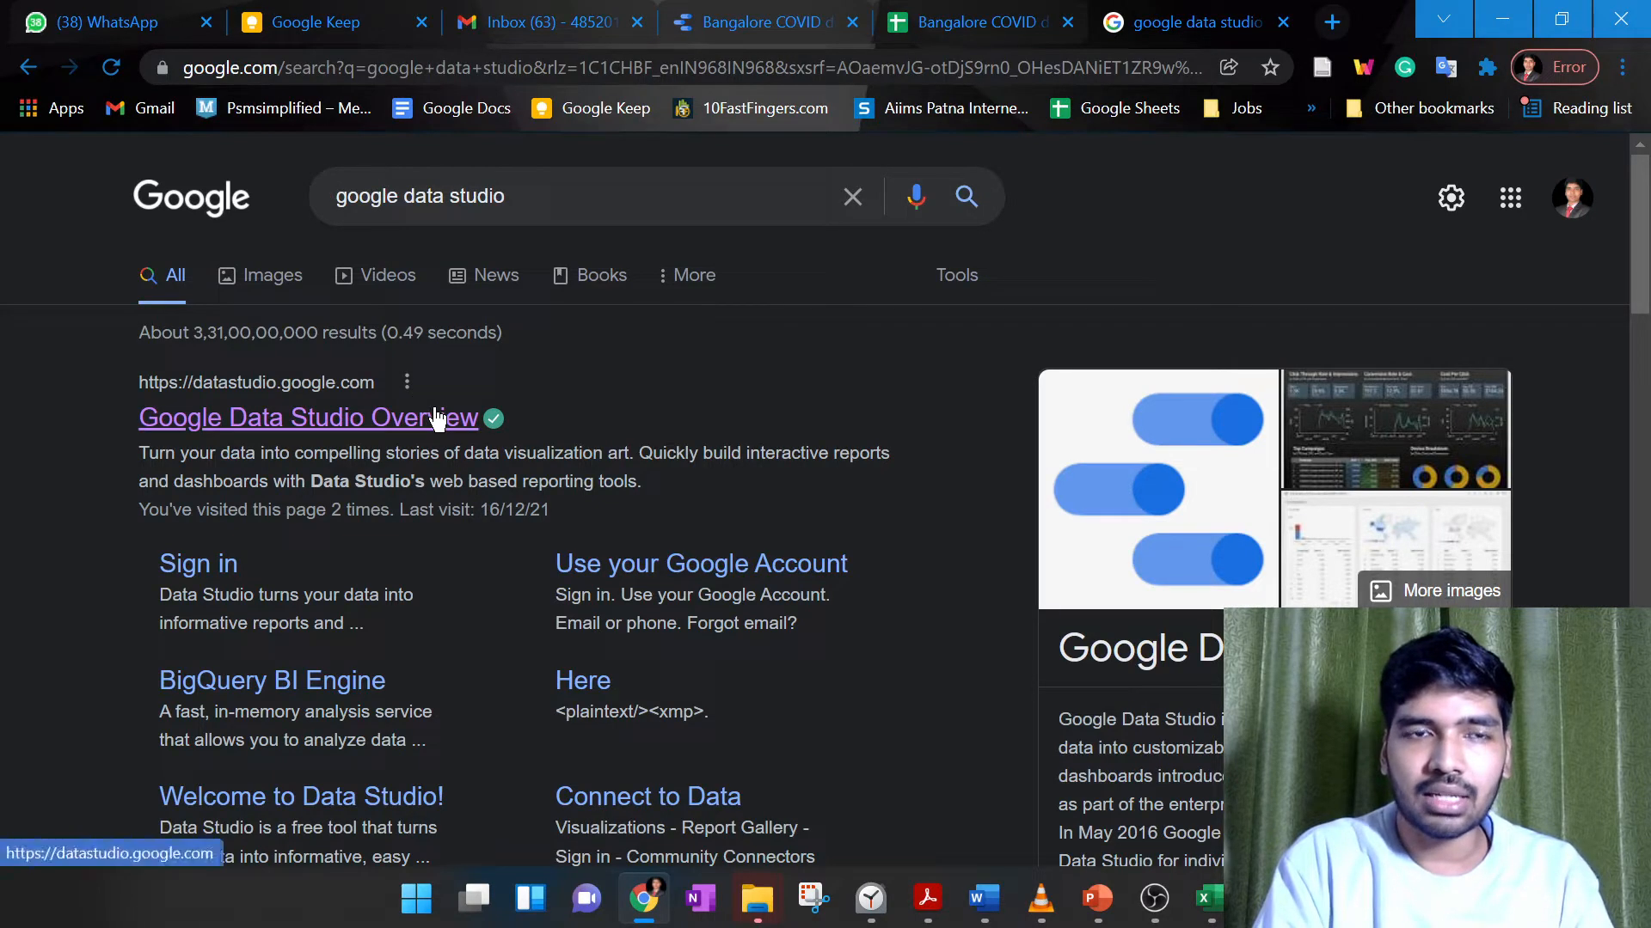
Follow the Google Data Studio Overview search result to the Data Studio site
click(303, 416)
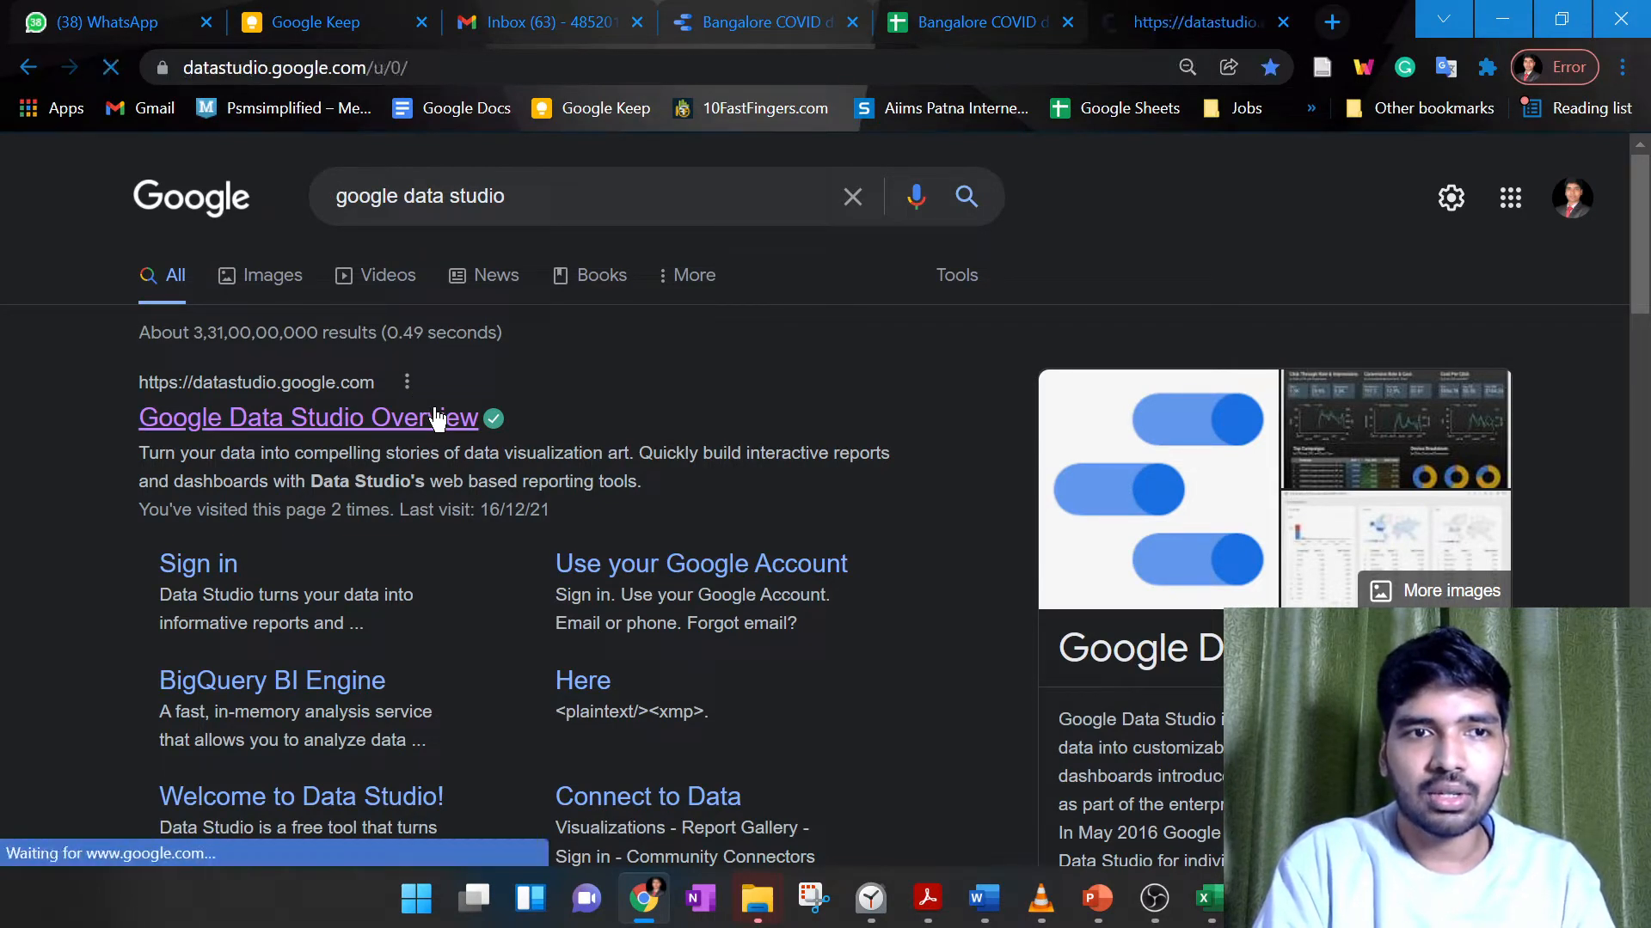
Load datastudio.google.com showing recent reports and templates such as Blank Report
click(306, 416)
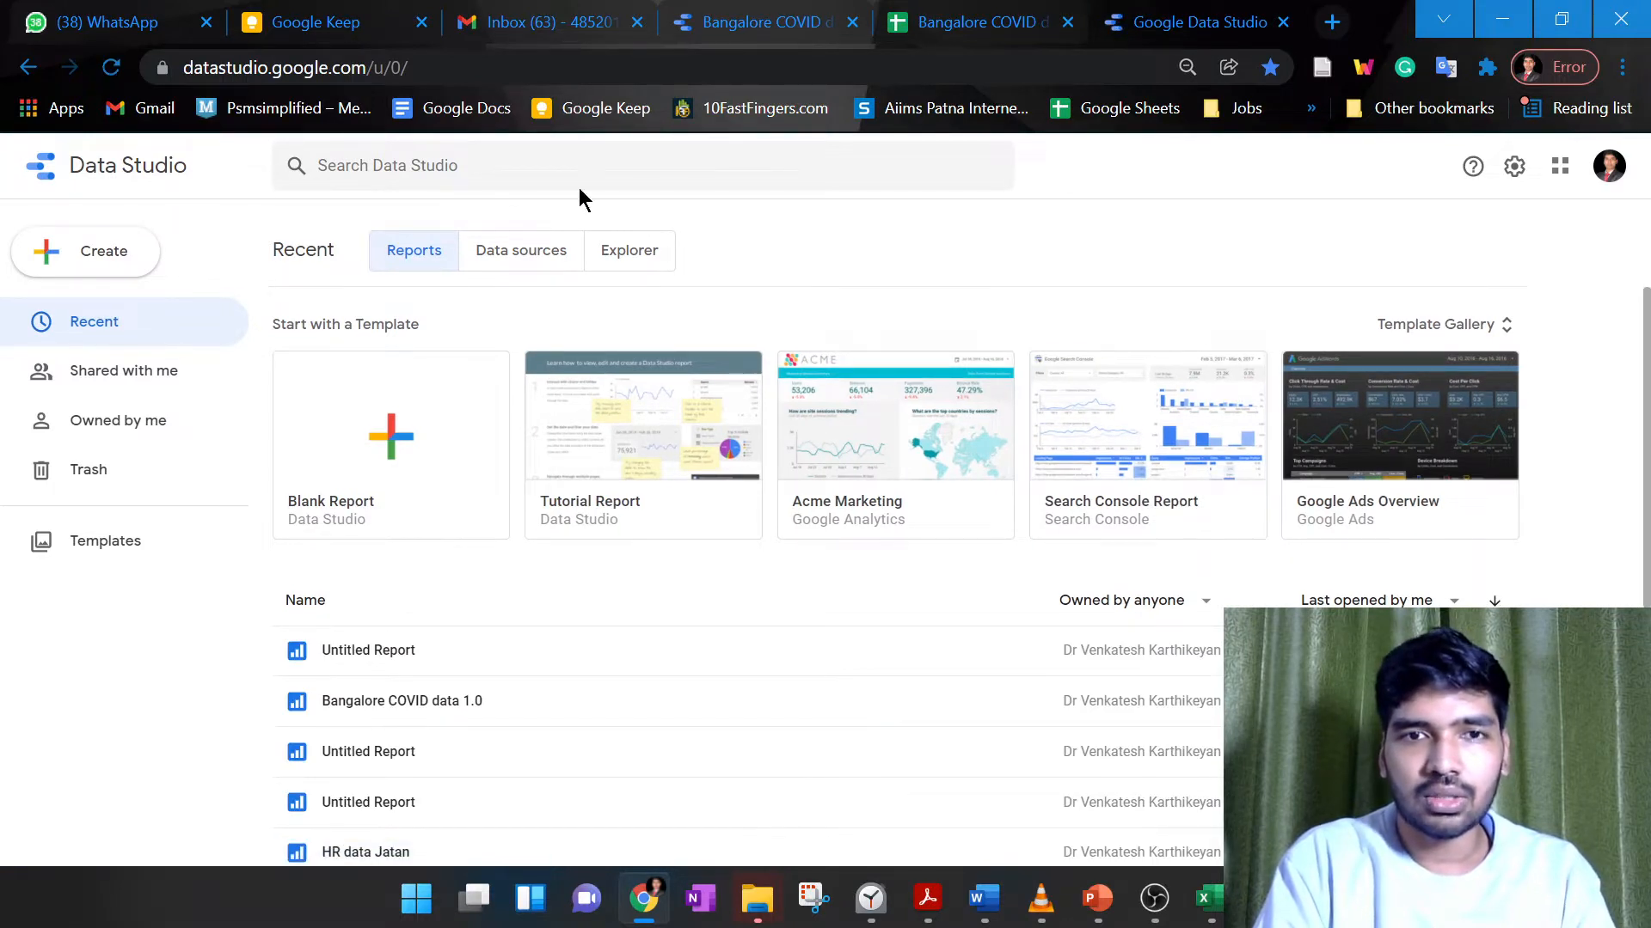
mouse_move(699, 576)
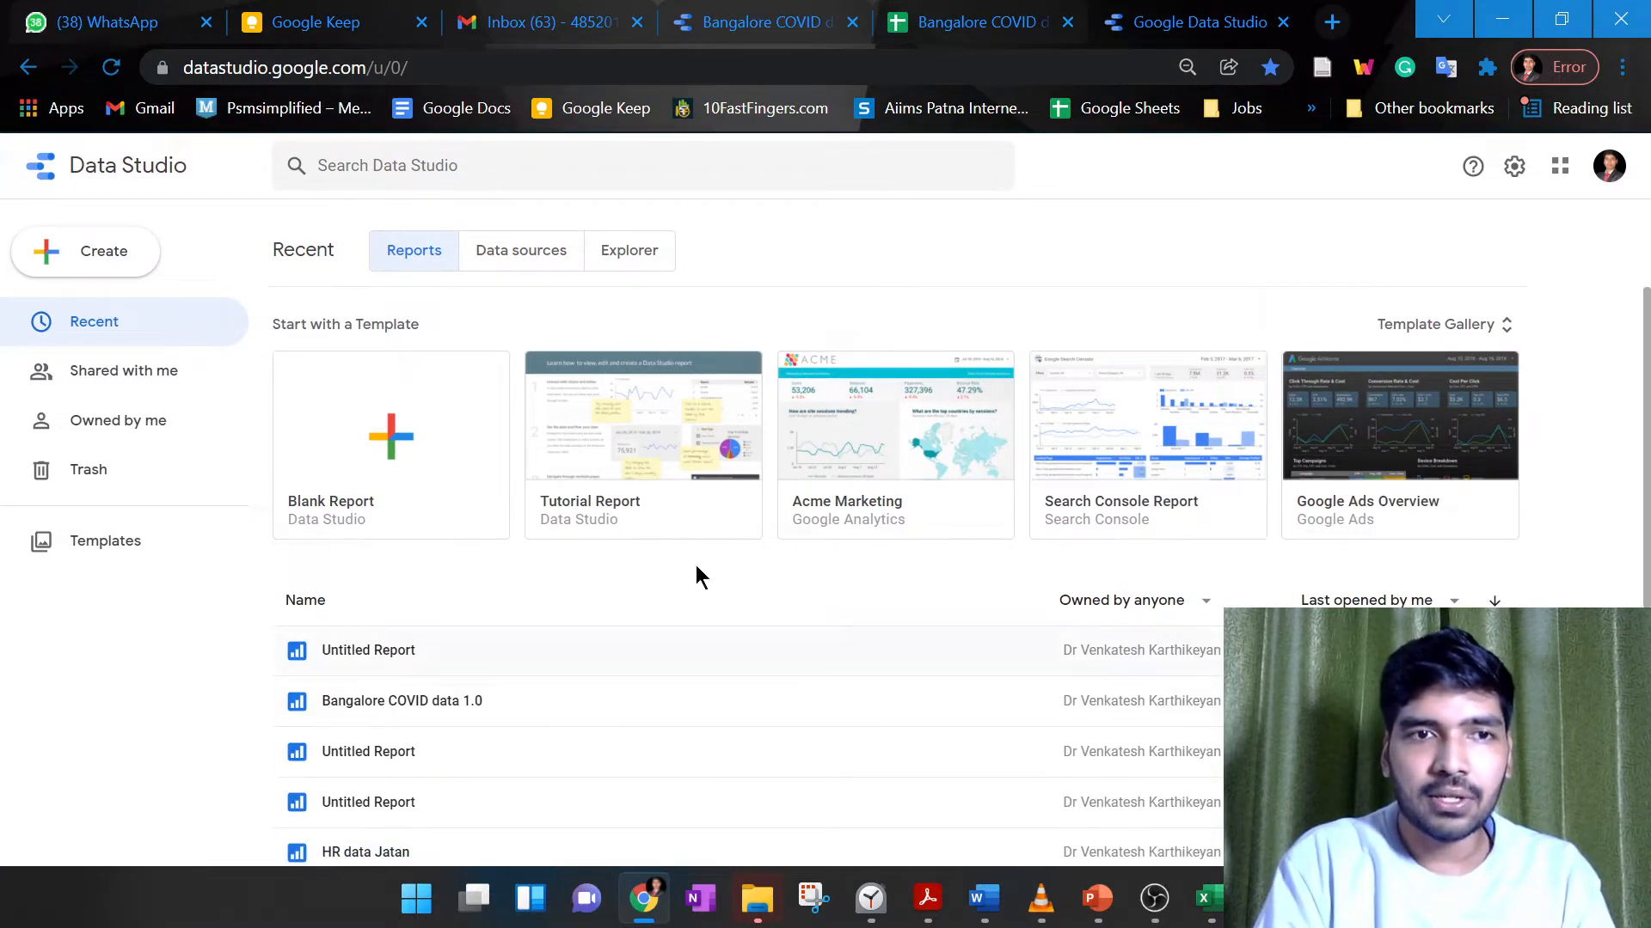
mouse_move(361, 402)
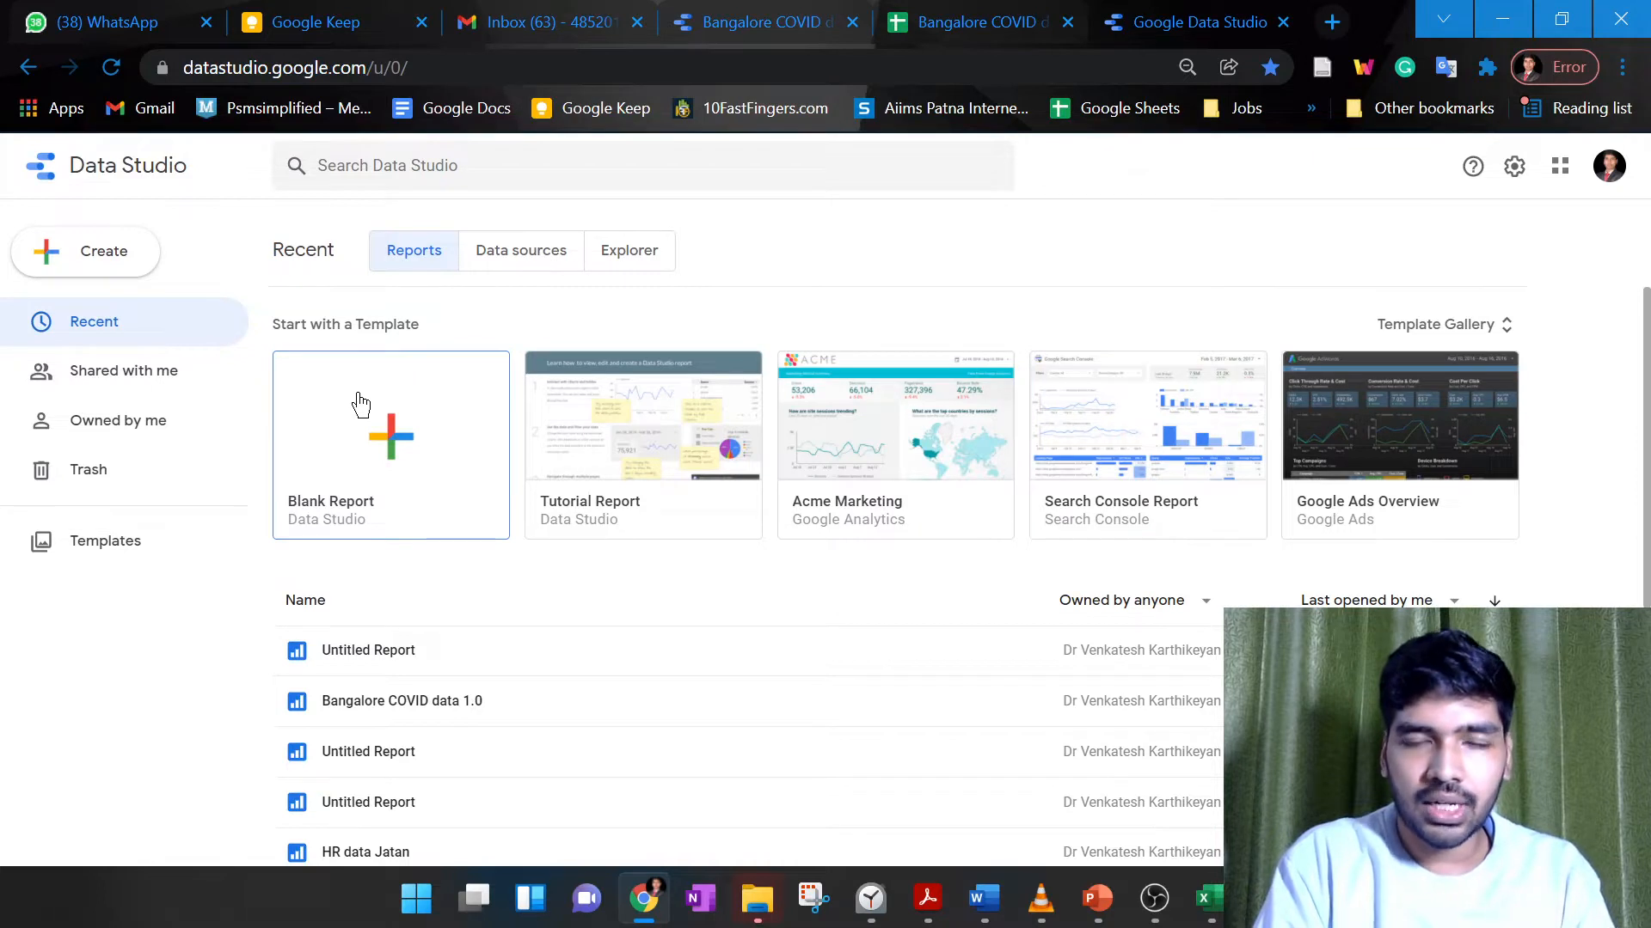
mouse_move(344, 411)
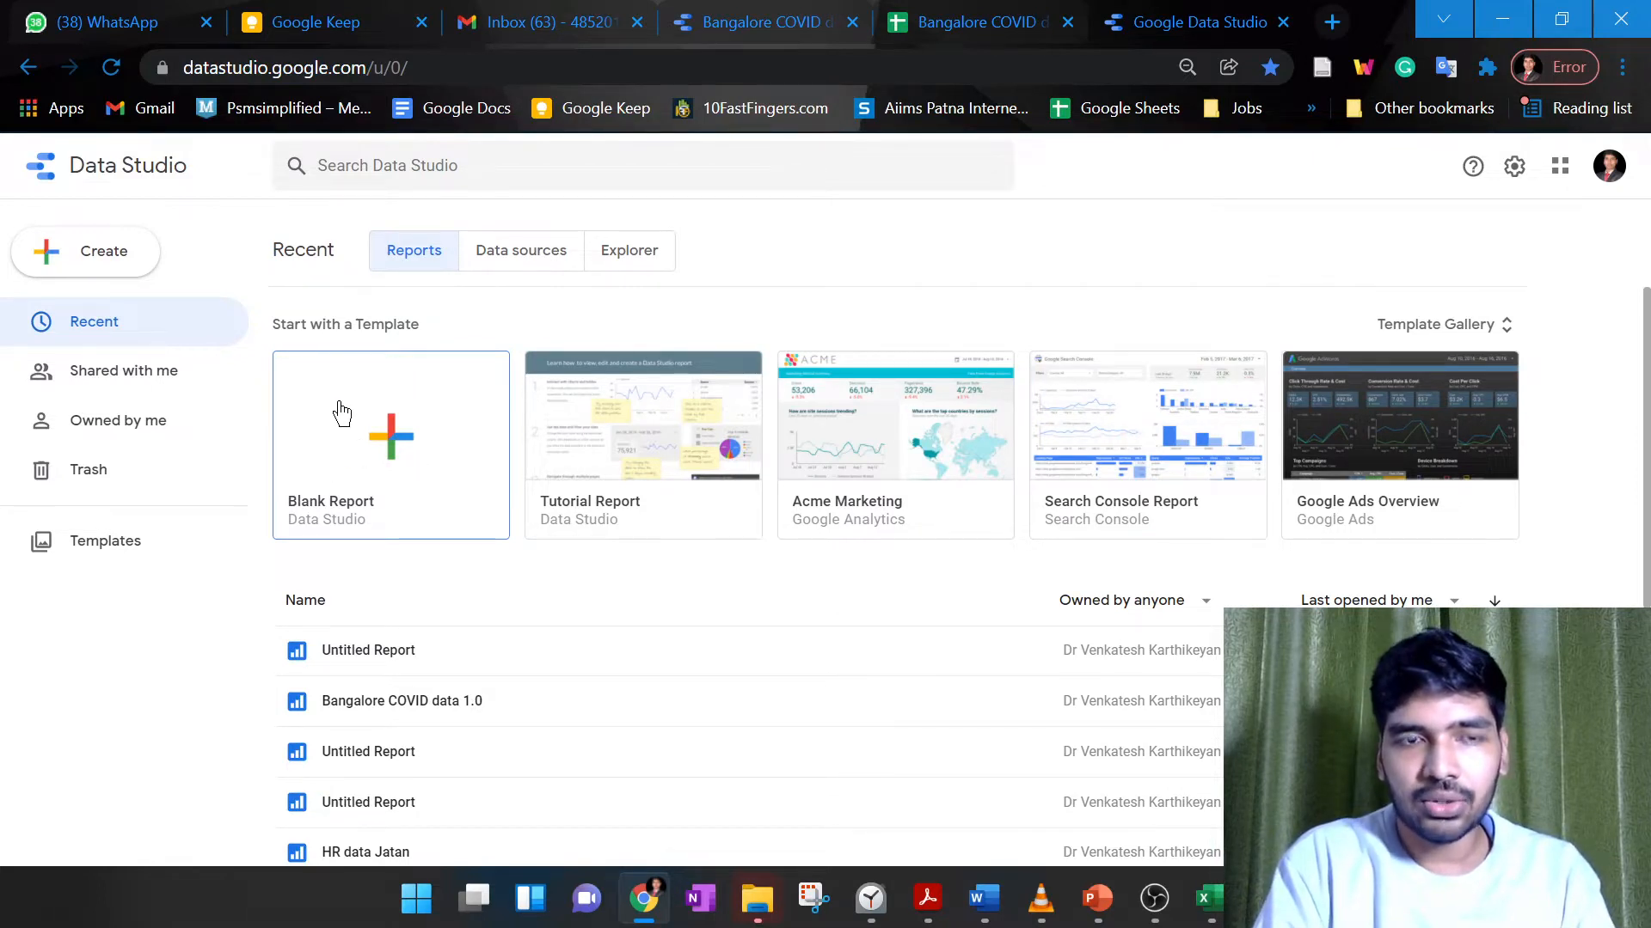
mouse_move(406, 447)
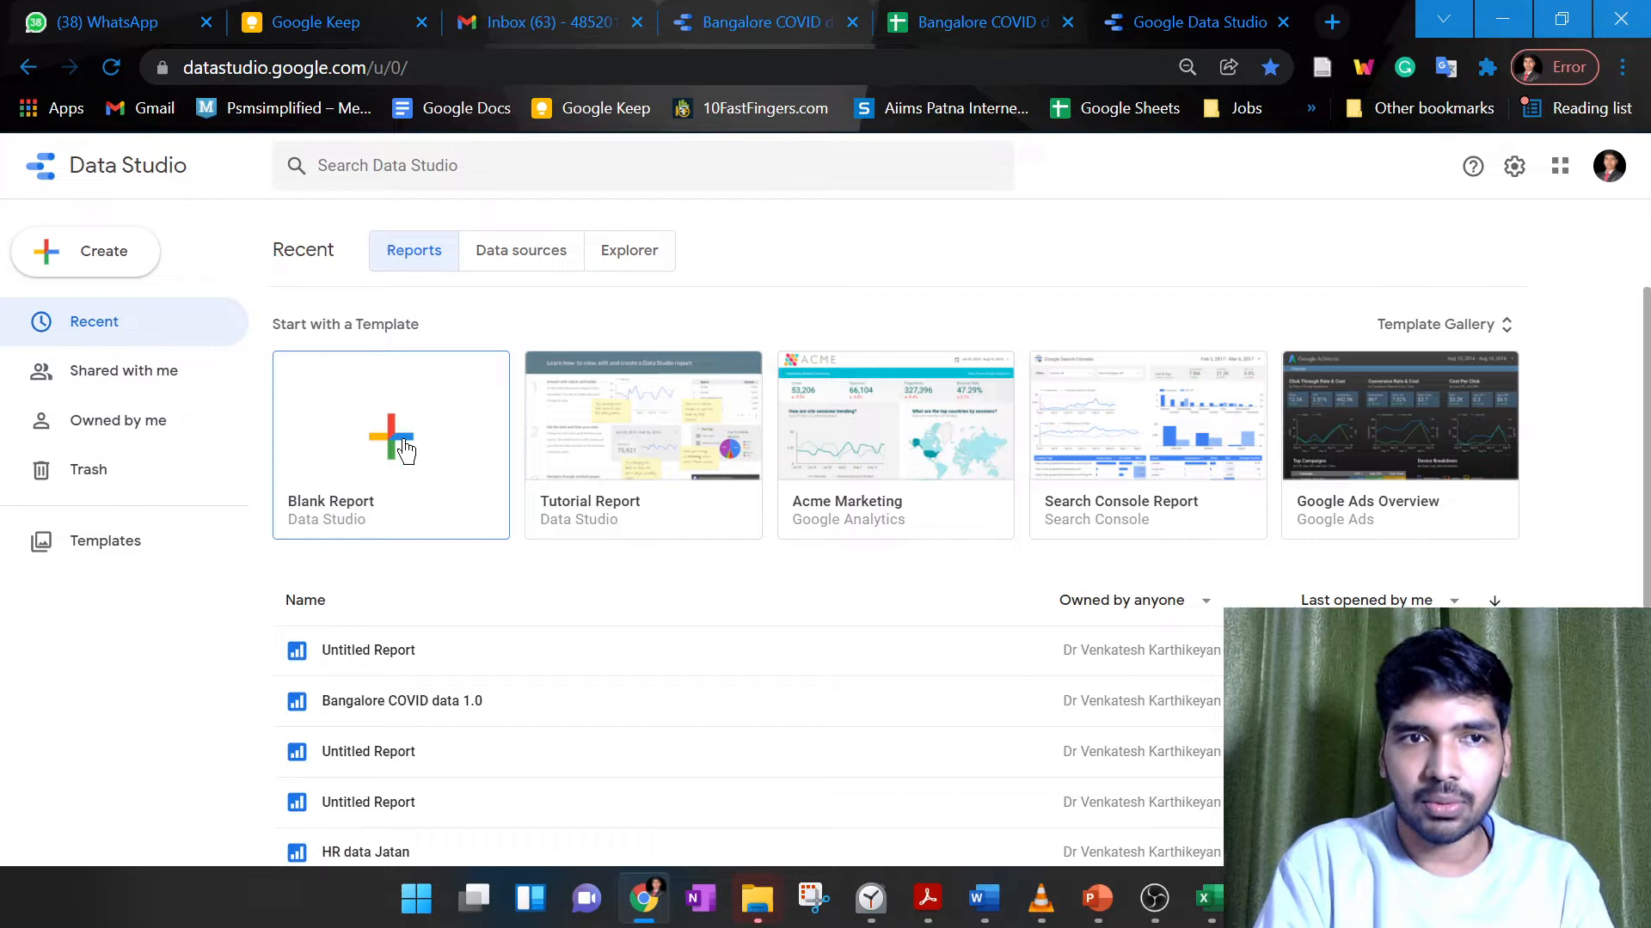
Create a new blank untitled report and browse the Google and partner connectors in the add-data panel
click(391, 422)
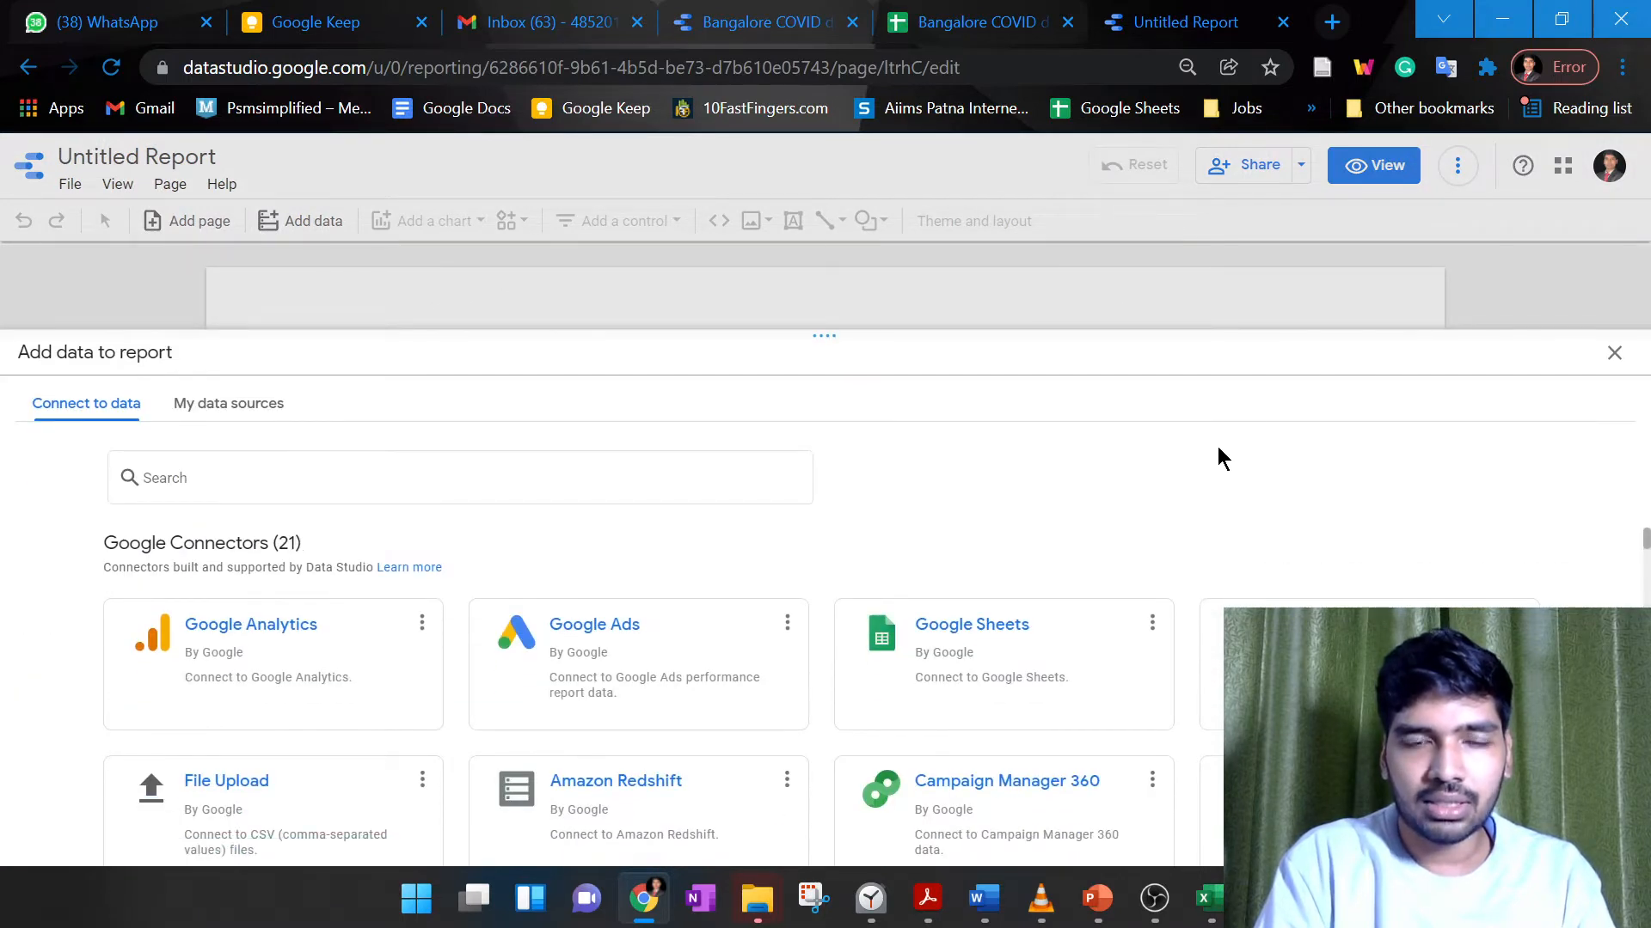
mouse_move(1596, 495)
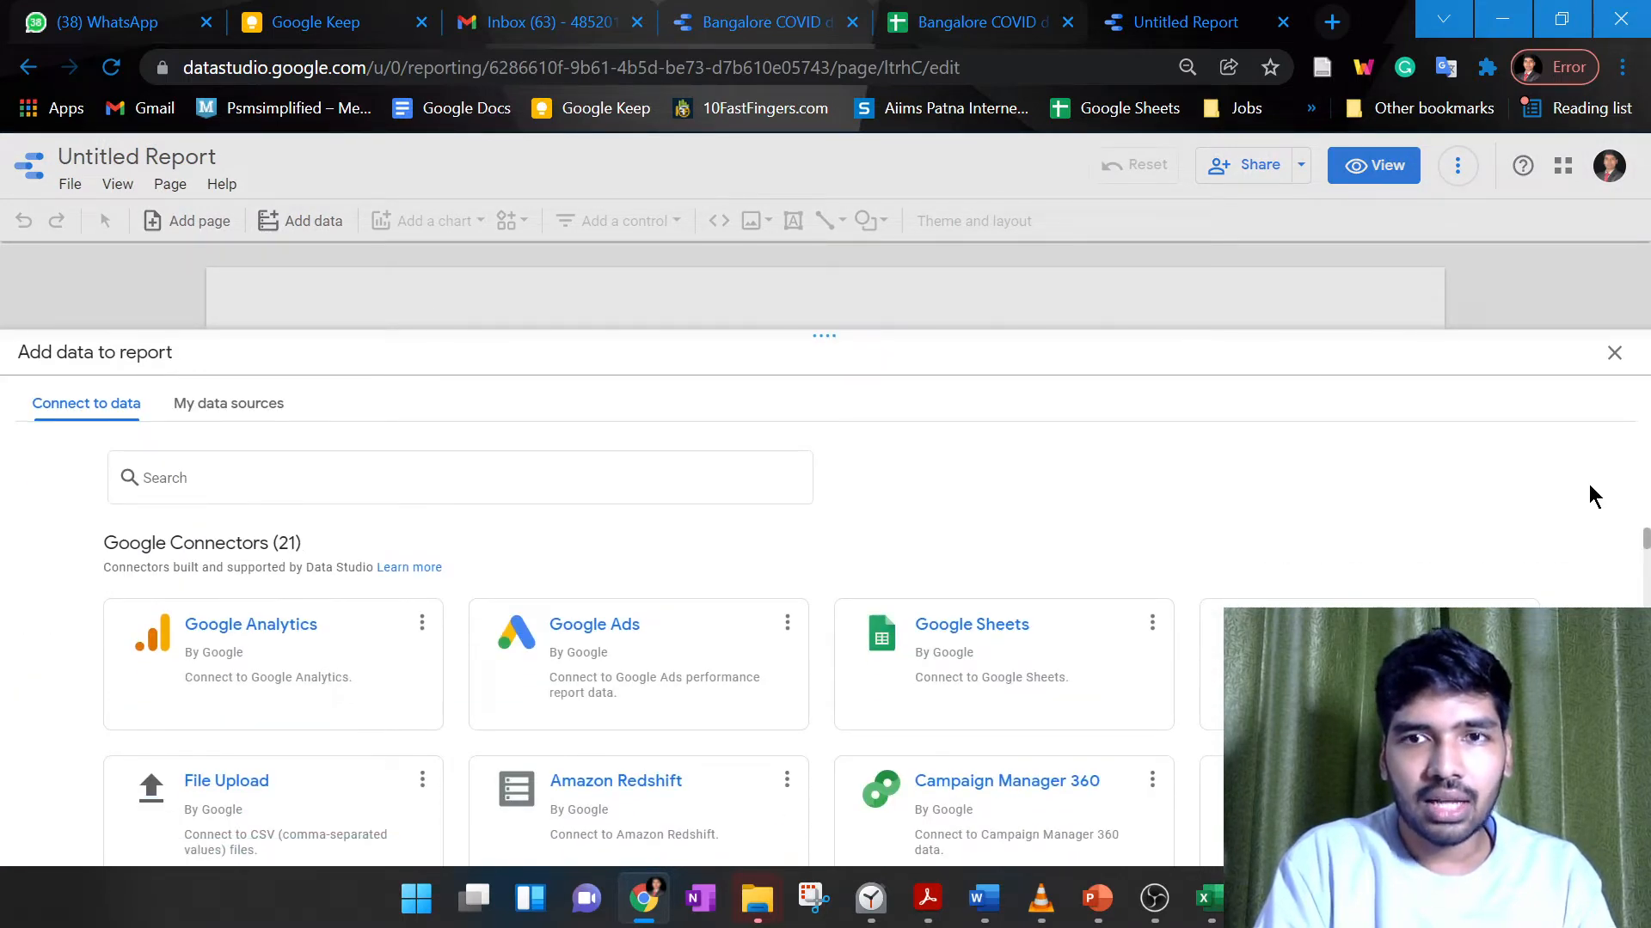
mouse_move(887, 481)
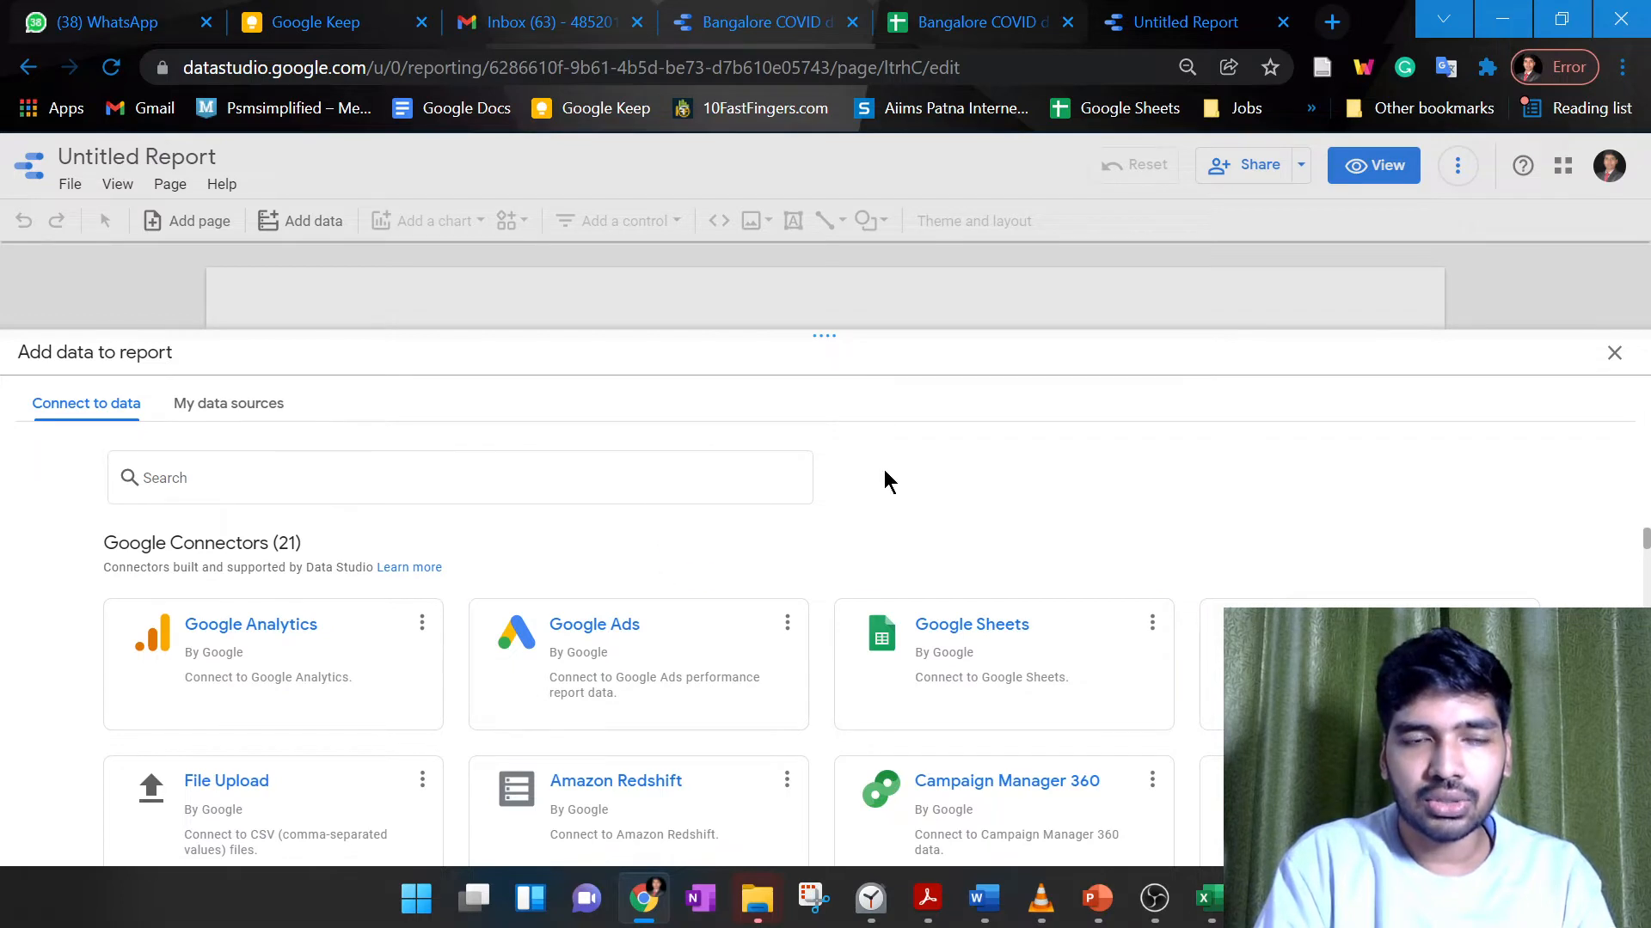
mouse_move(873, 485)
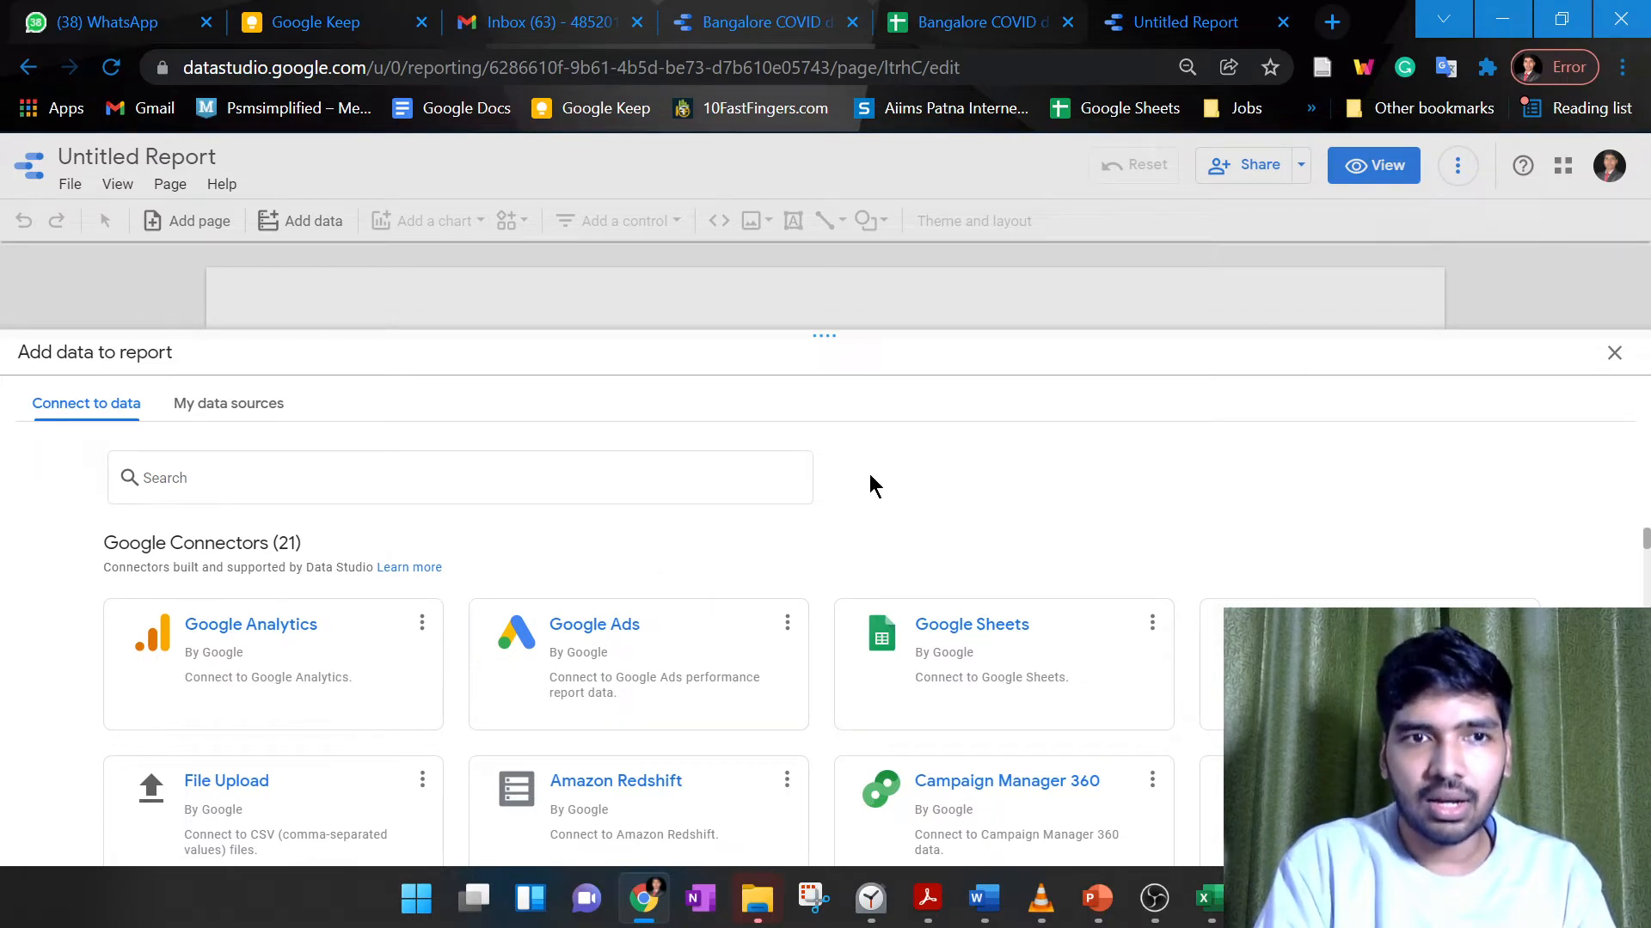
mouse_move(879, 536)
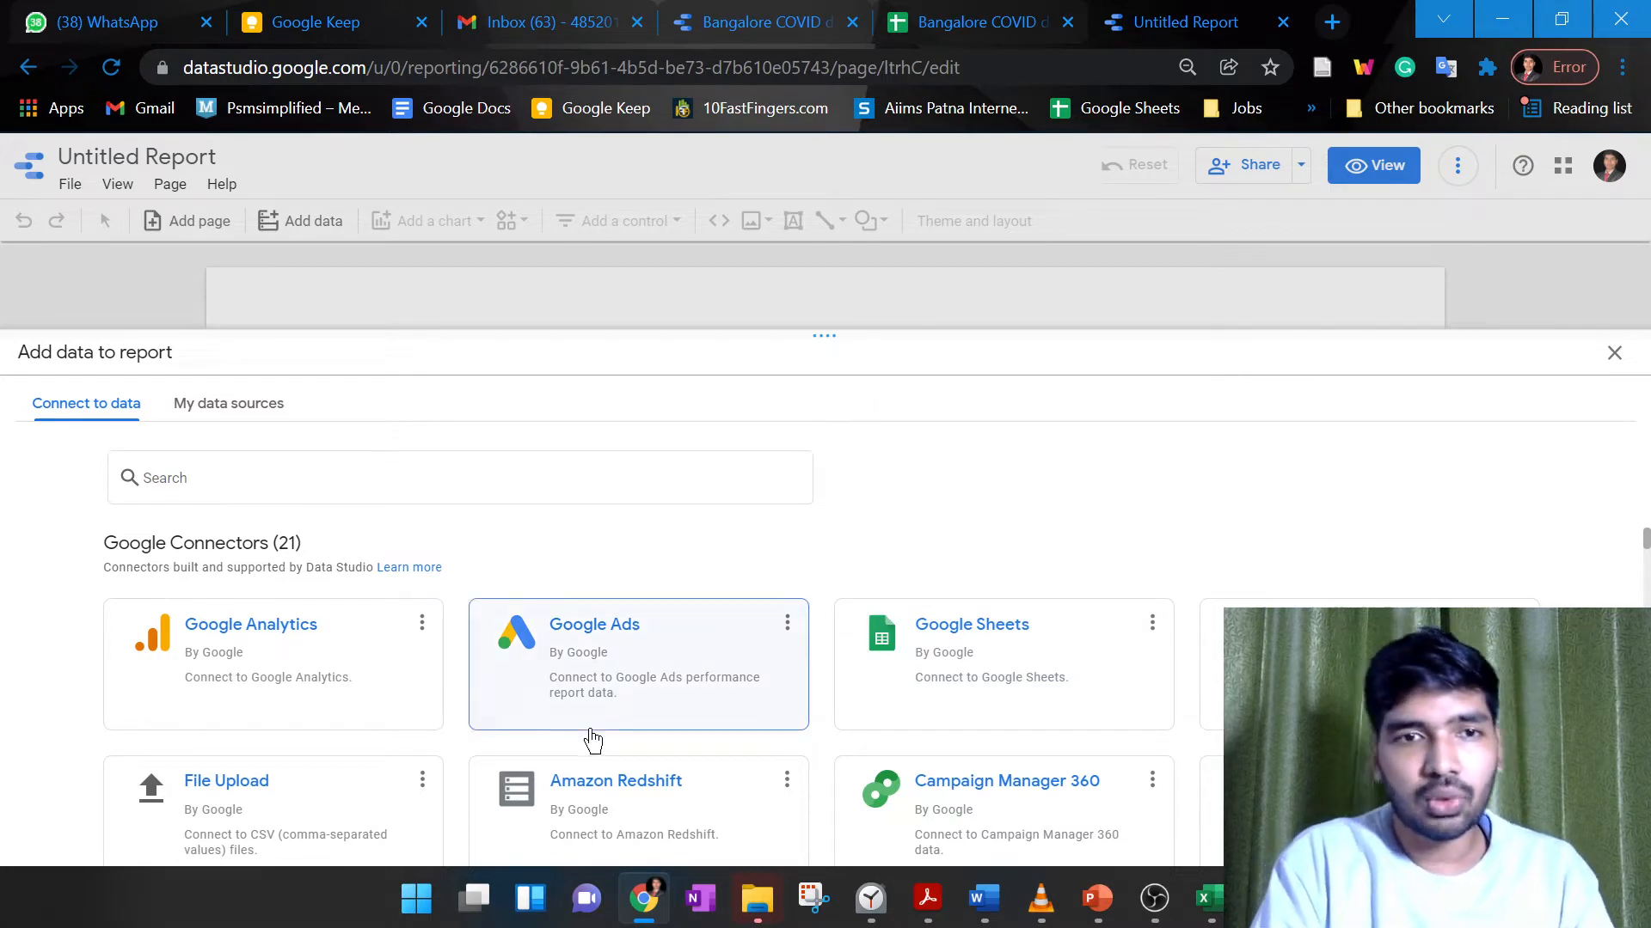
mouse_move(946, 688)
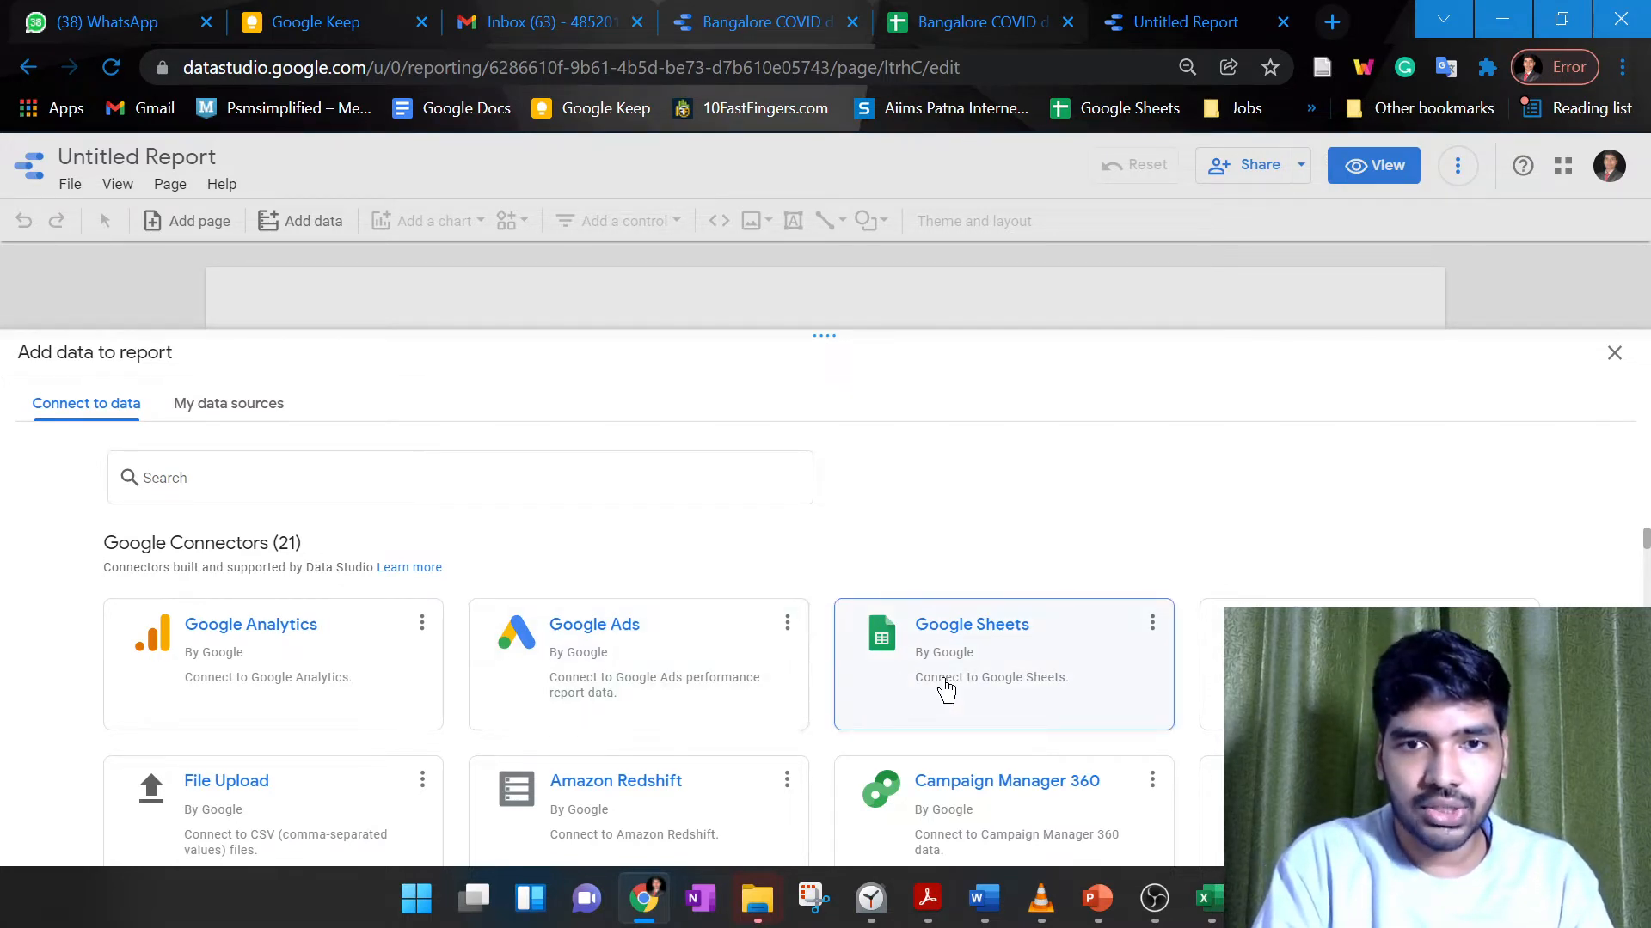
scroll(down, 3)
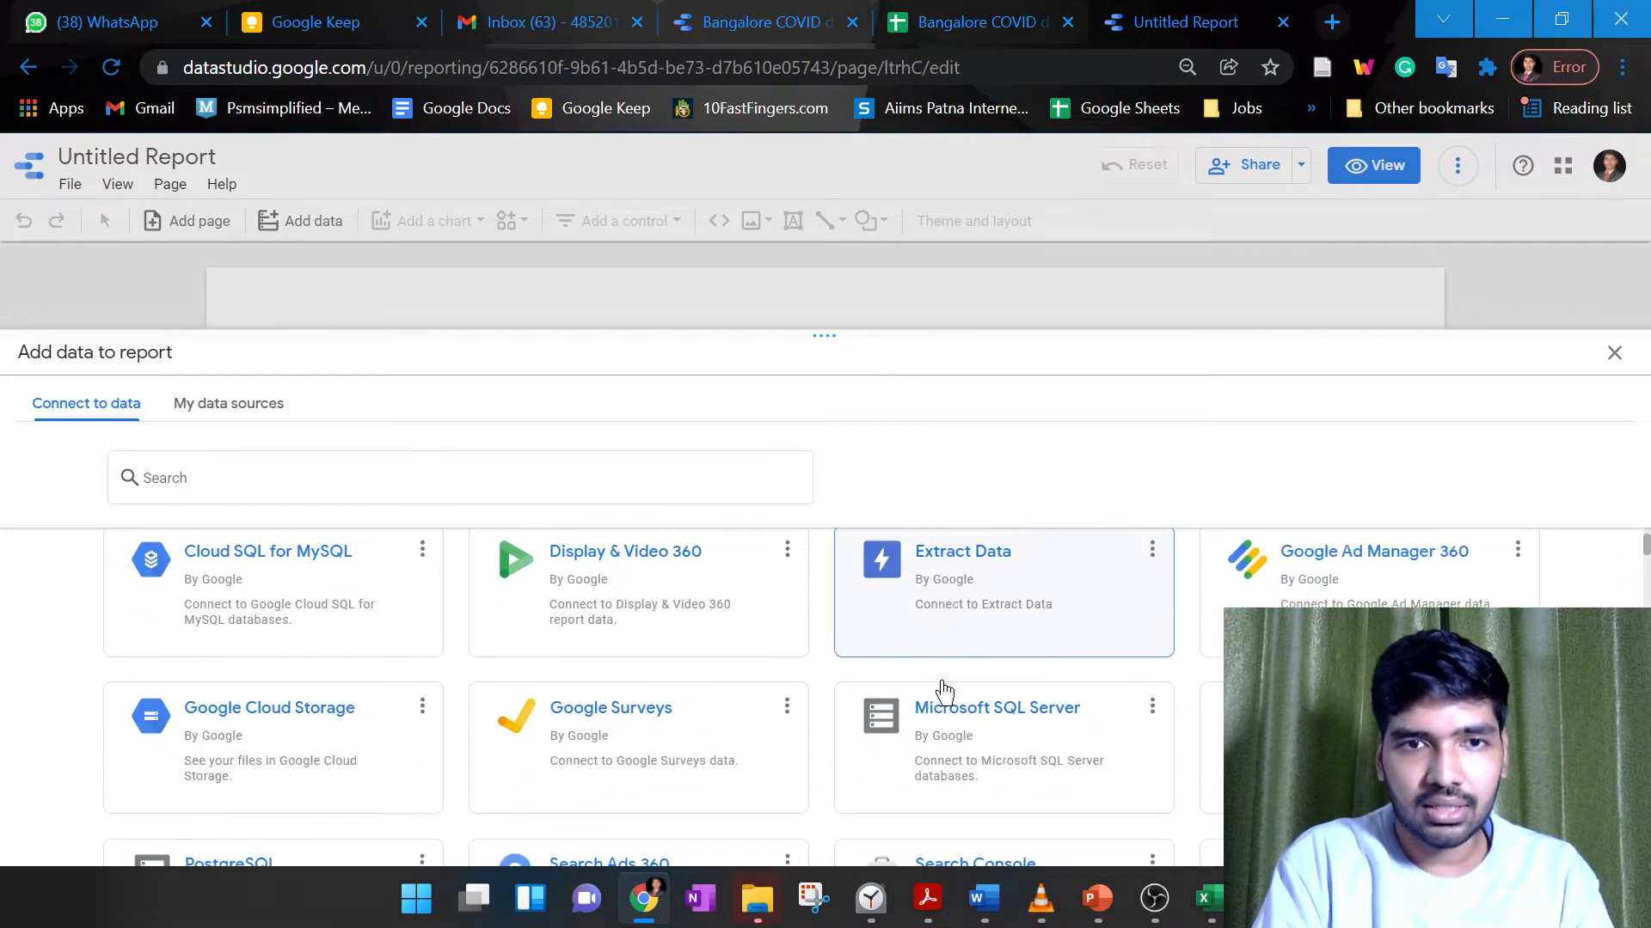
scroll(down, 3)
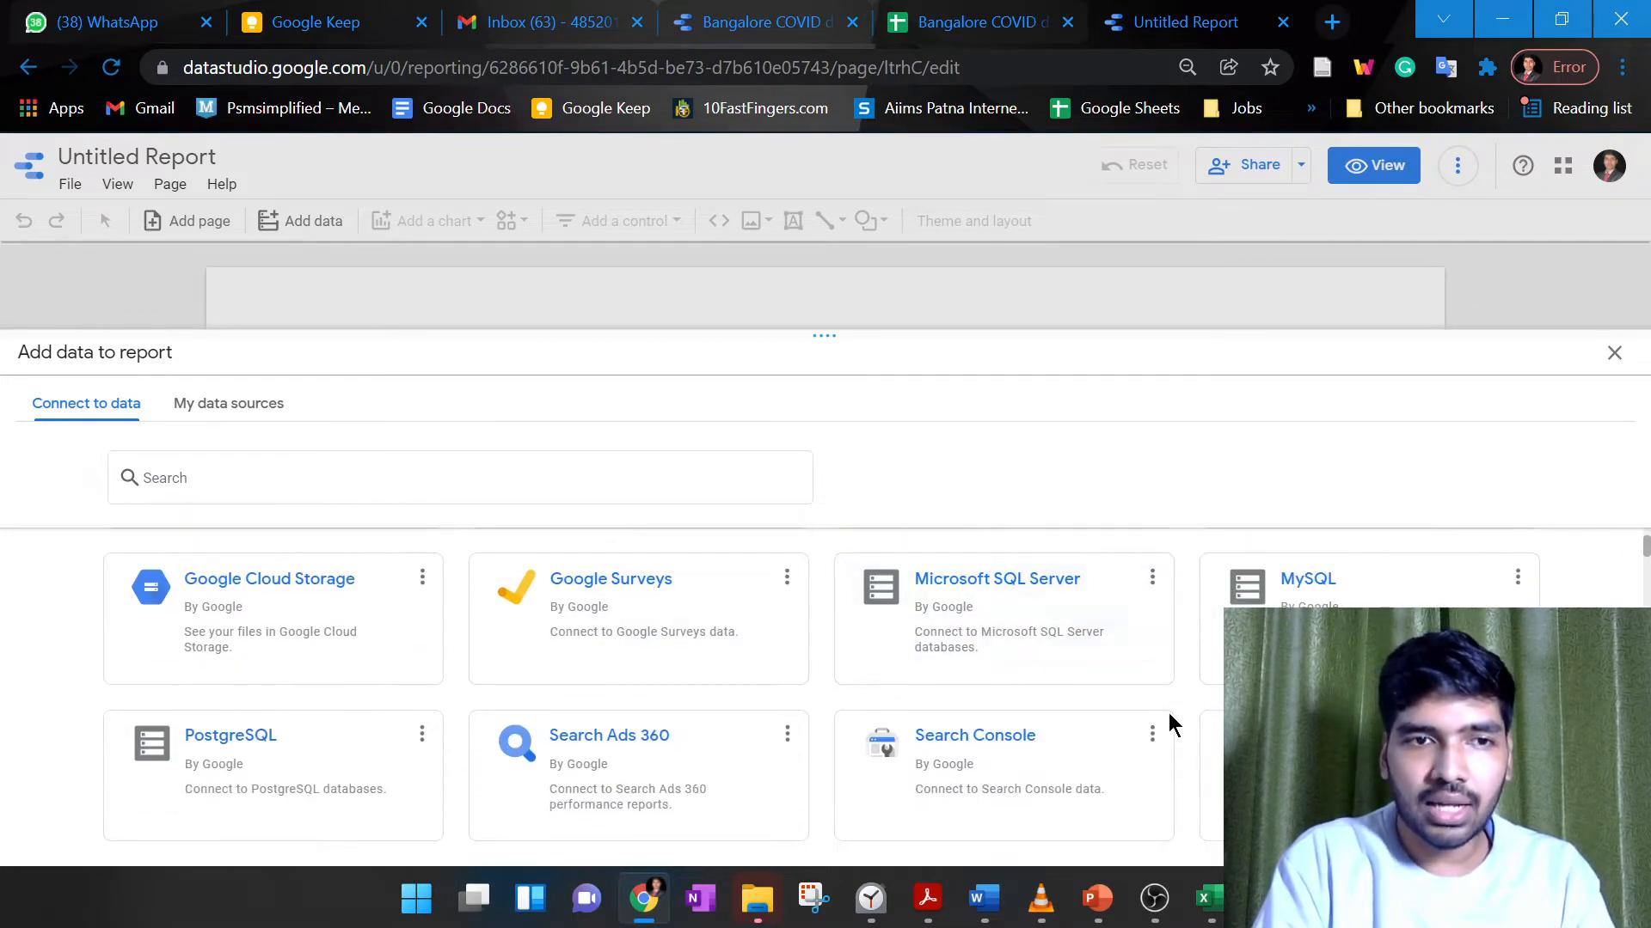
scroll(down, 3)
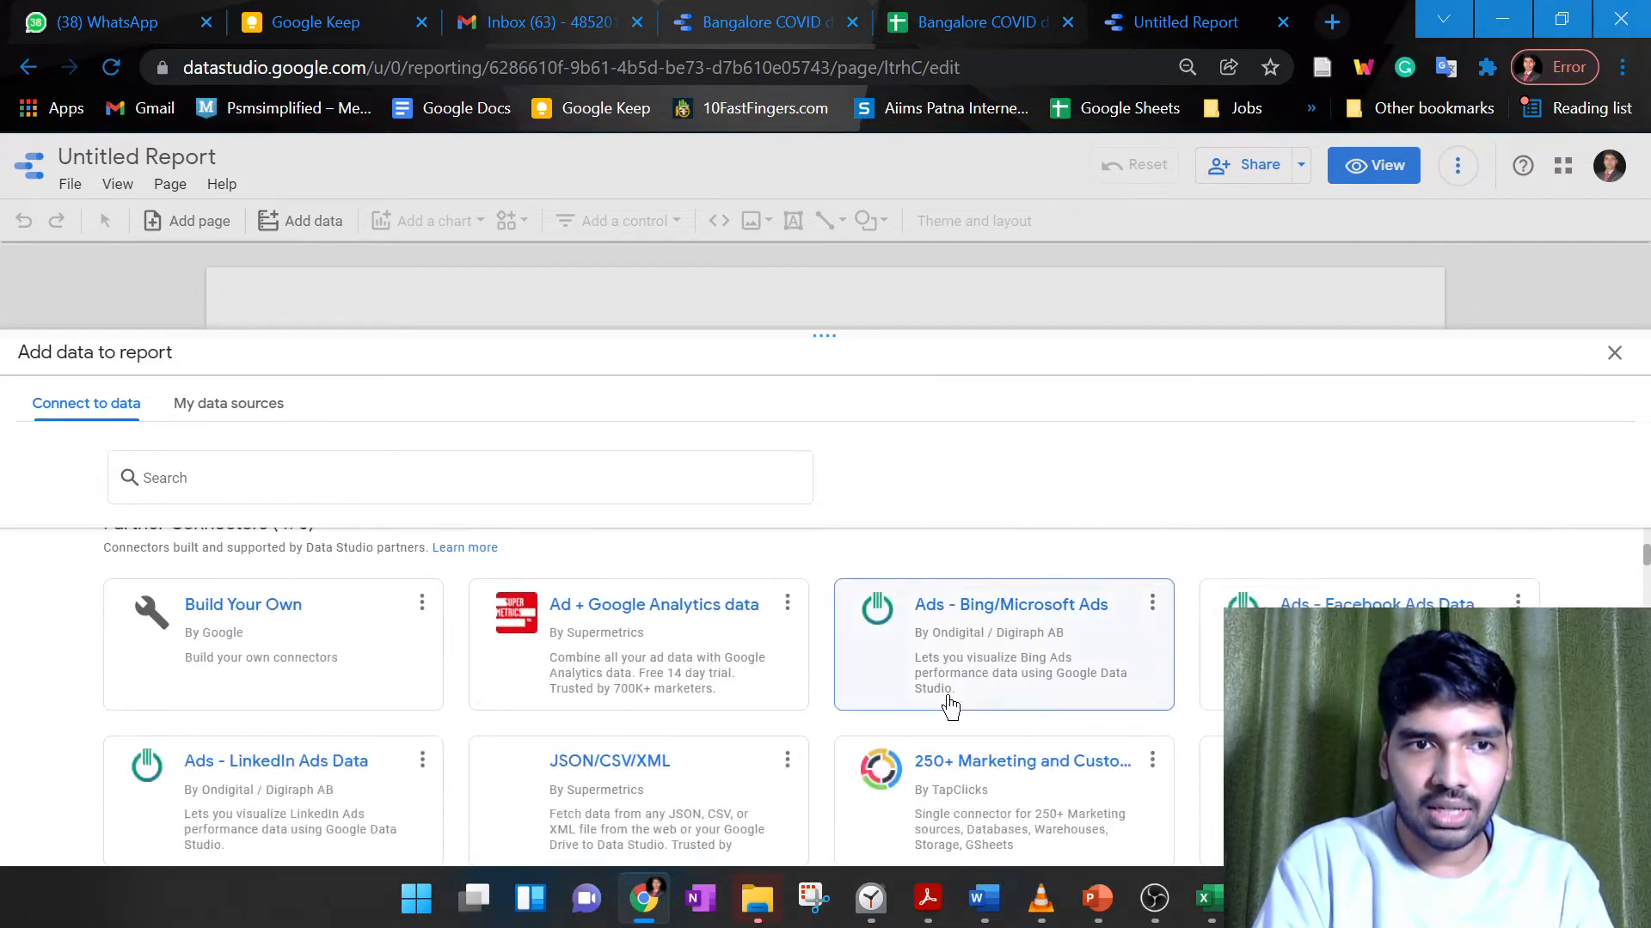
scroll(up, 3)
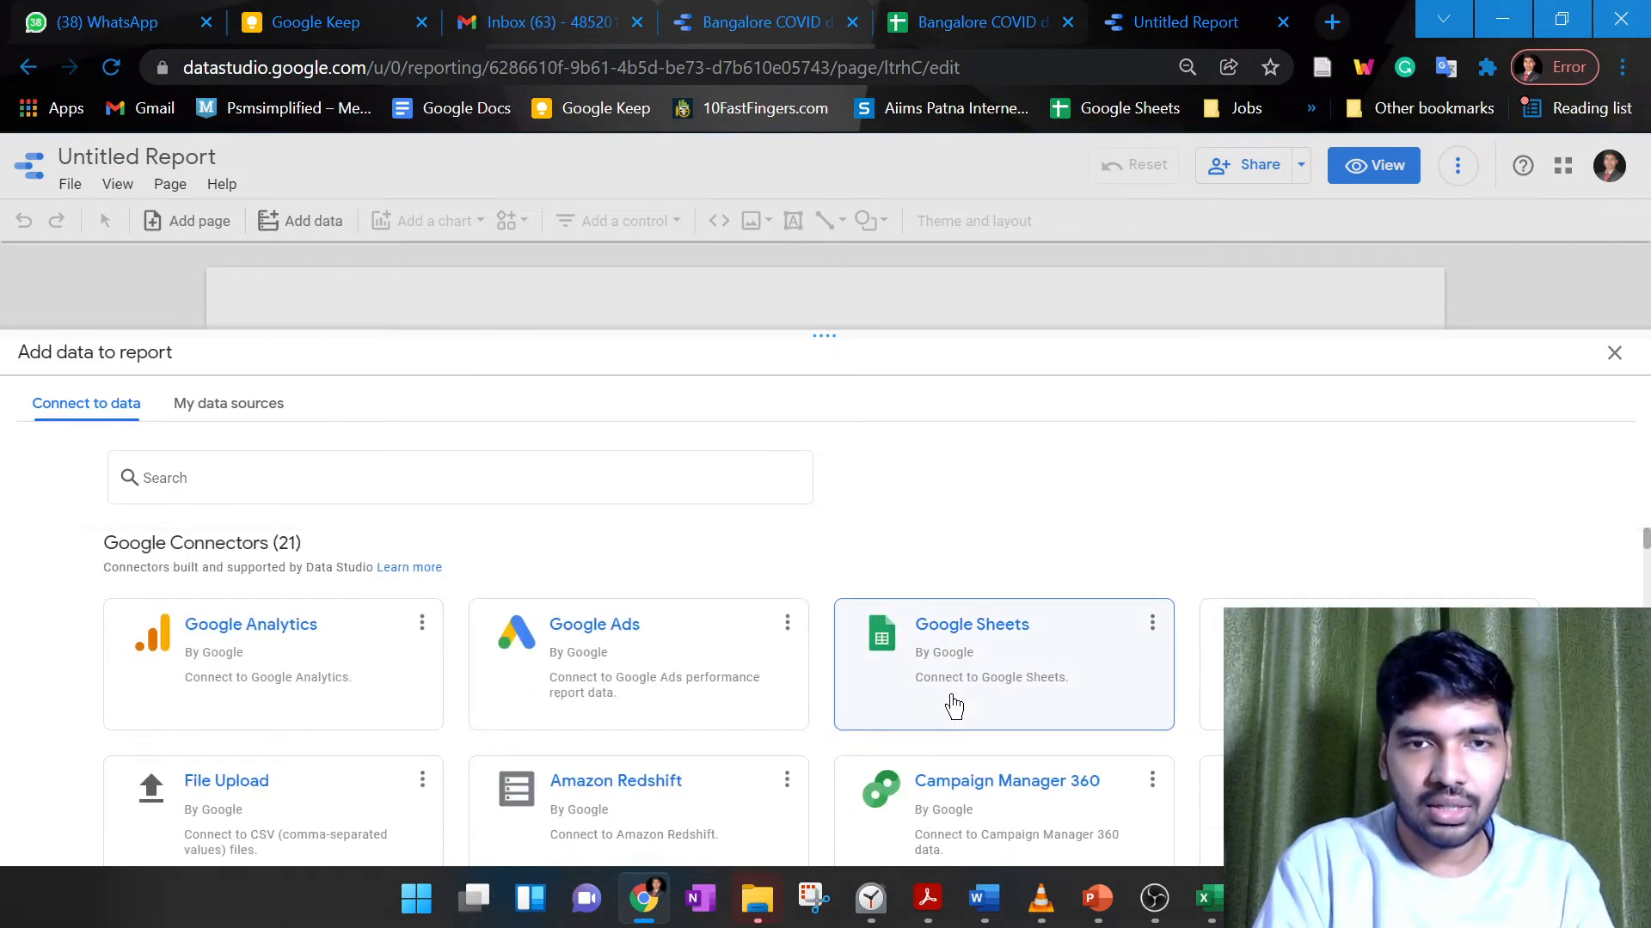
mouse_move(978, 21)
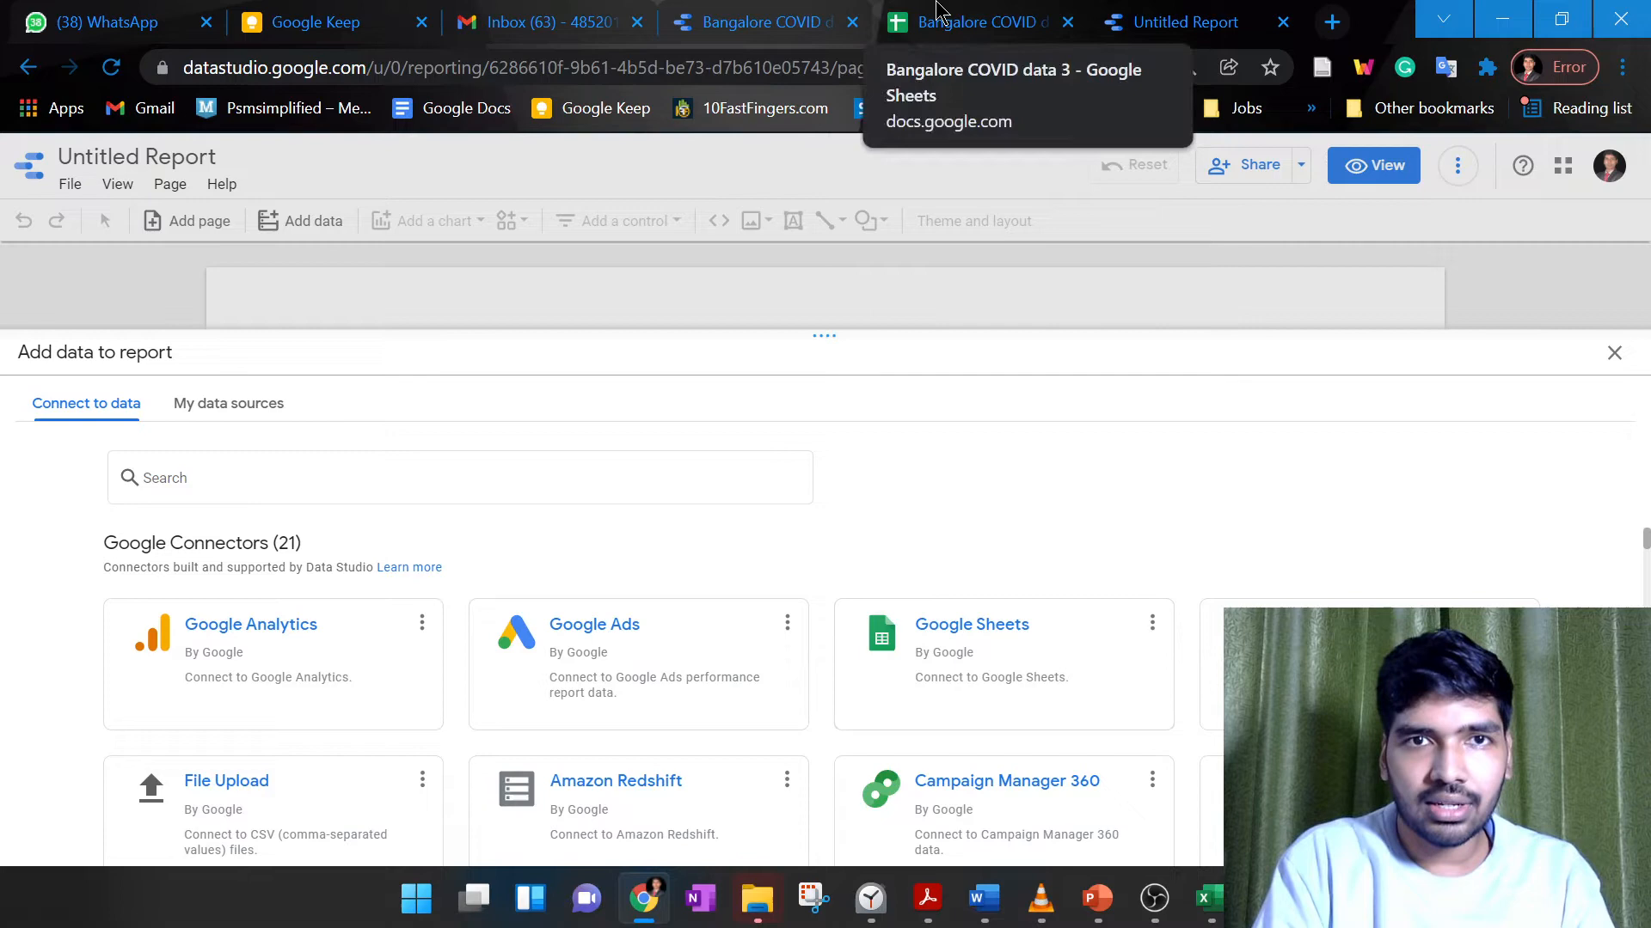
Switch to the Bangalore COVID data 3 sheet with patient age, sex and symptom columns
click(978, 22)
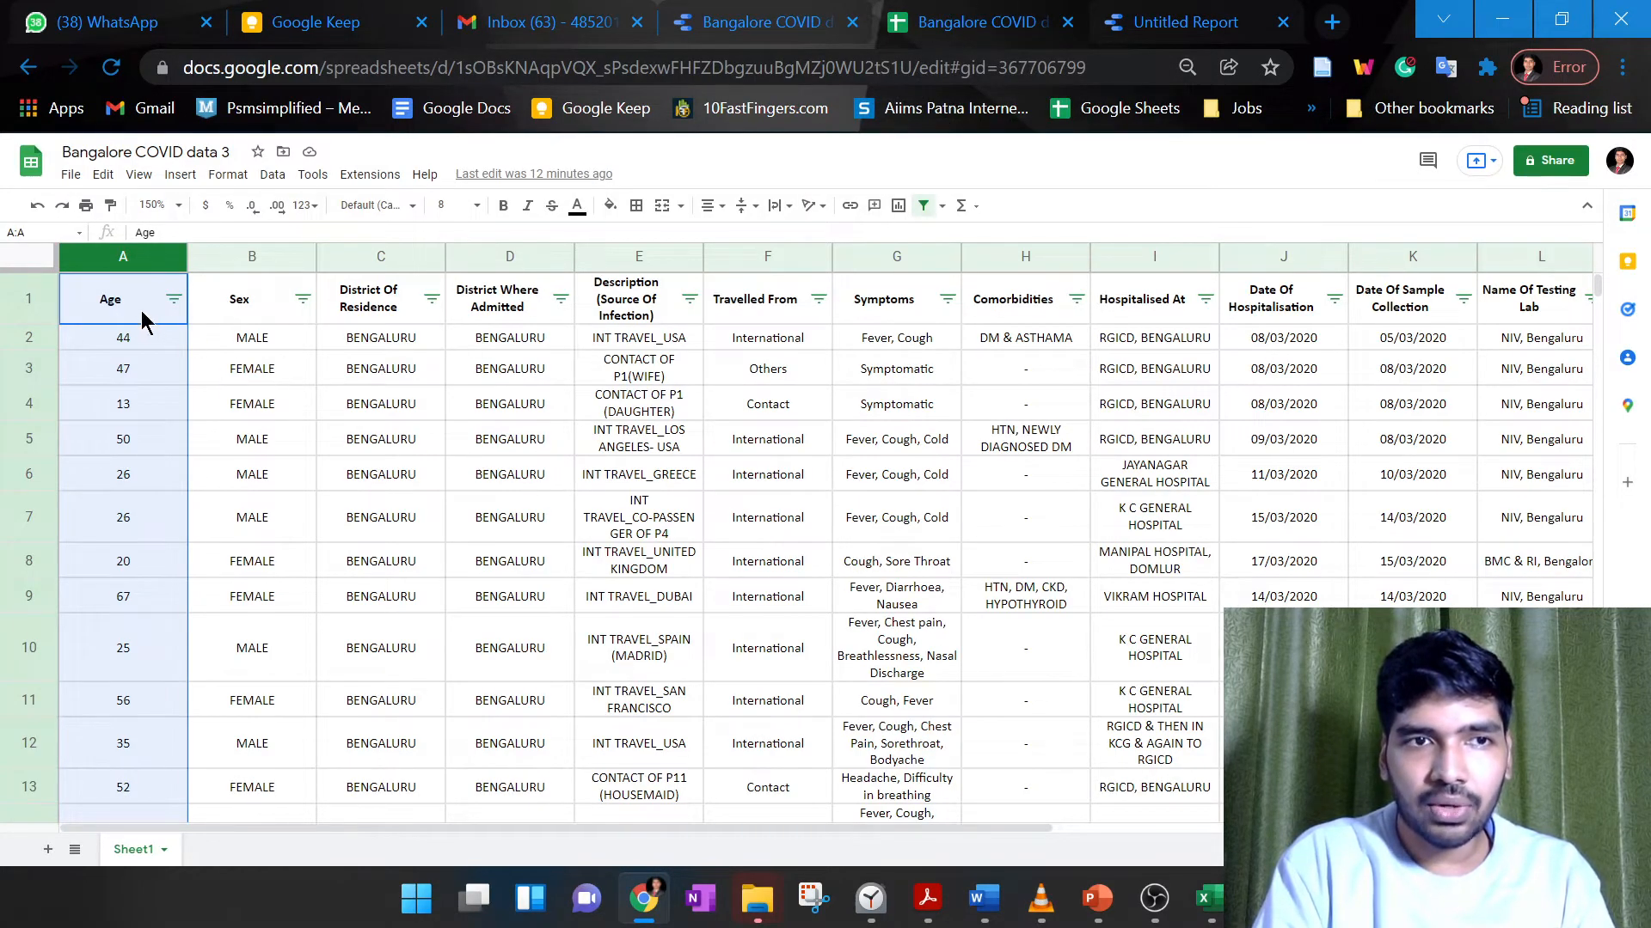
mouse_move(208, 450)
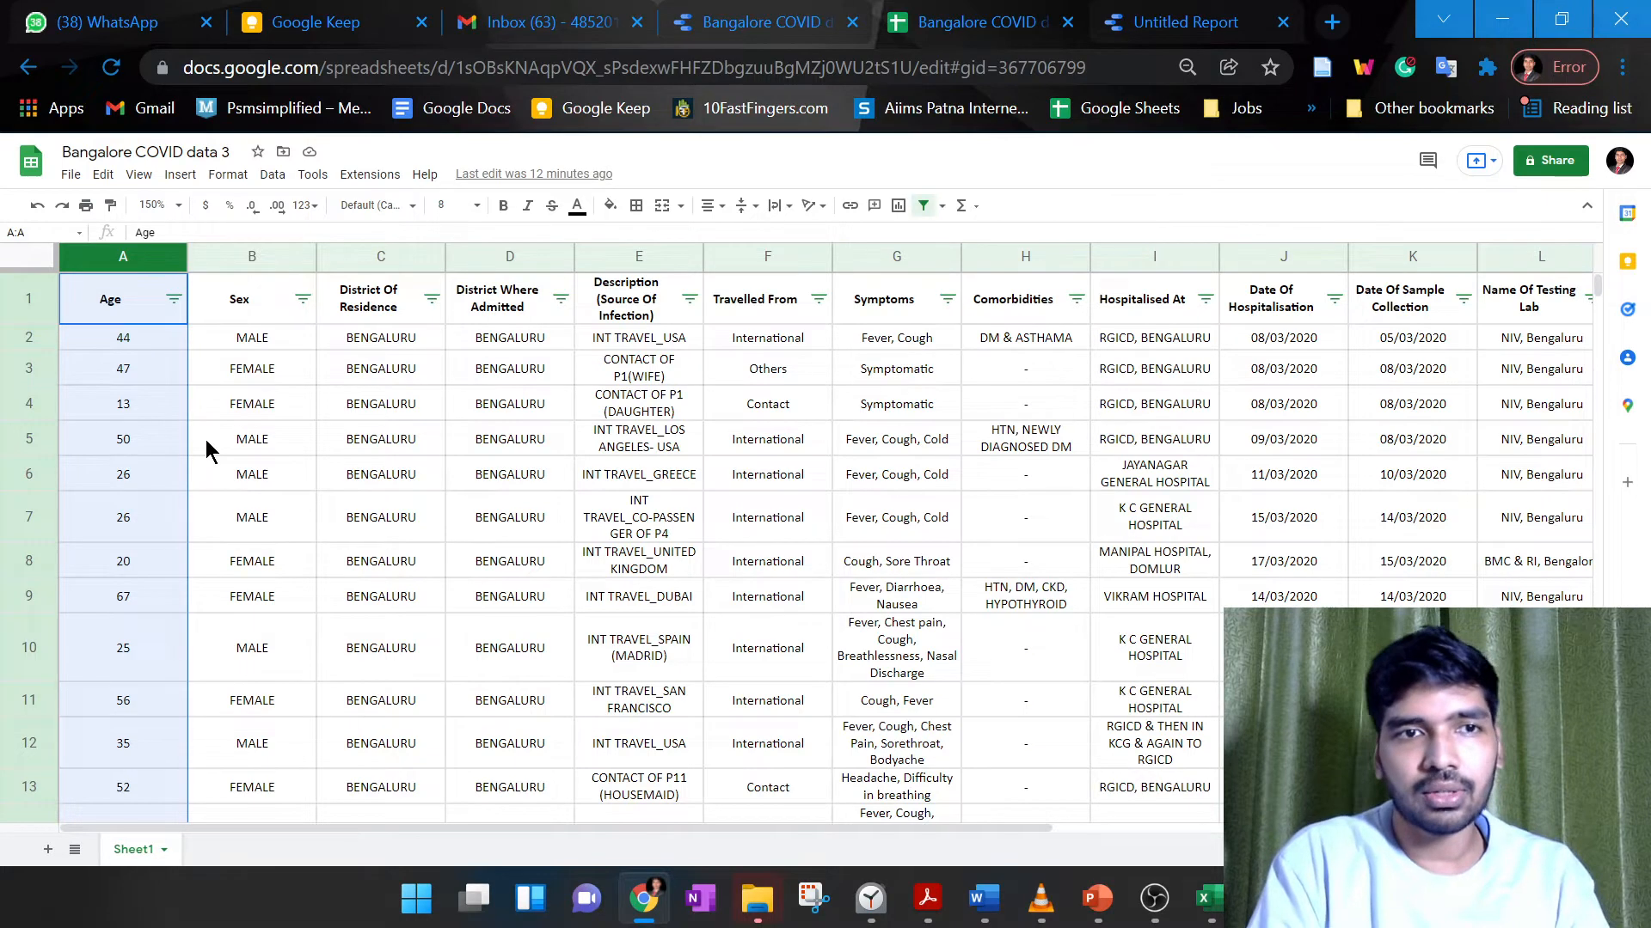
mouse_move(148, 294)
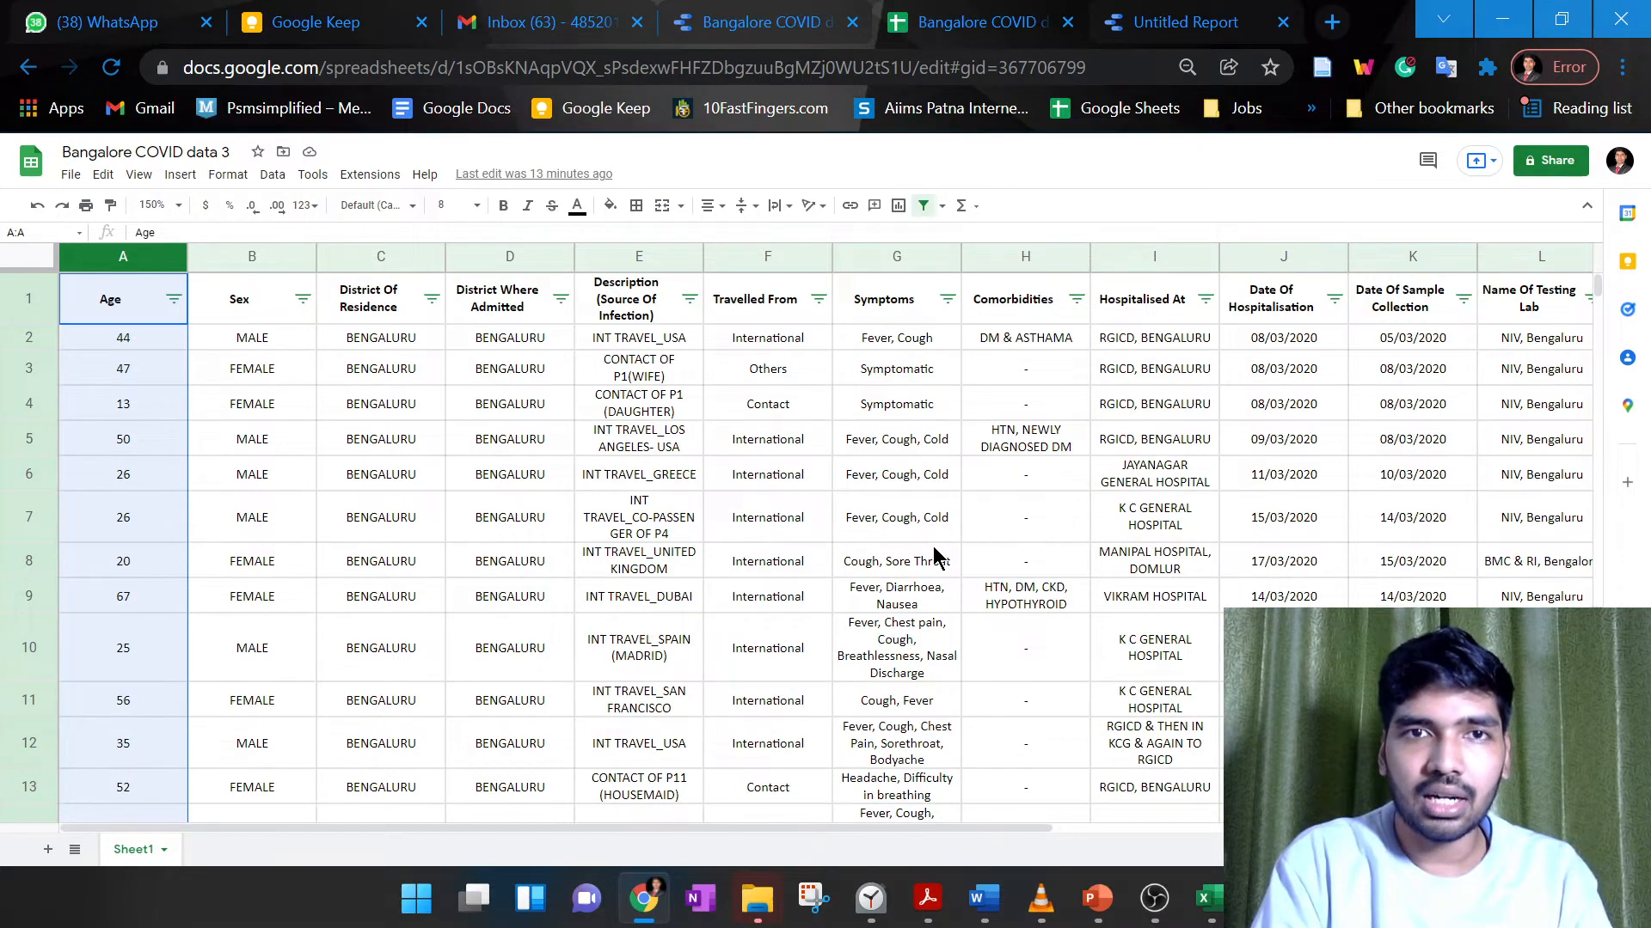
Connect the untitled report to Bangalore COVID data 3, Sheet1, via the Google Sheets connector
click(1179, 20)
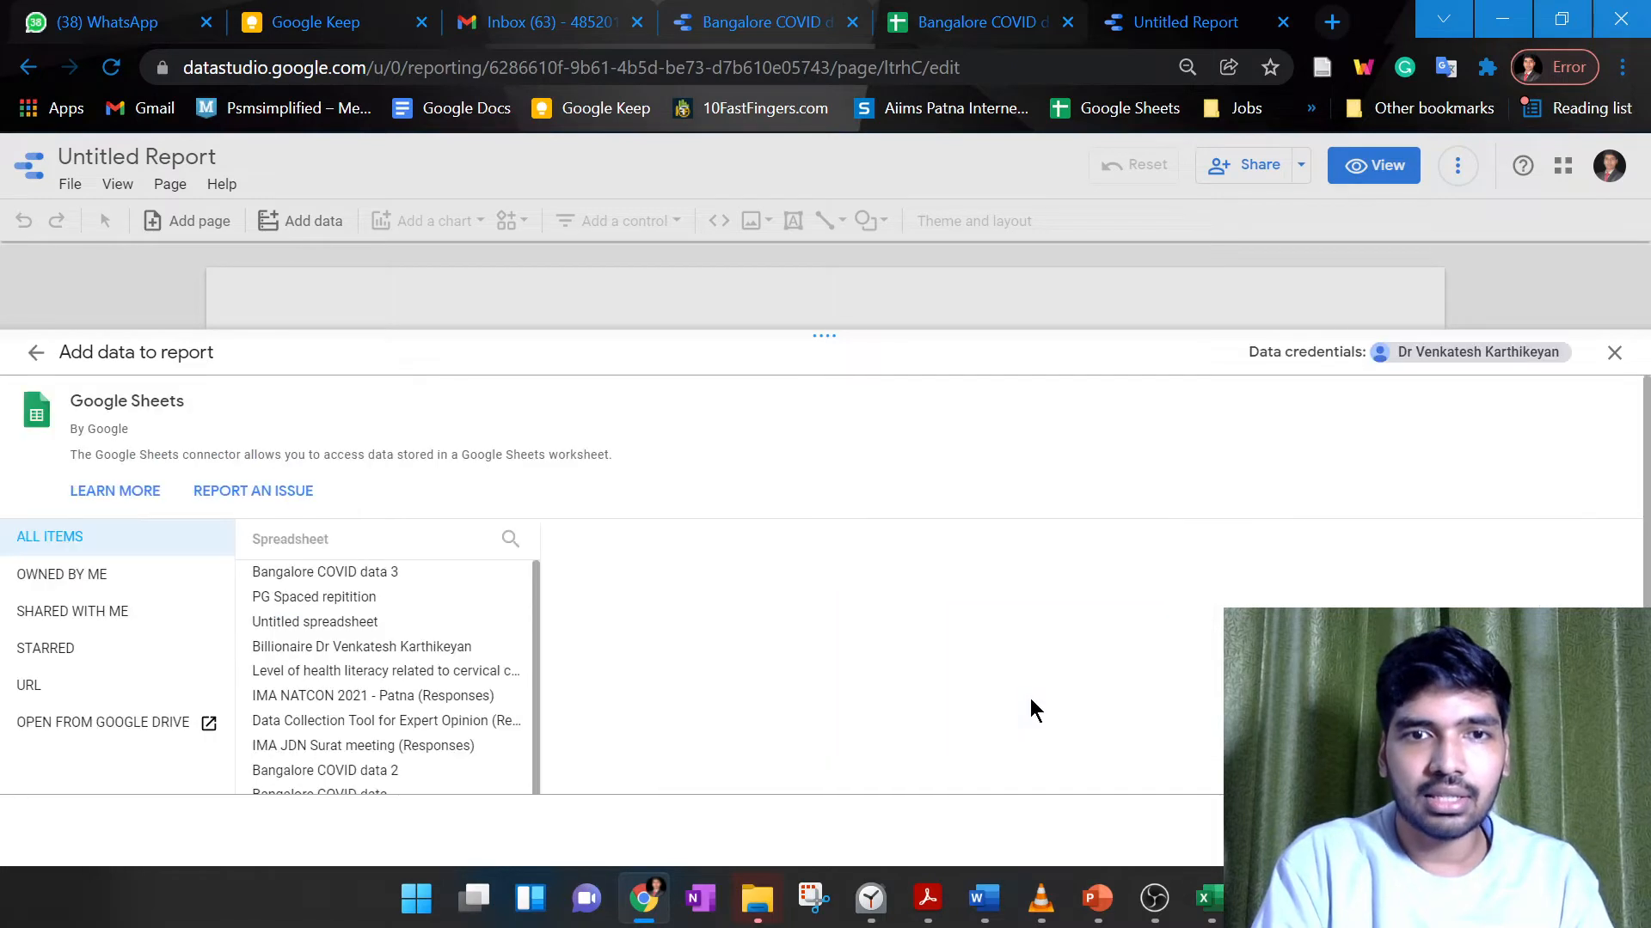
mouse_move(600, 679)
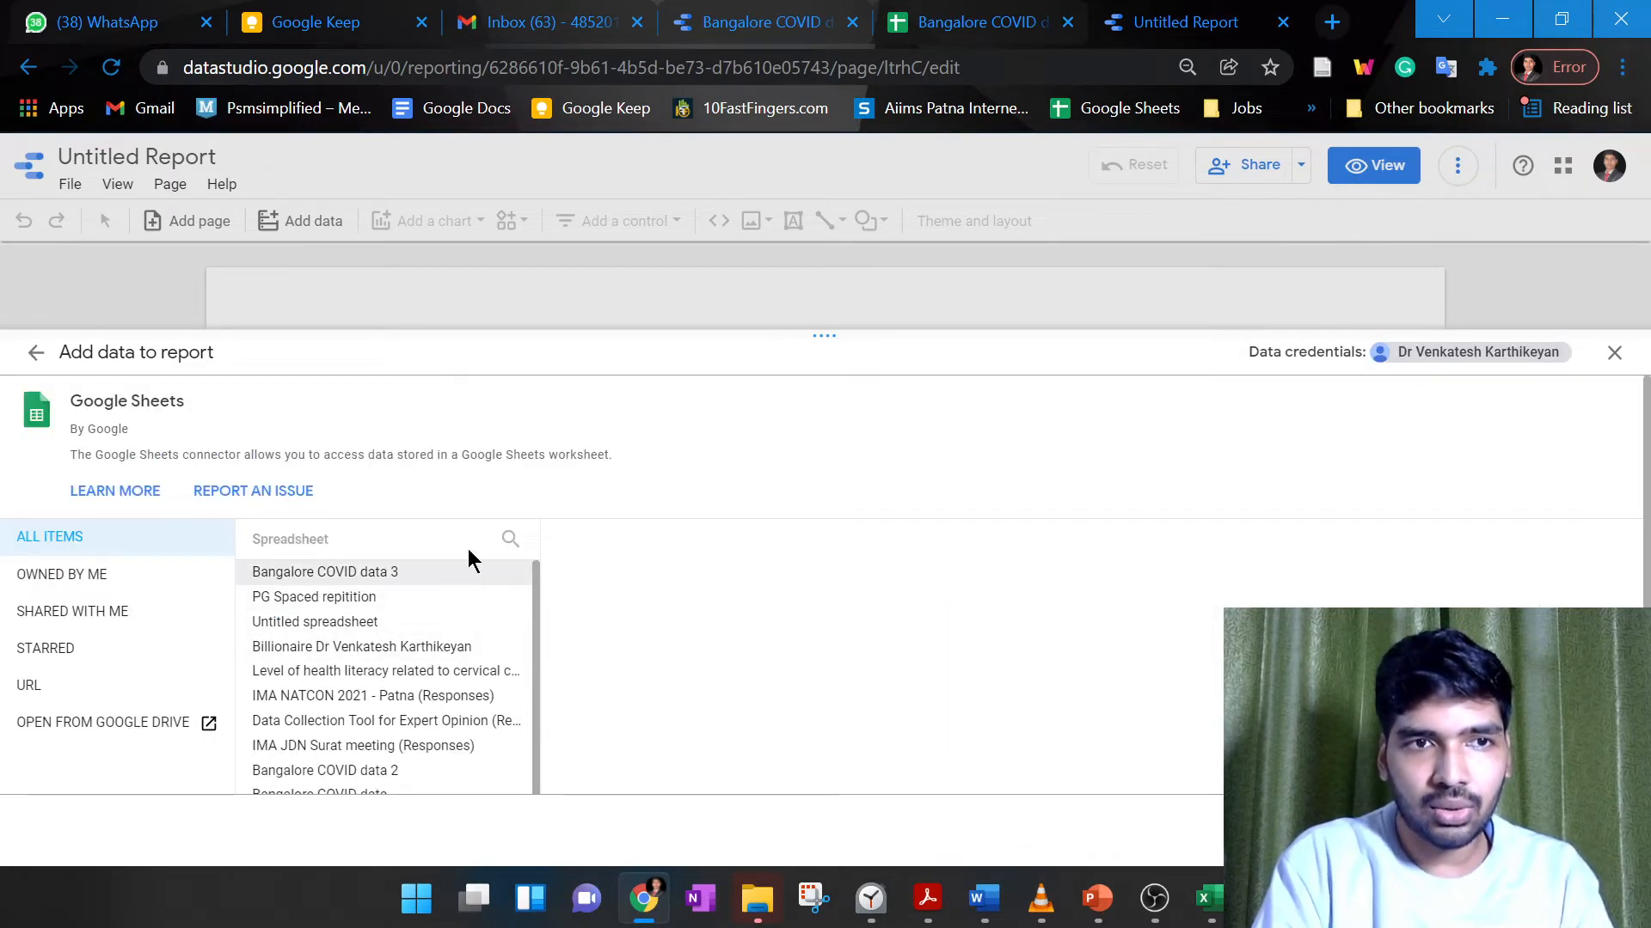
mouse_move(385, 566)
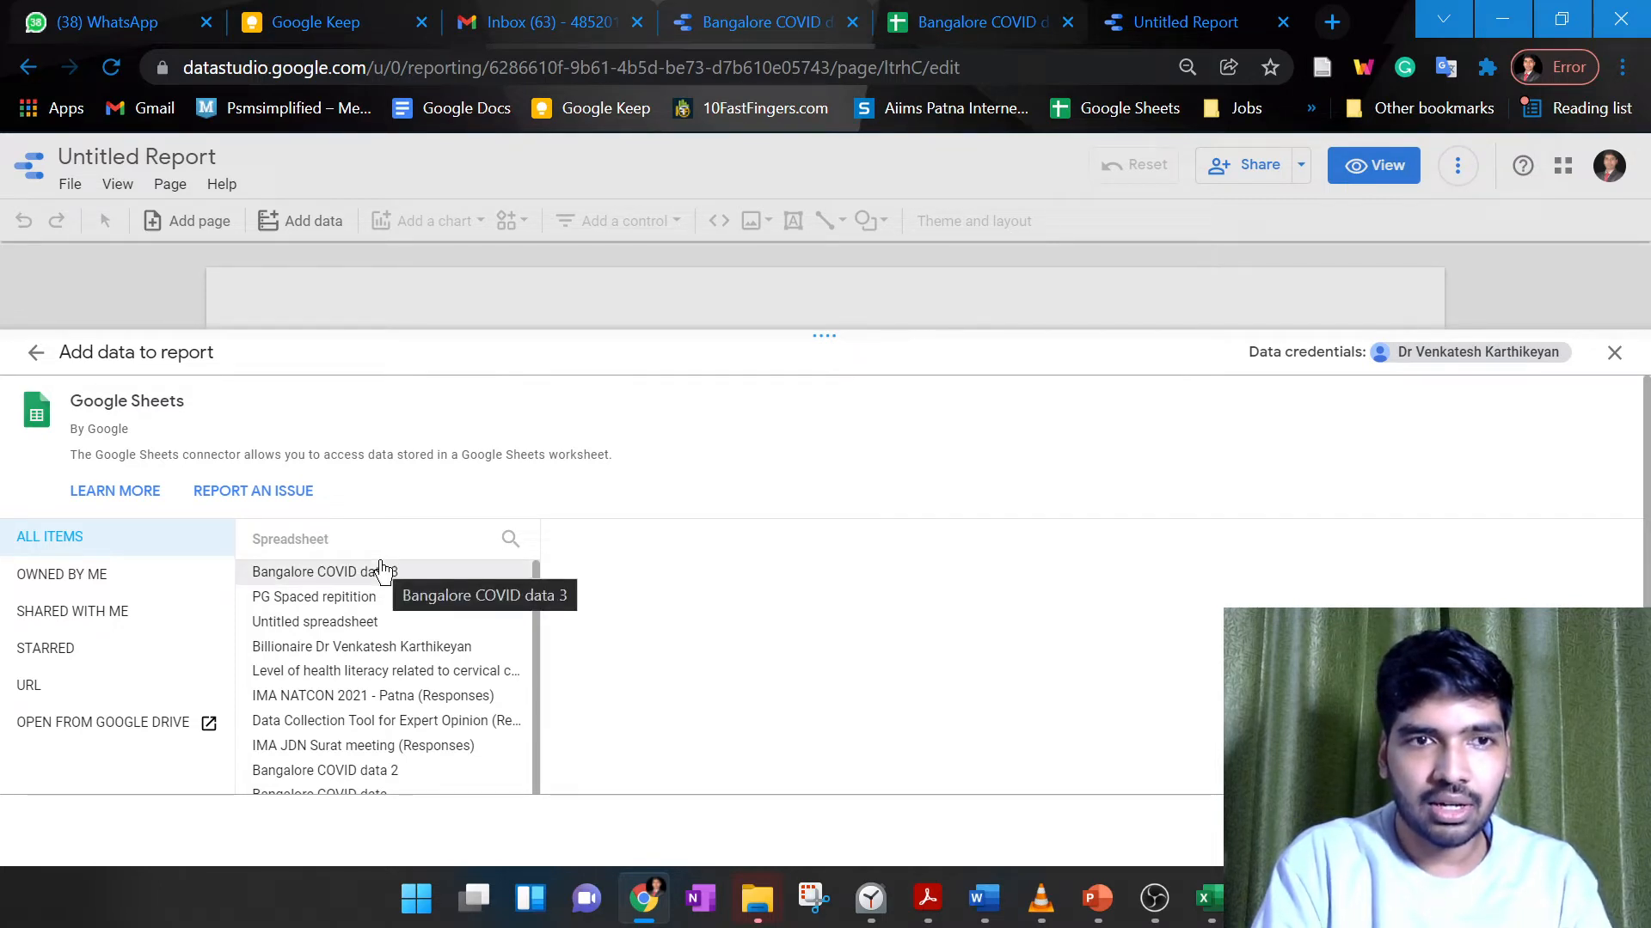
click(316, 571)
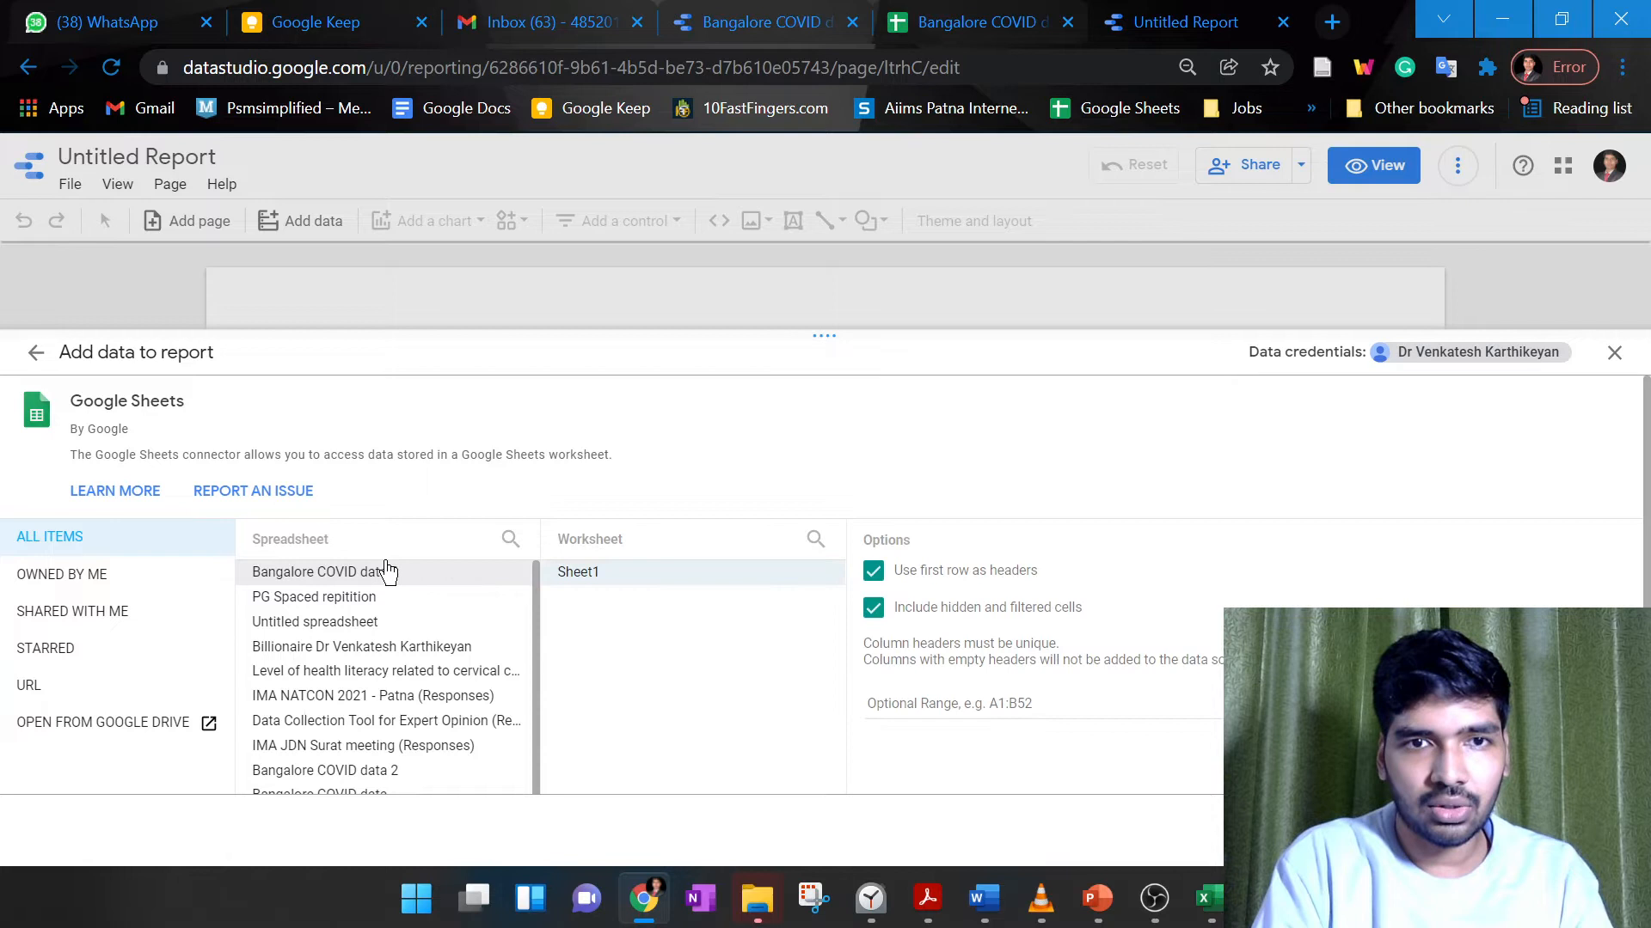
click(325, 571)
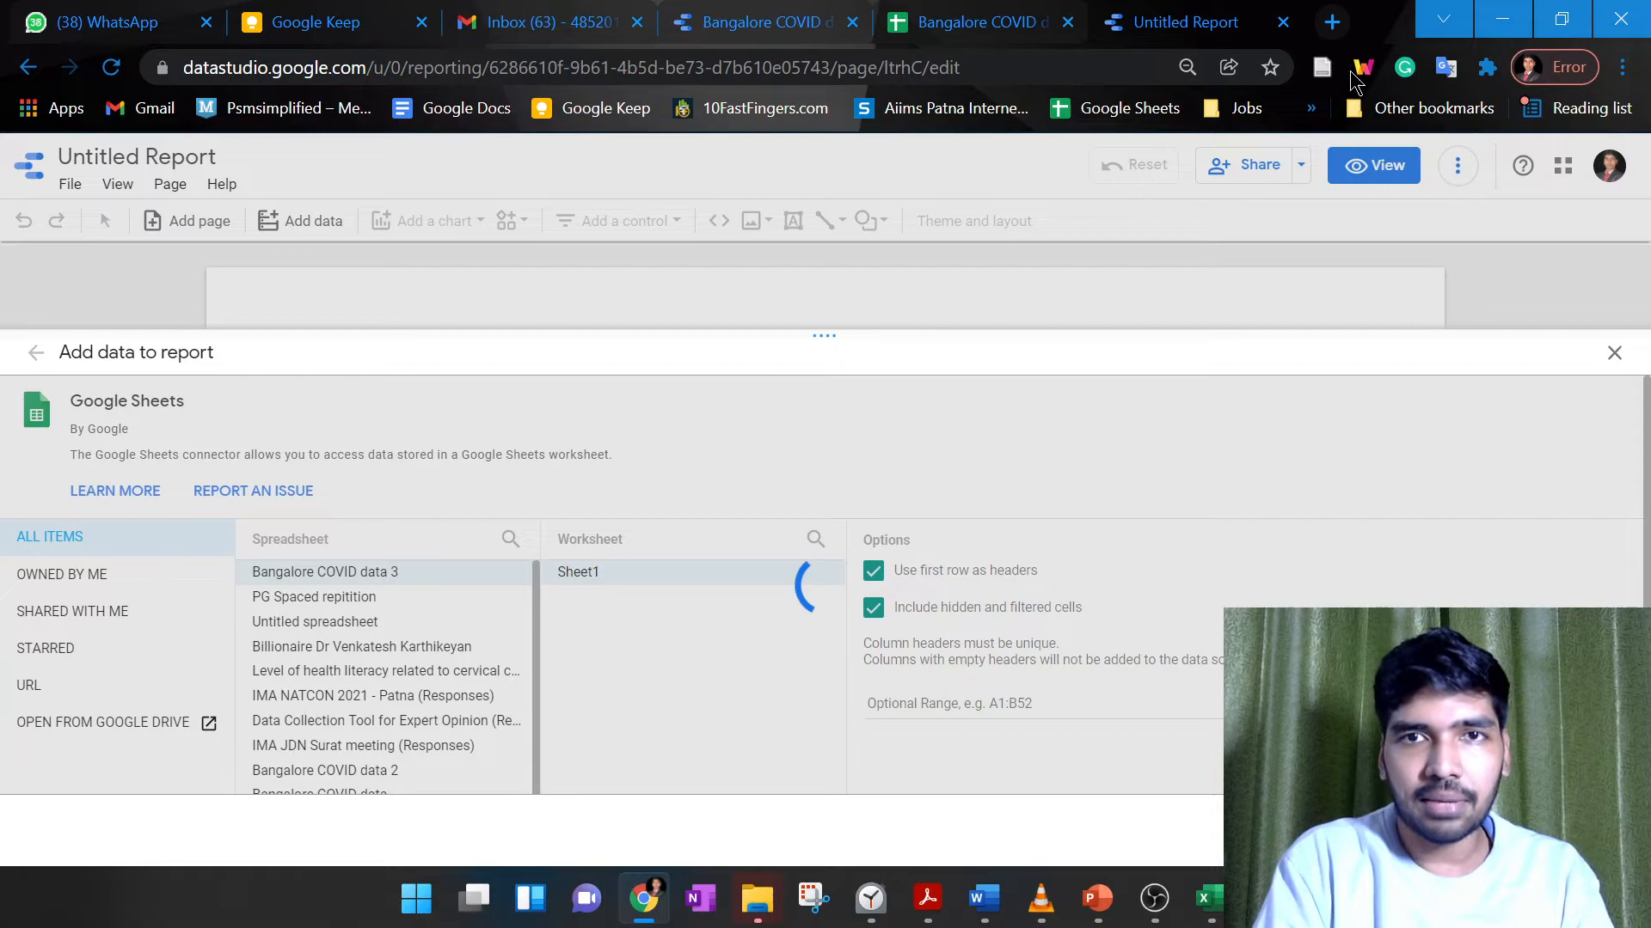
click(1331, 20)
text(google)
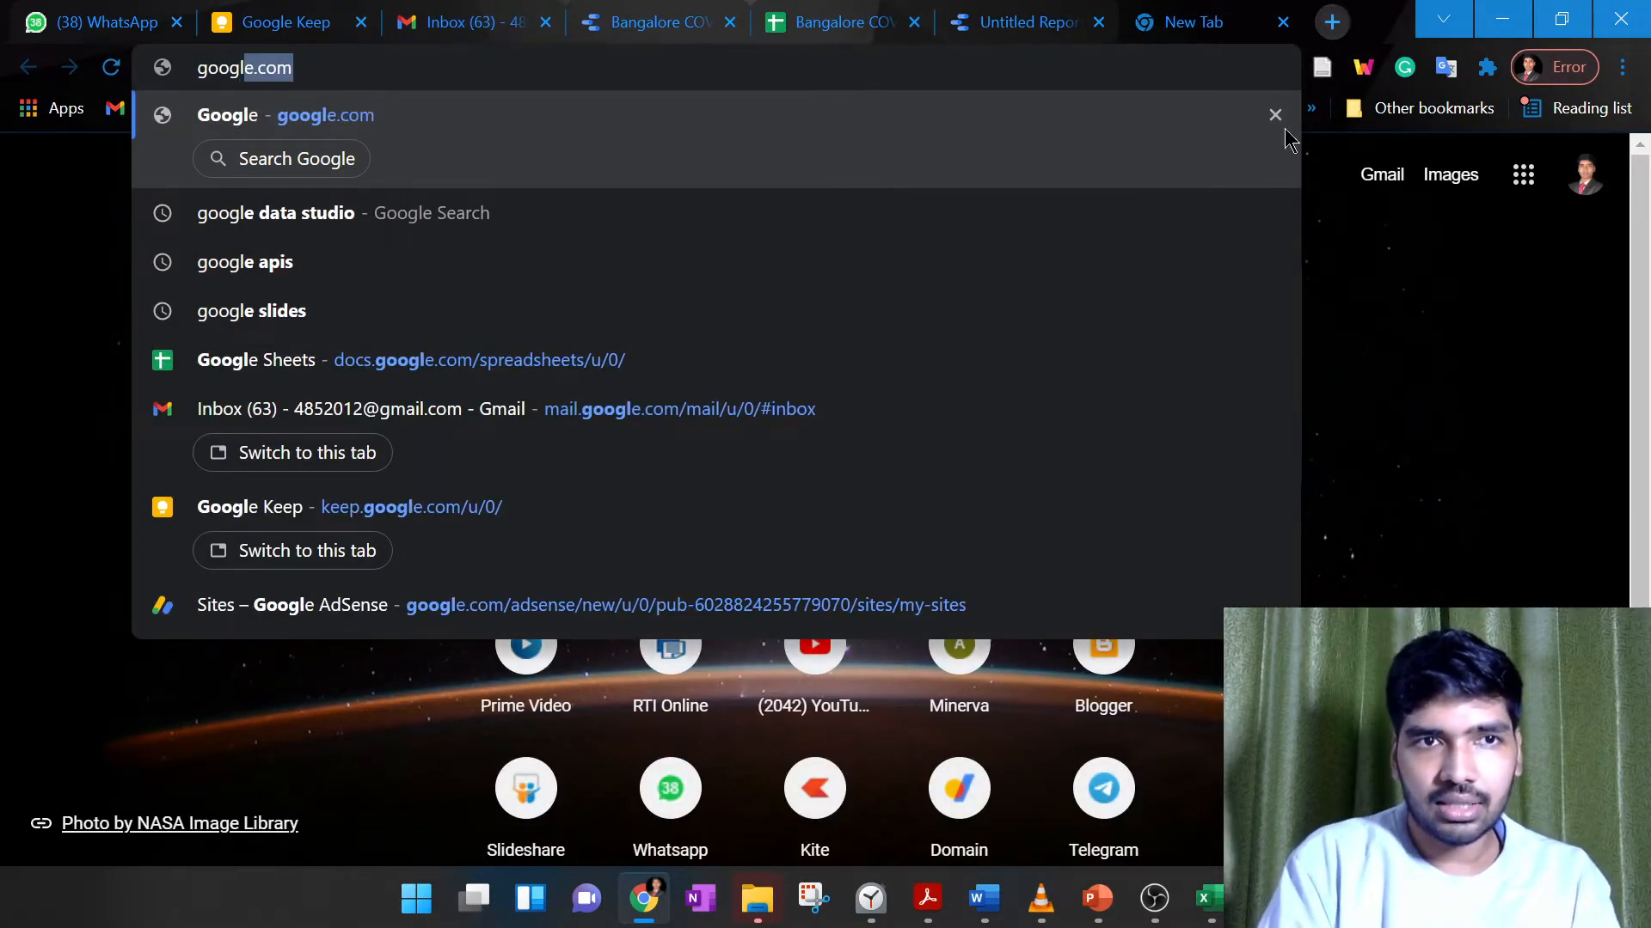
Rerun the google data studio search and follow the Data Studio Overview result
click(275, 213)
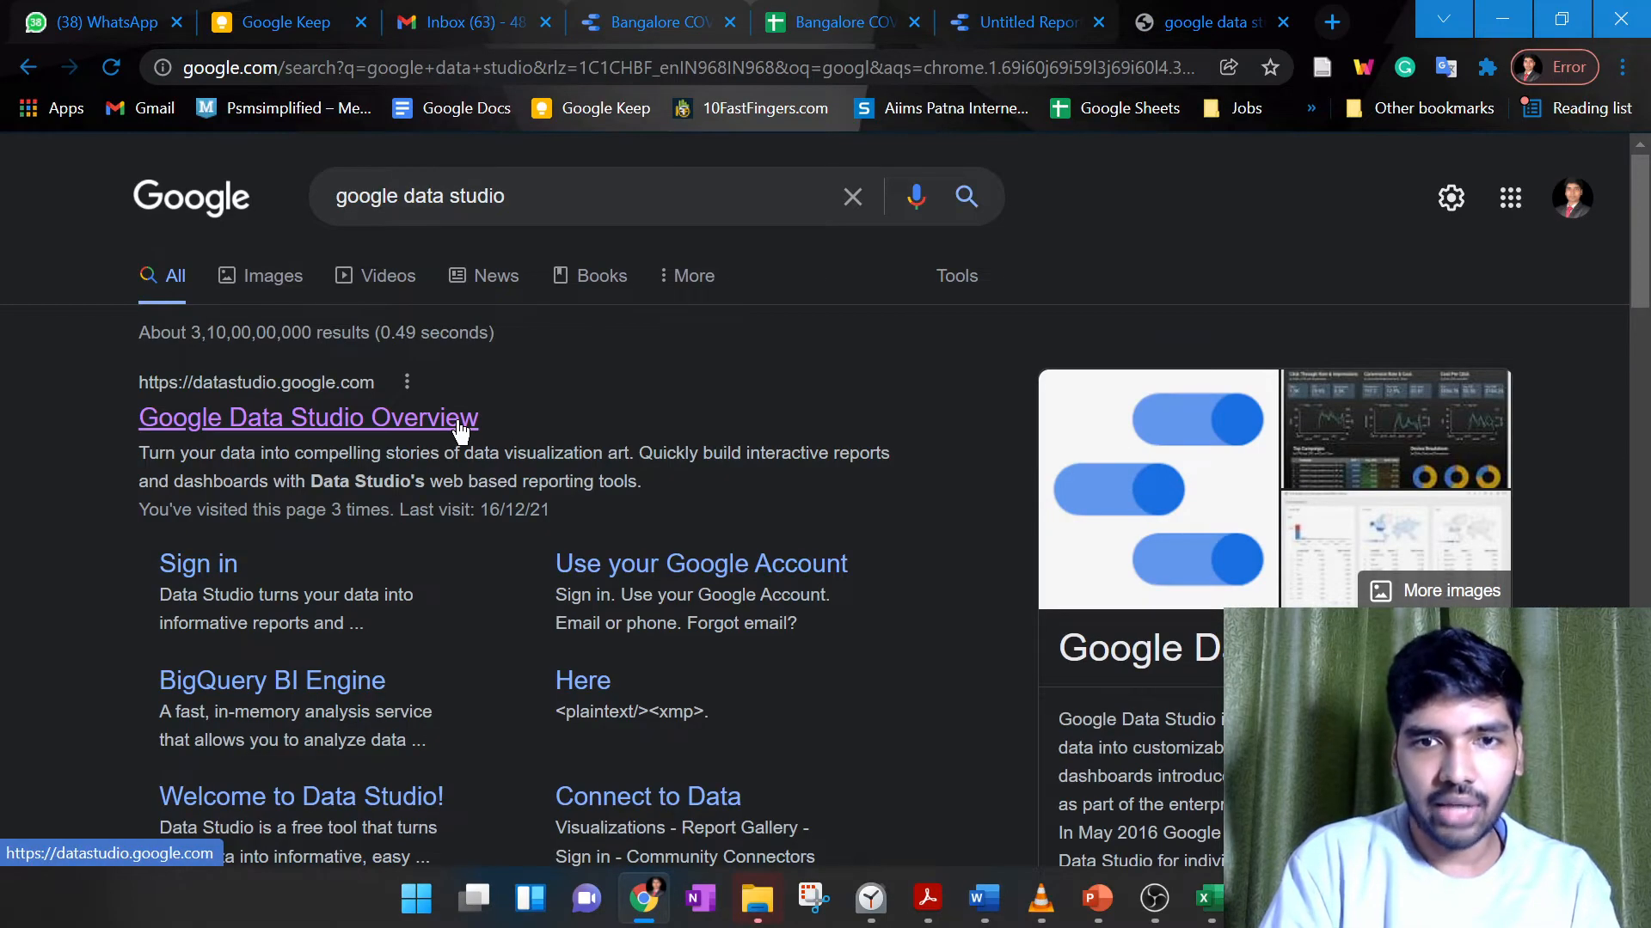
click(1207, 899)
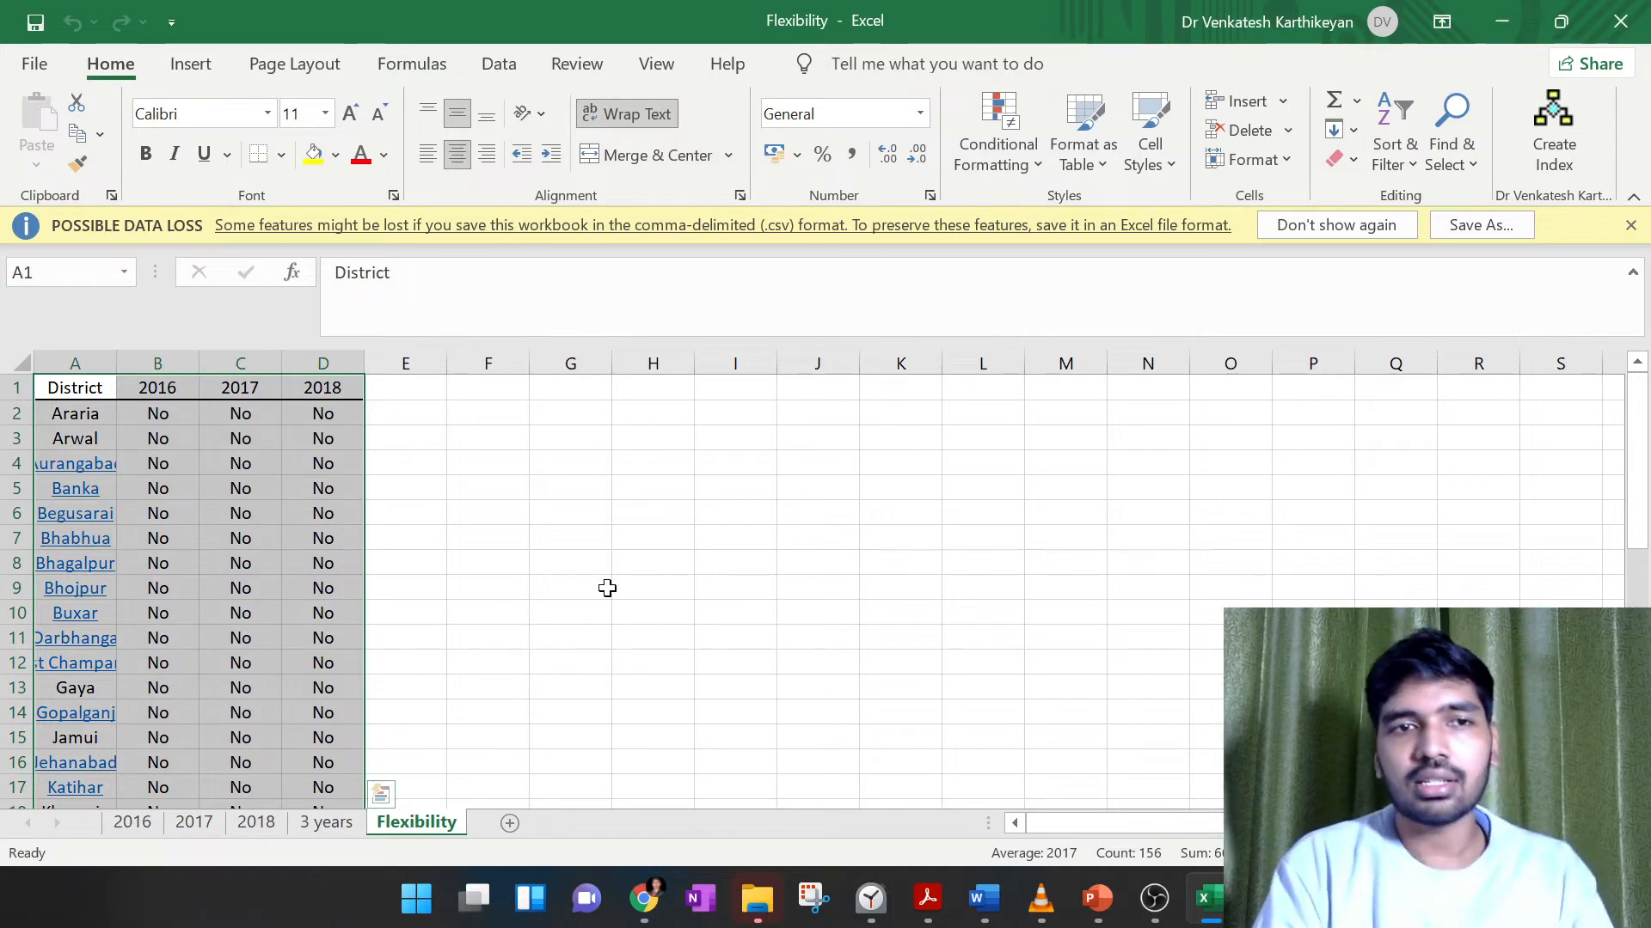
mouse_move(492, 488)
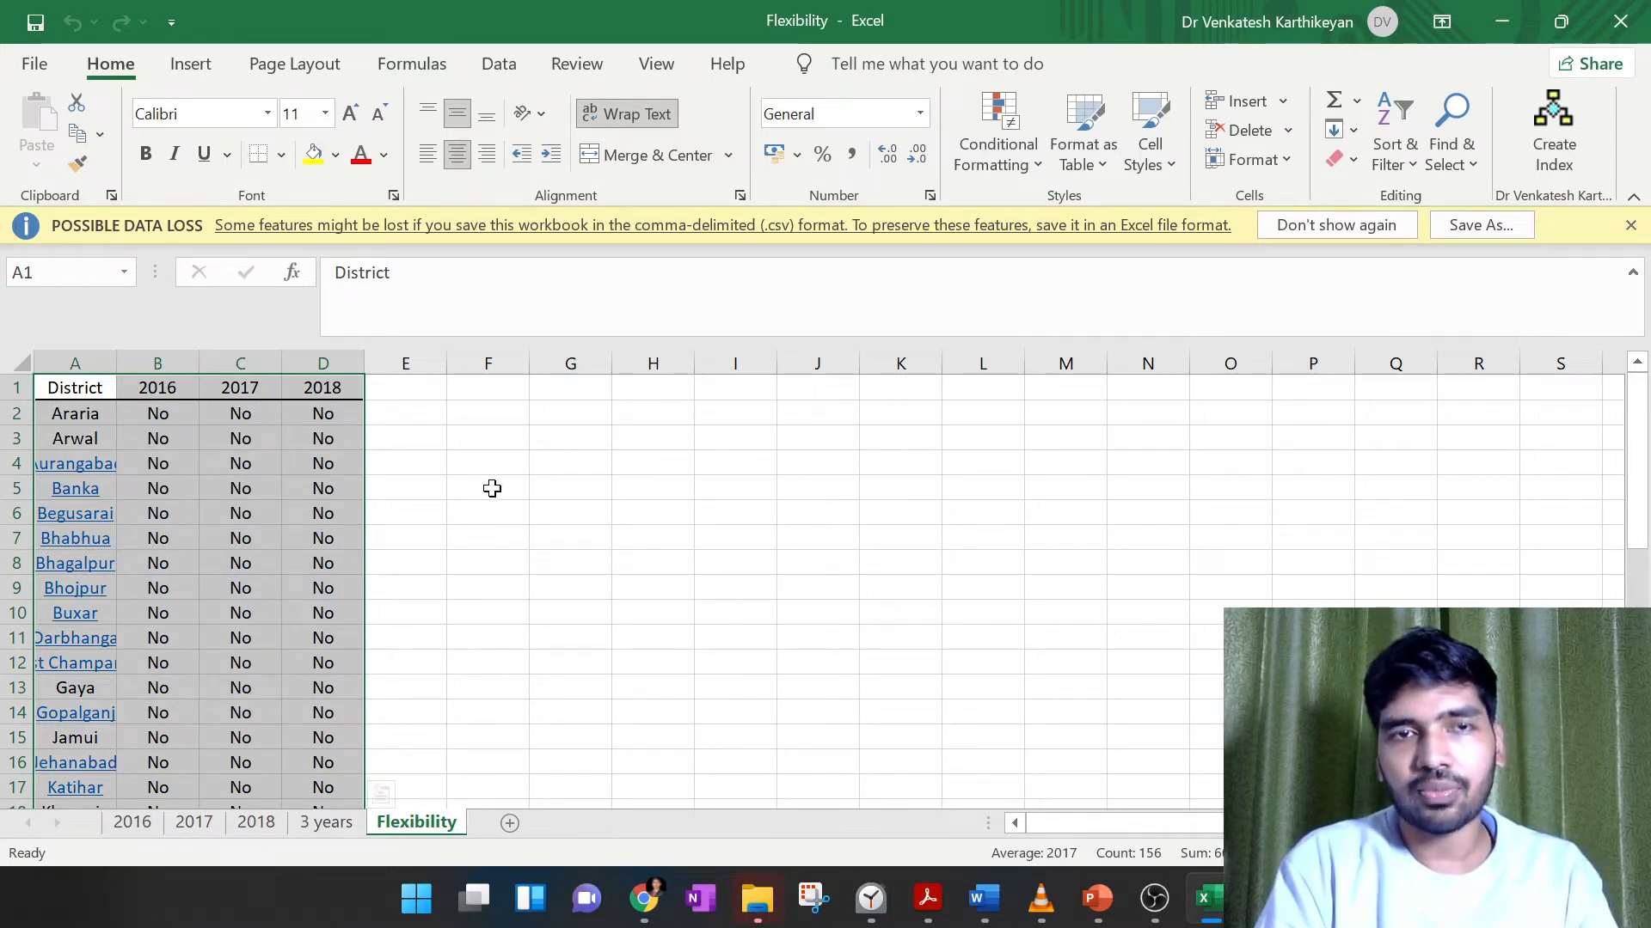
mouse_move(669, 475)
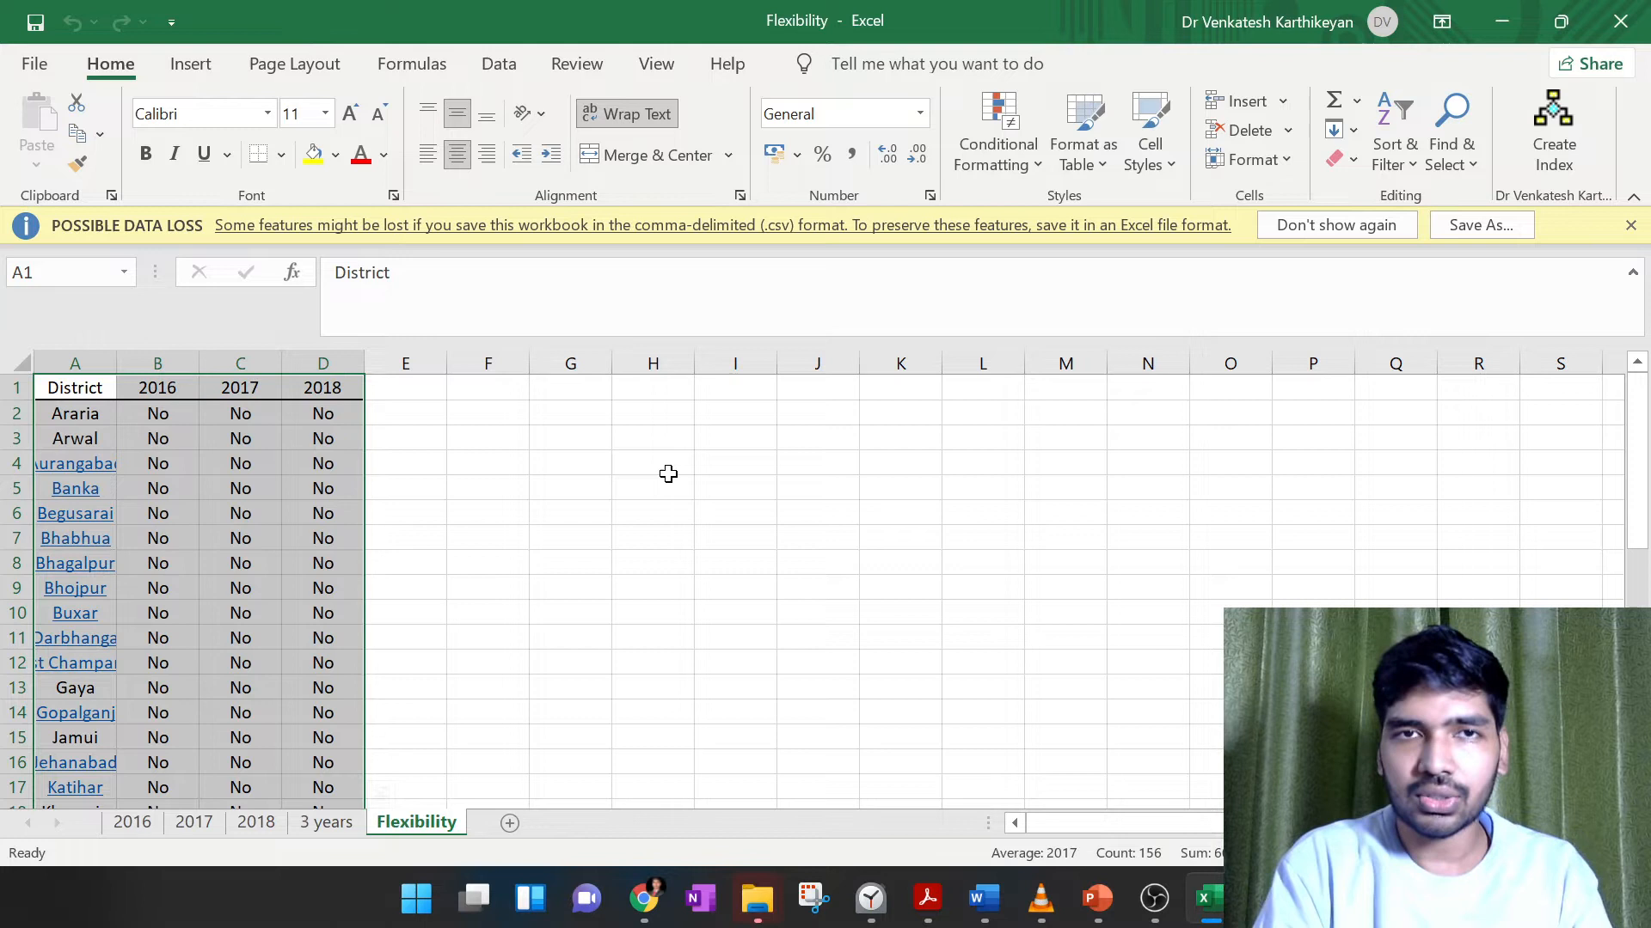
mouse_move(650, 476)
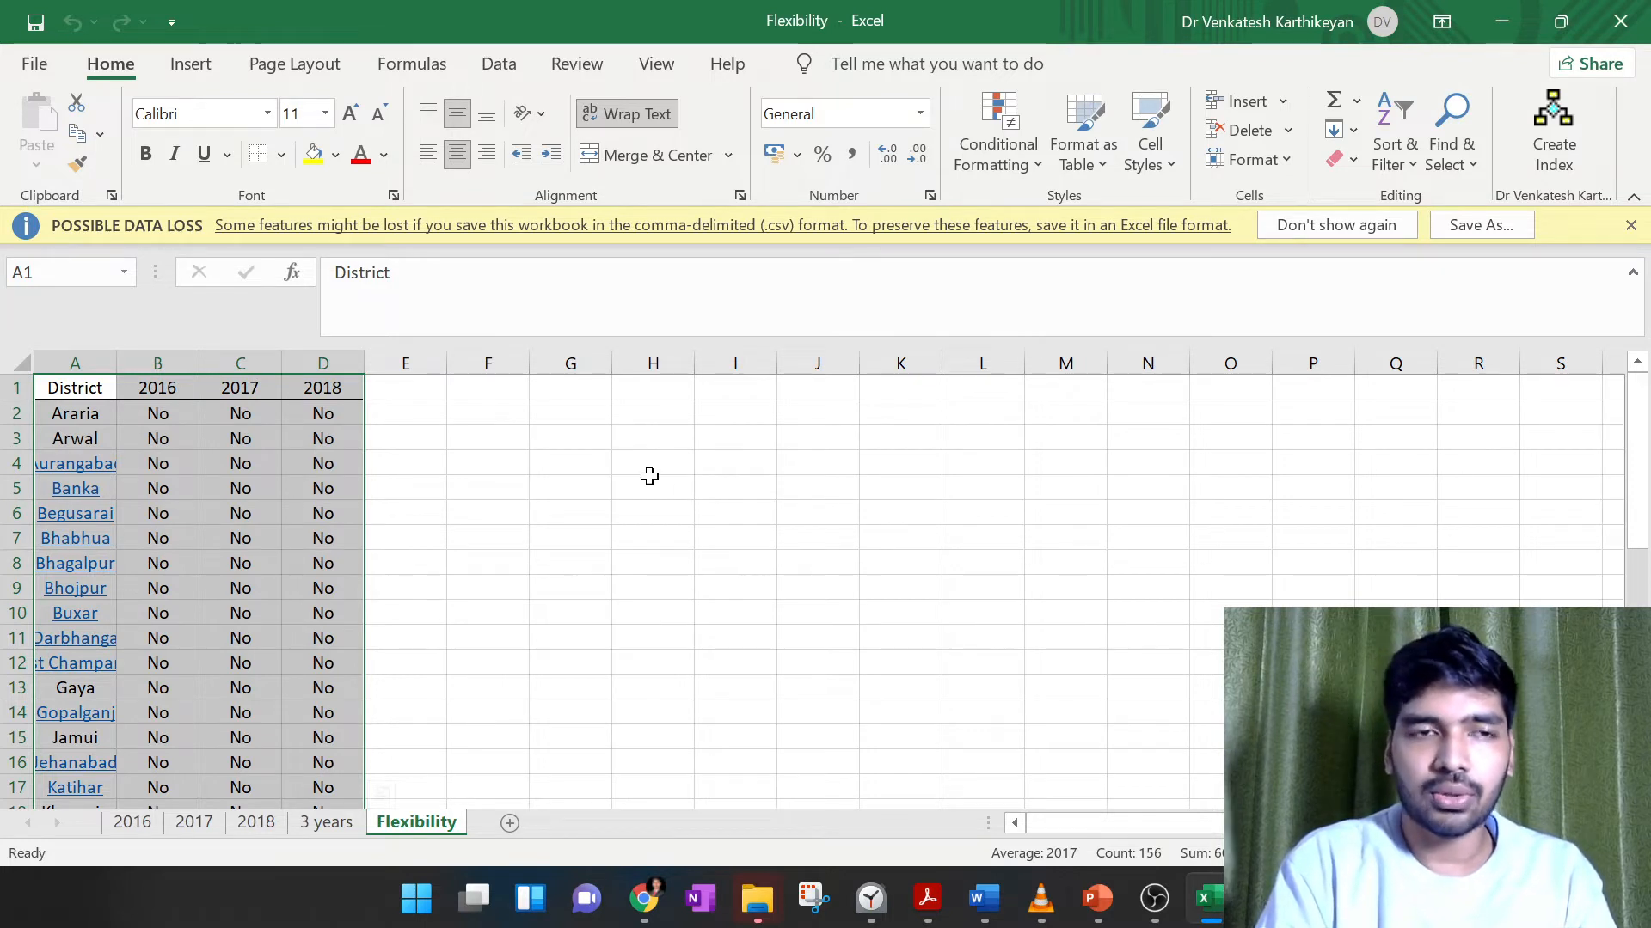
click(653, 487)
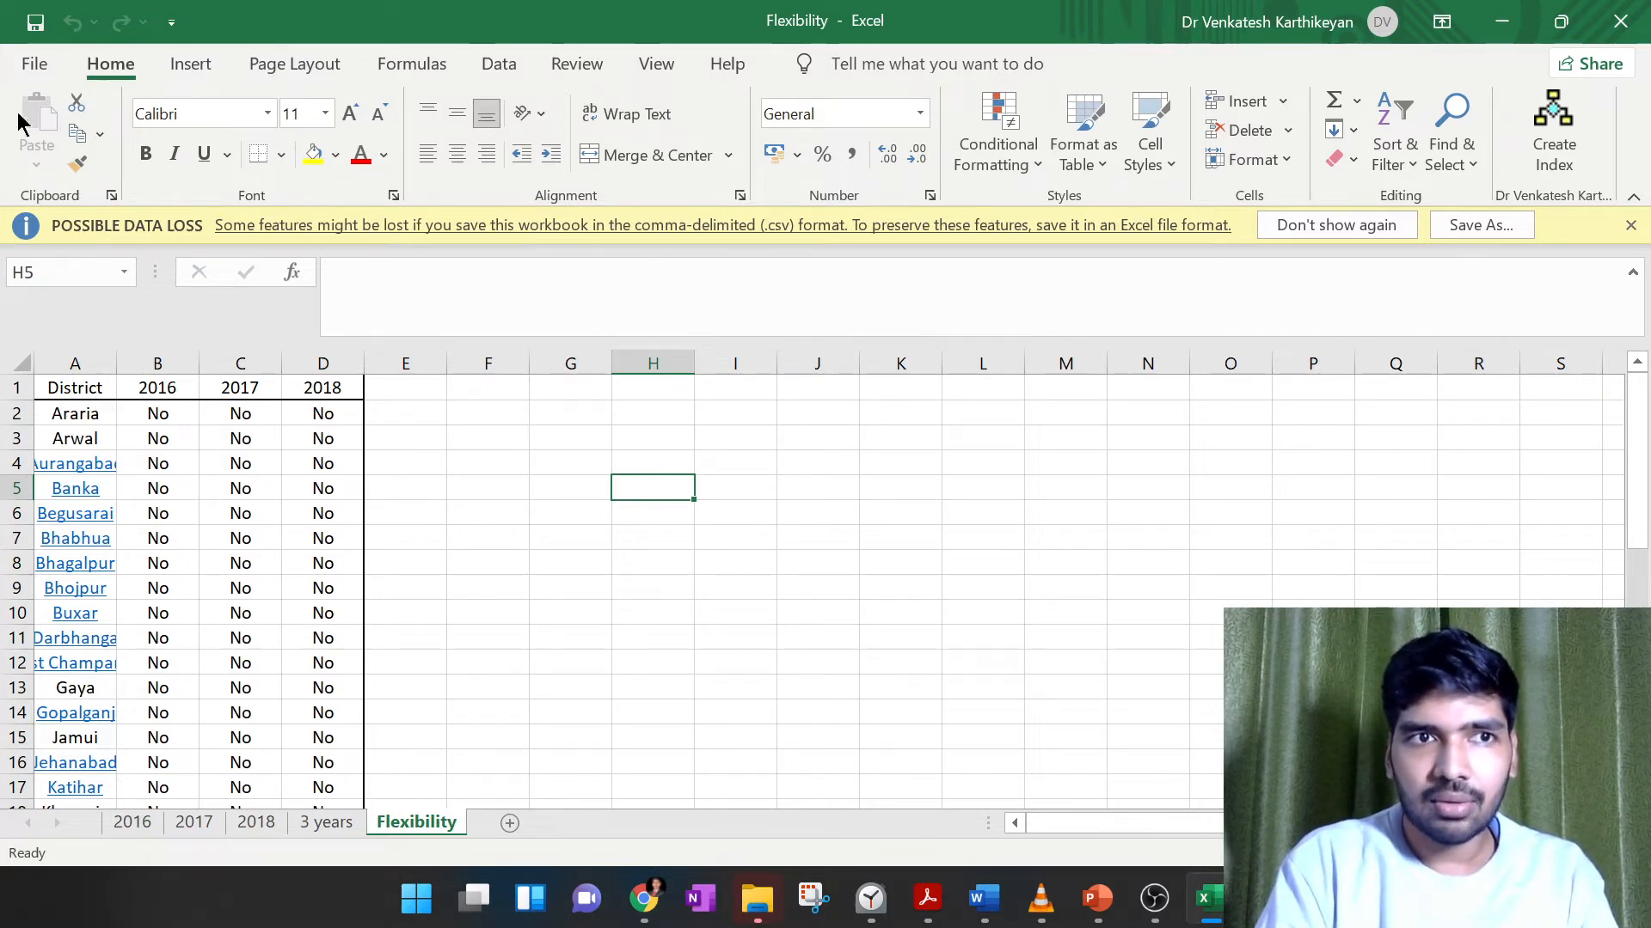
Save the Flexibility workbook via Save As in CSV (Comma delimited) format
click(33, 64)
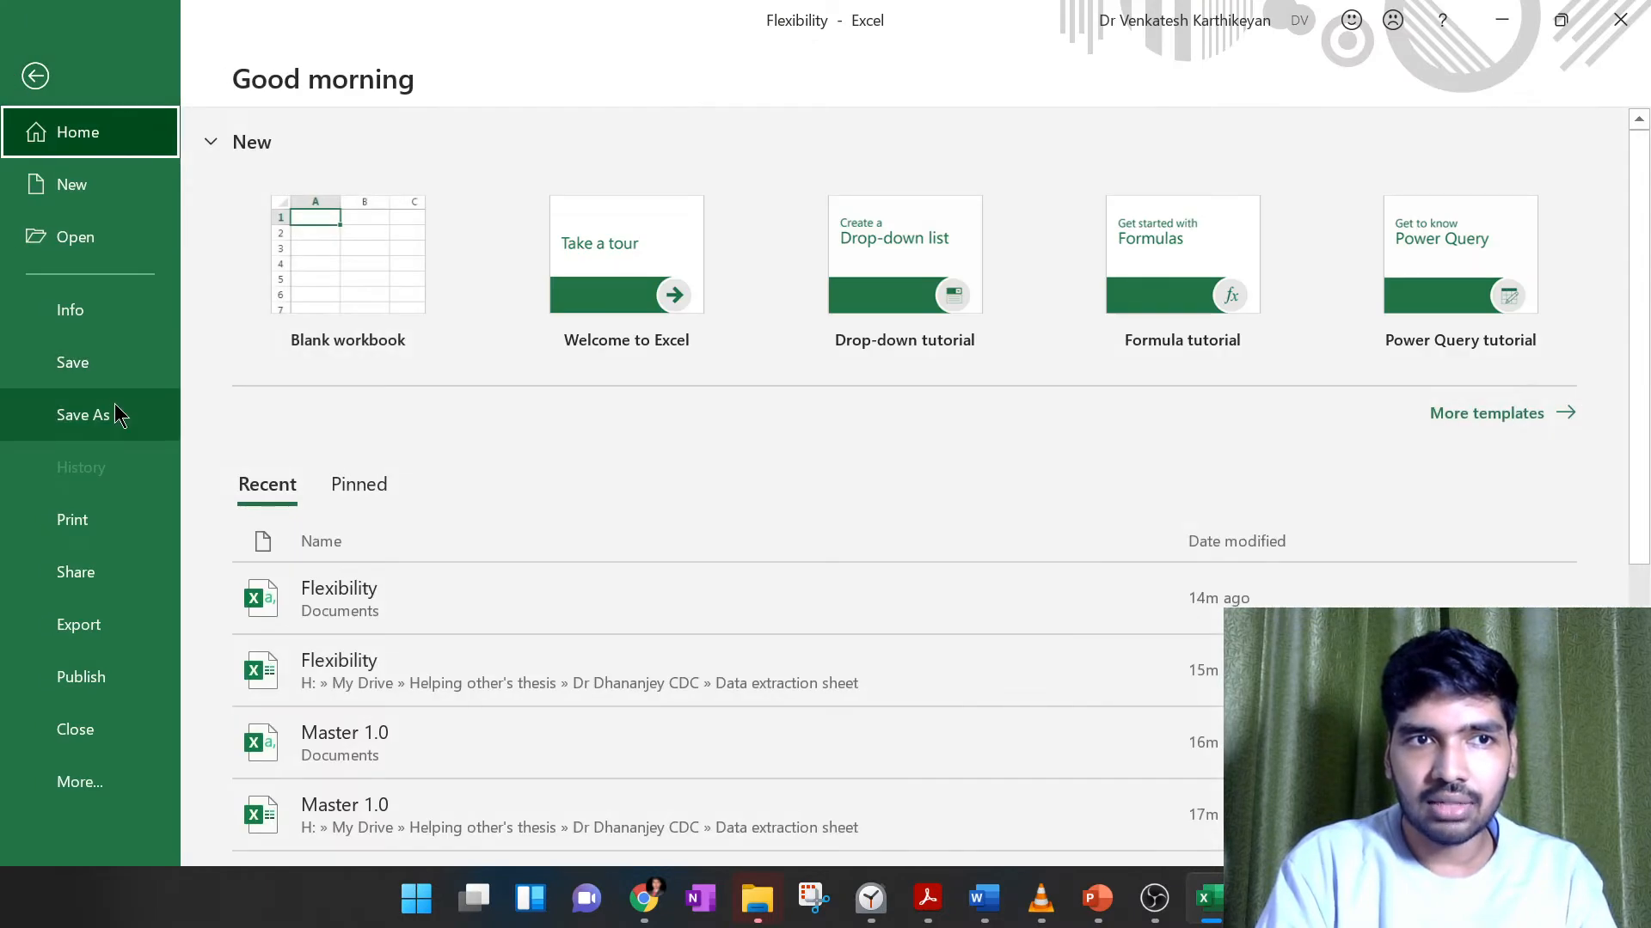
click(83, 414)
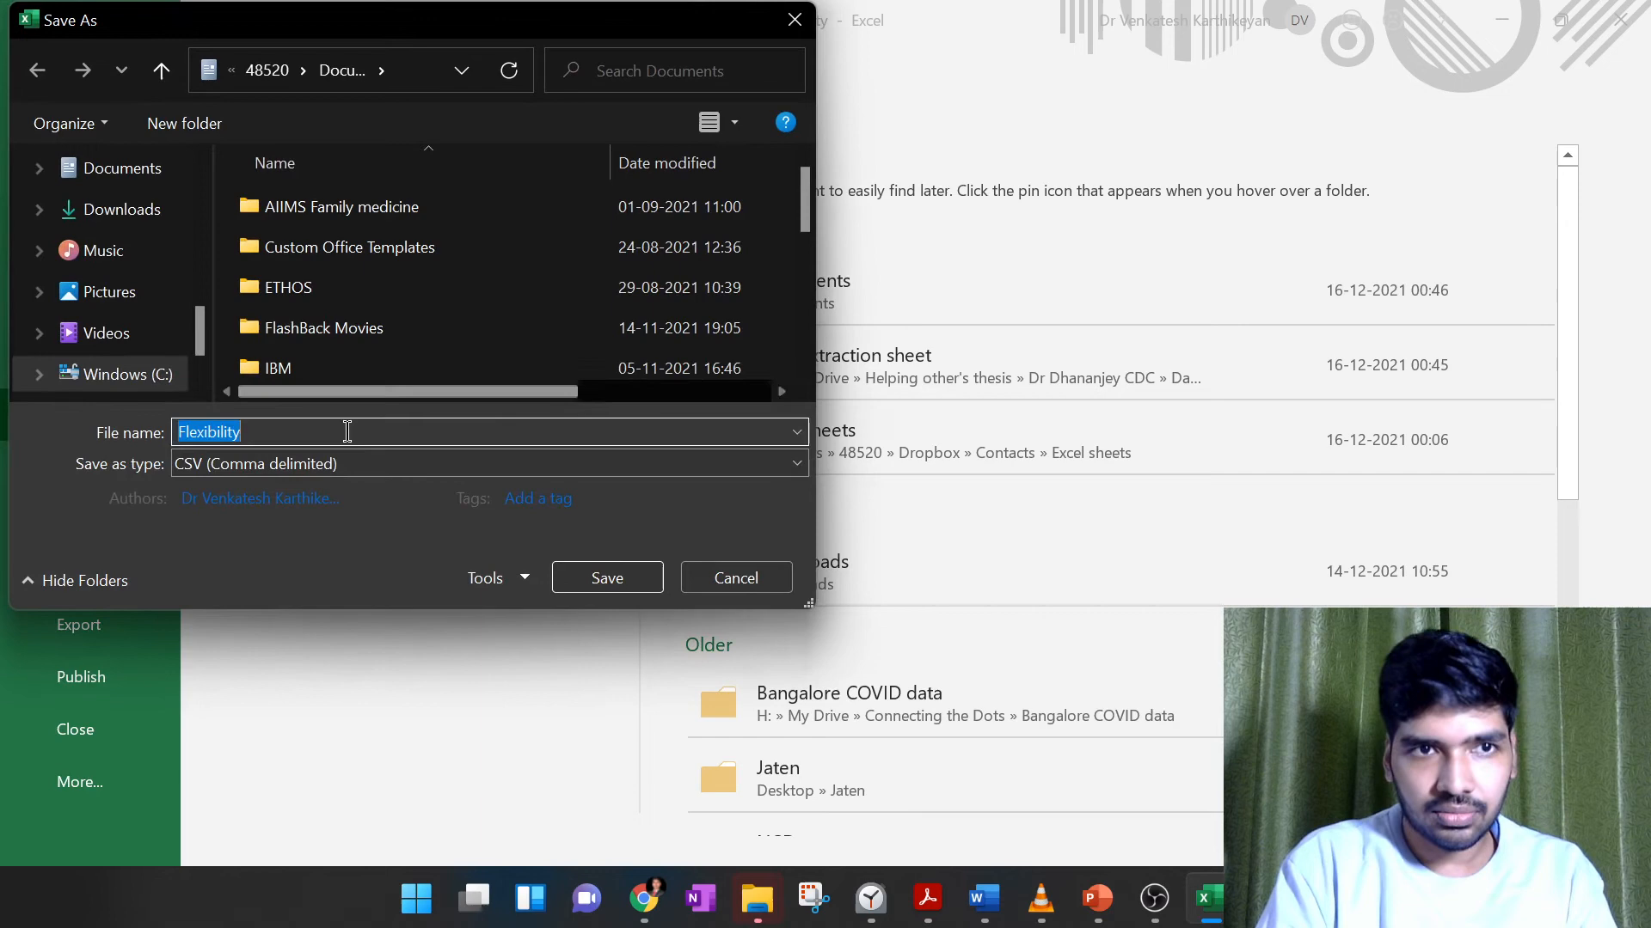
click(488, 462)
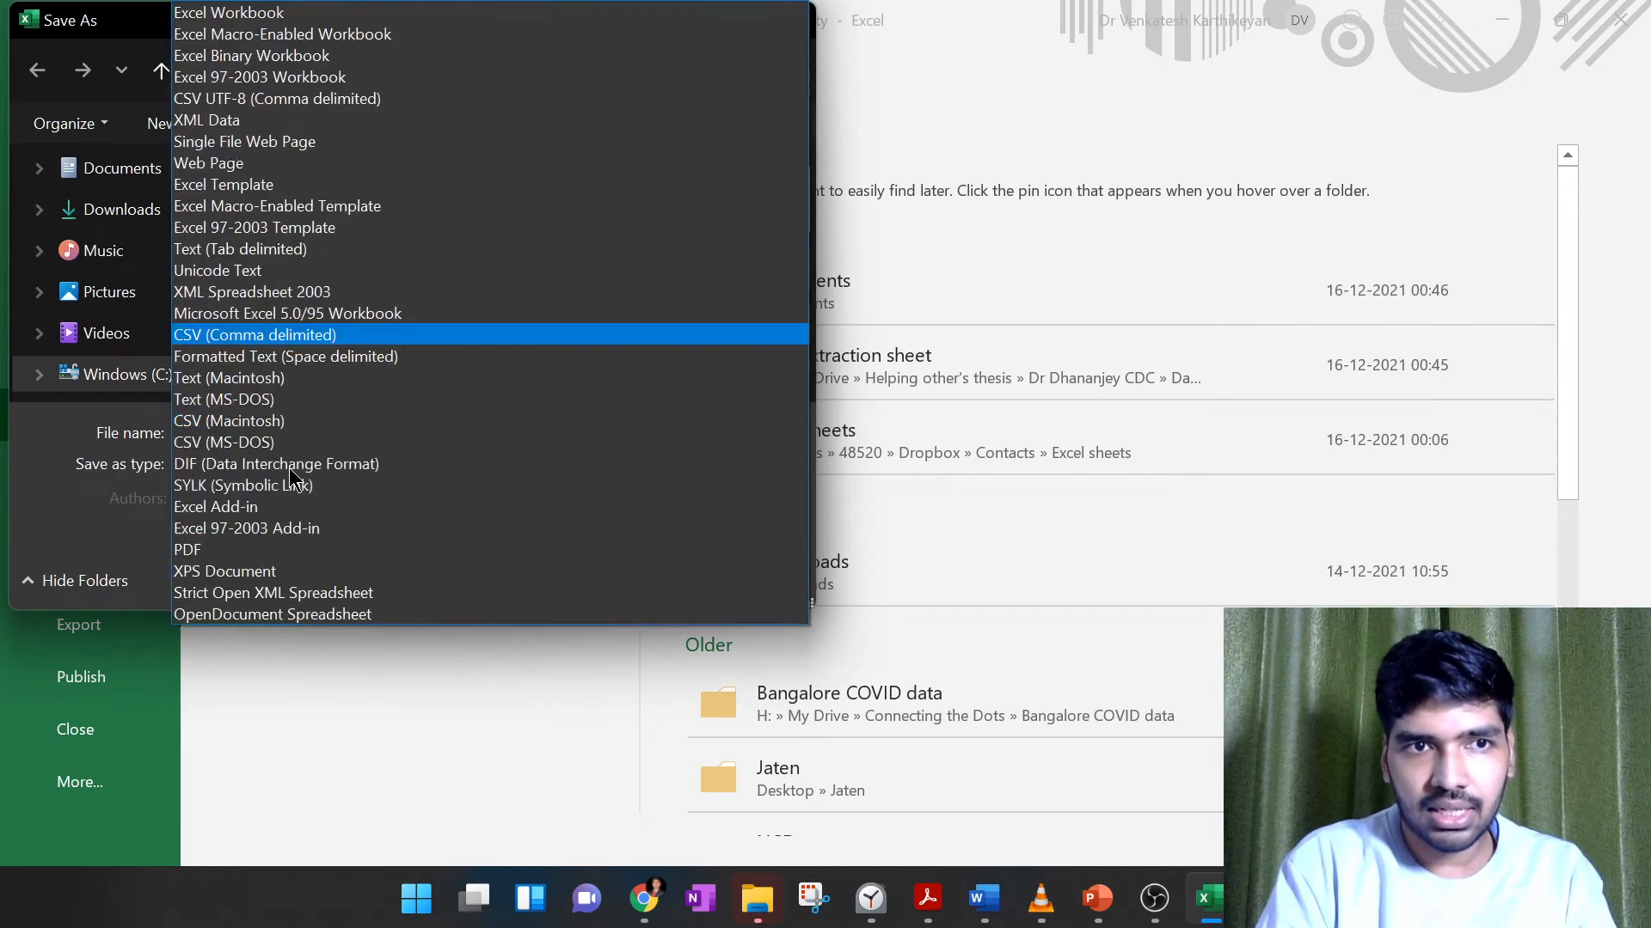
mouse_move(342, 335)
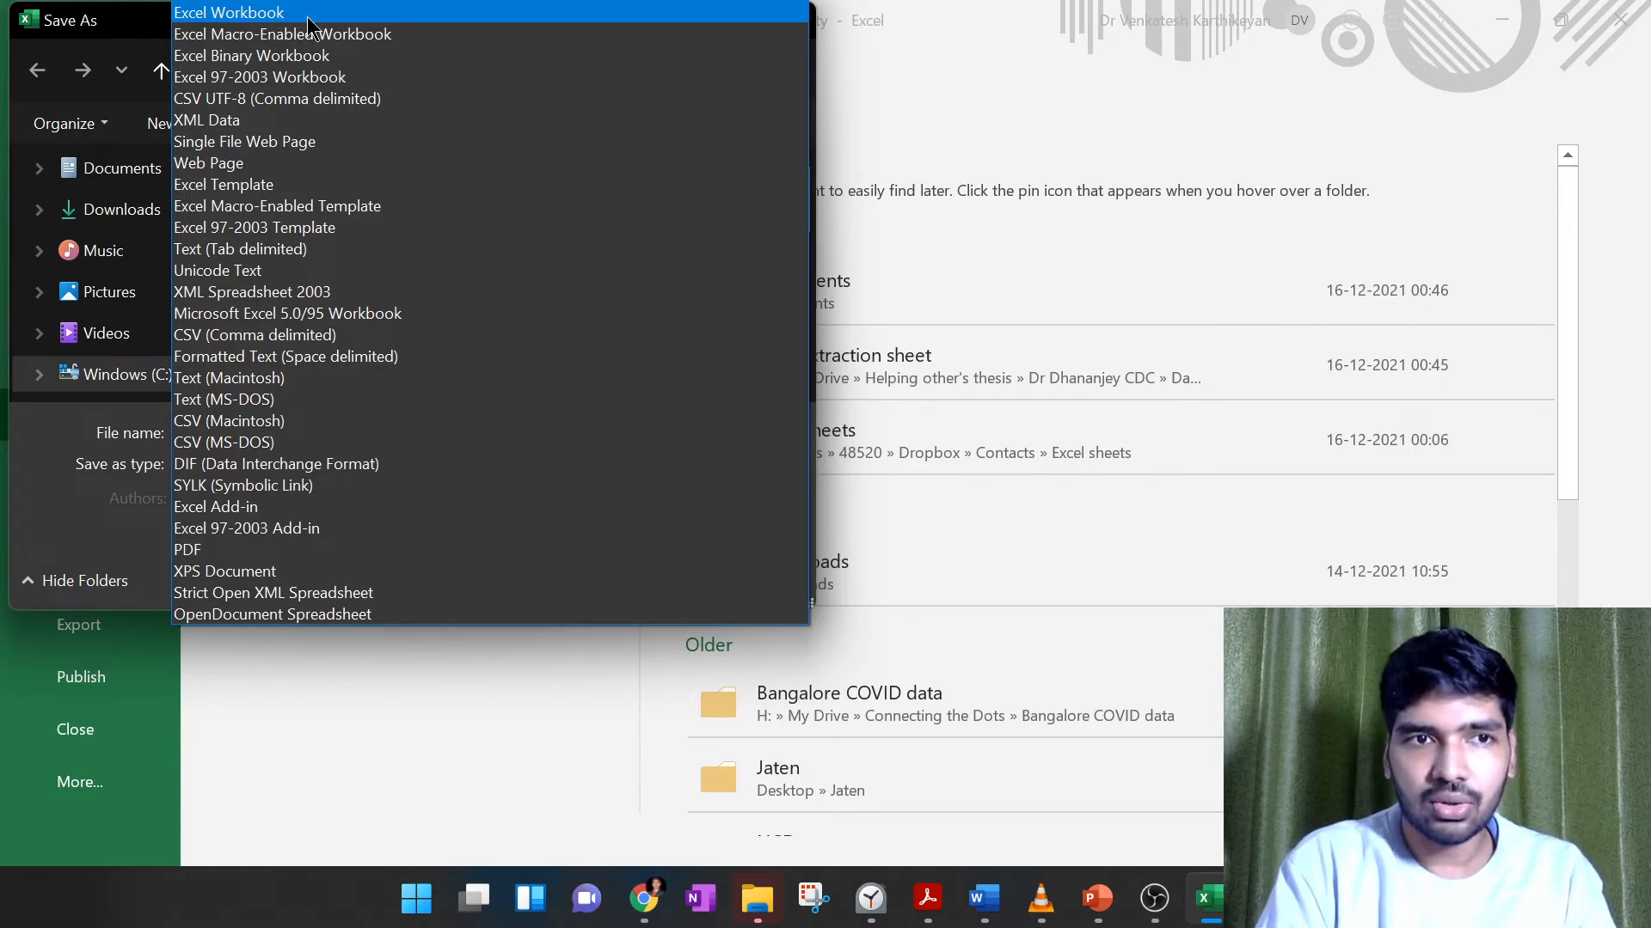
mouse_move(328, 442)
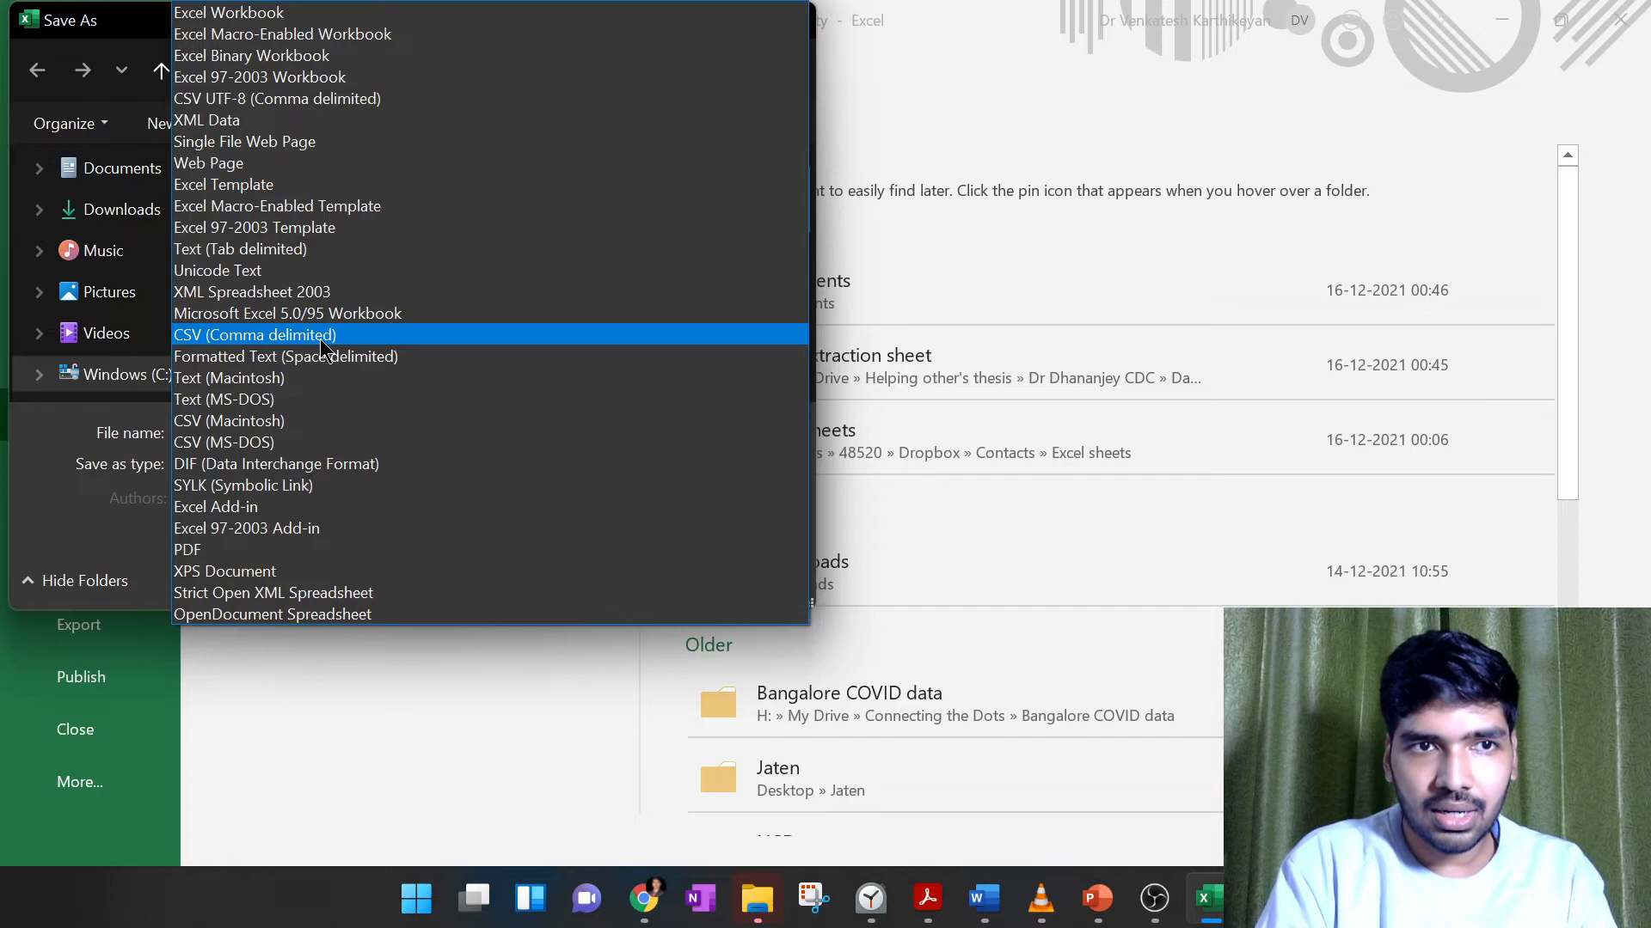
mouse_move(320, 466)
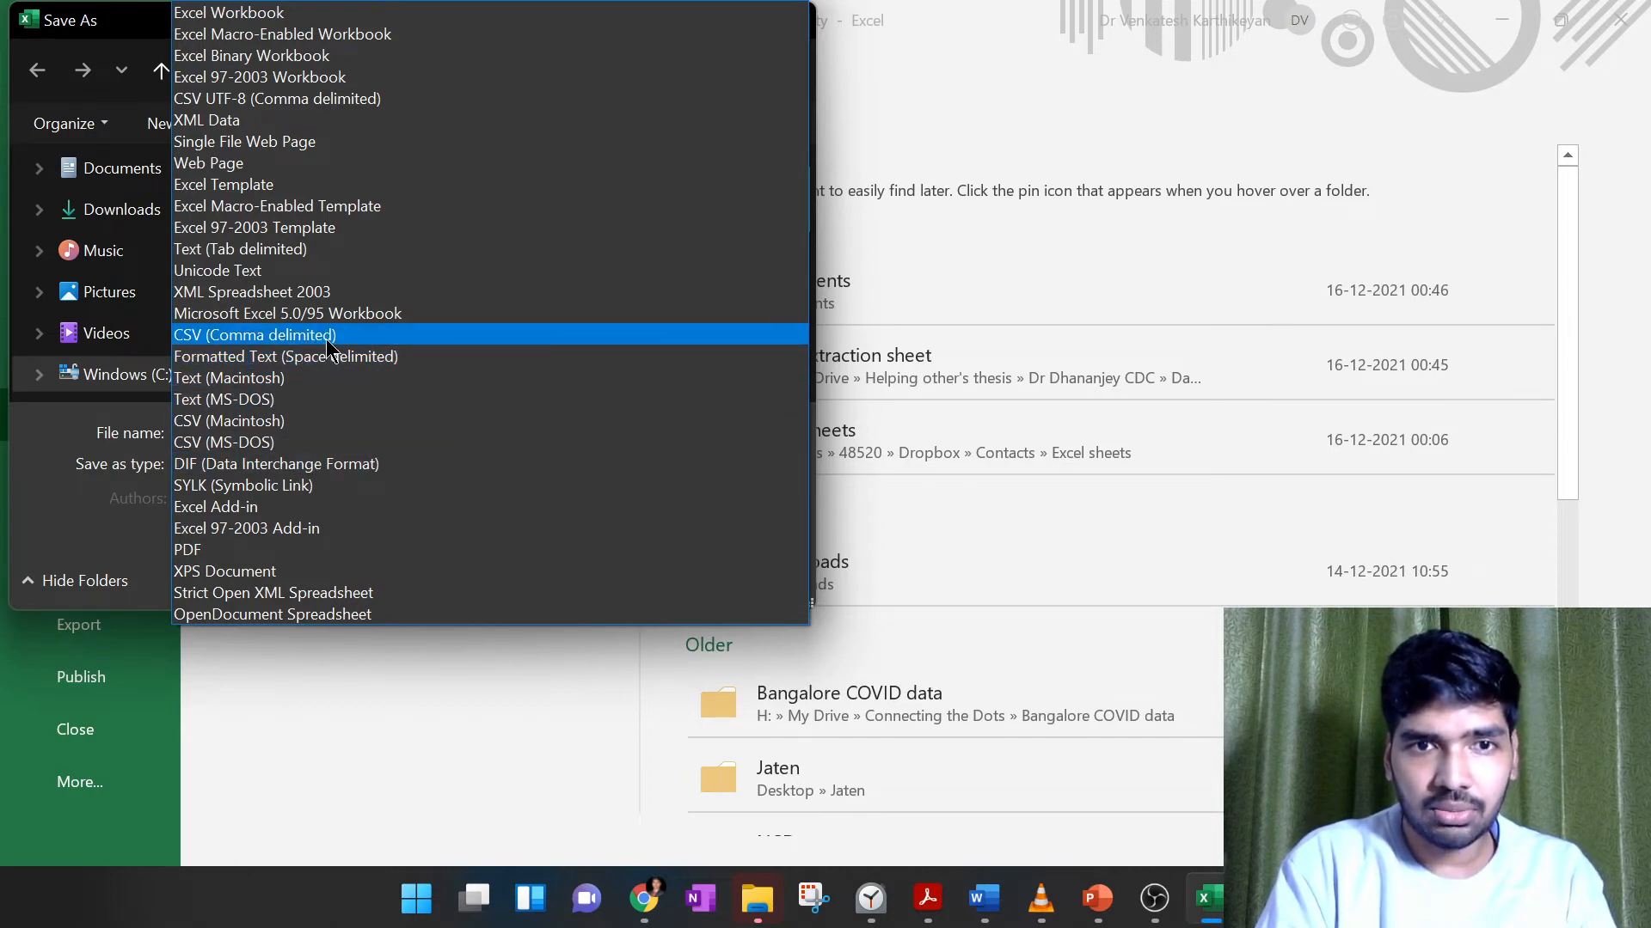
click(254, 336)
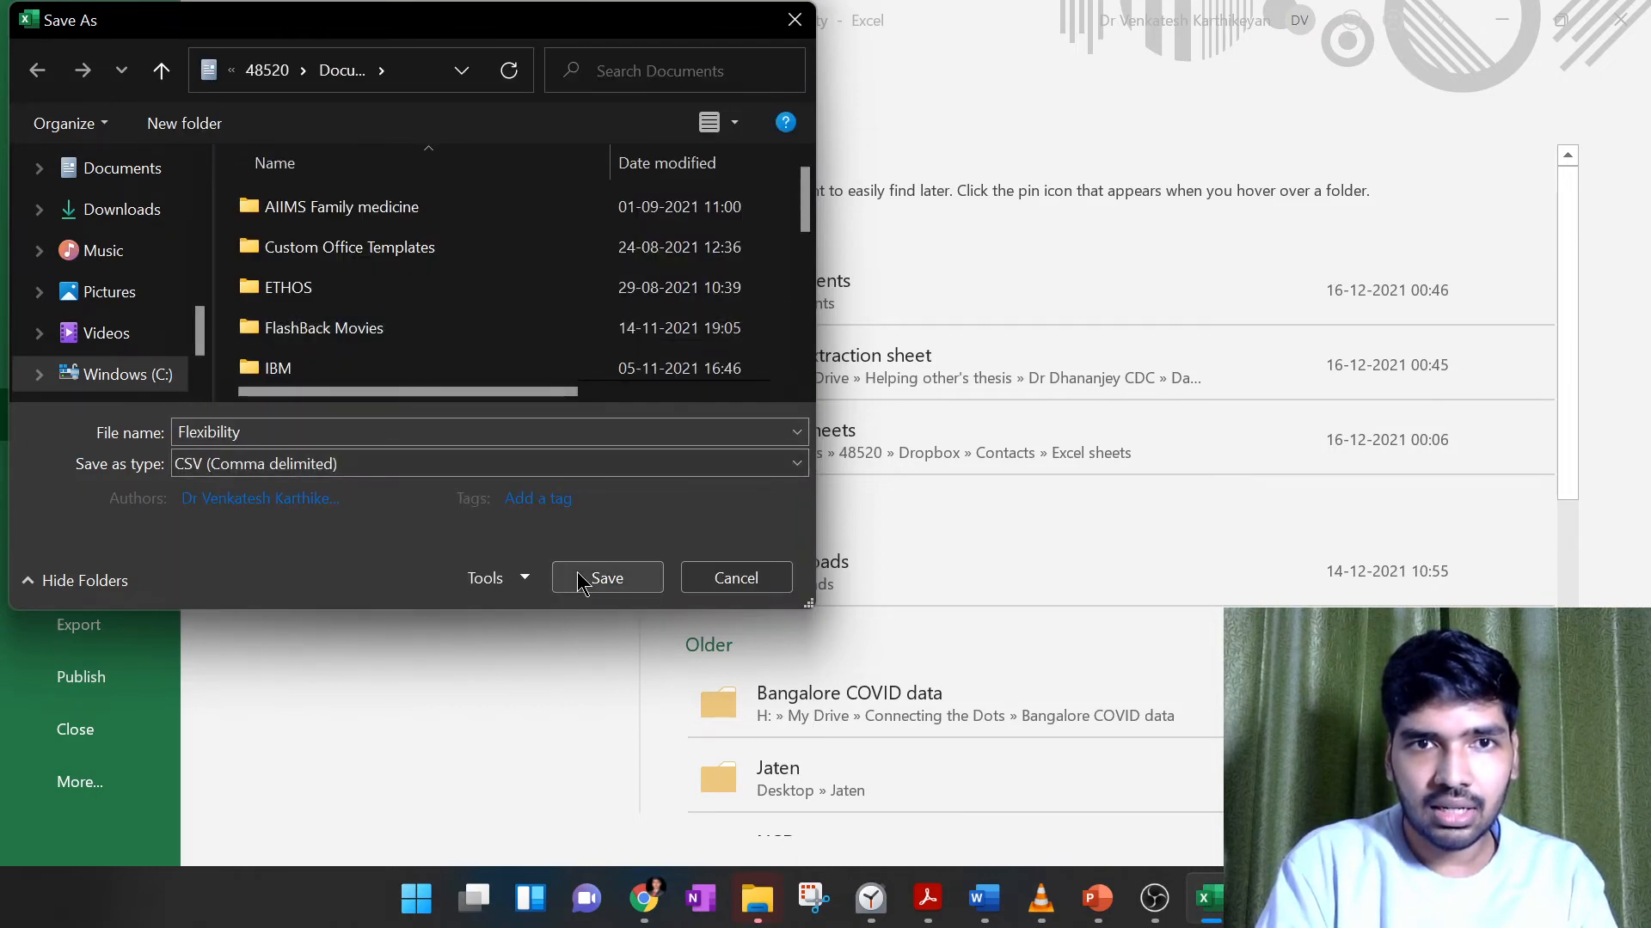
click(607, 577)
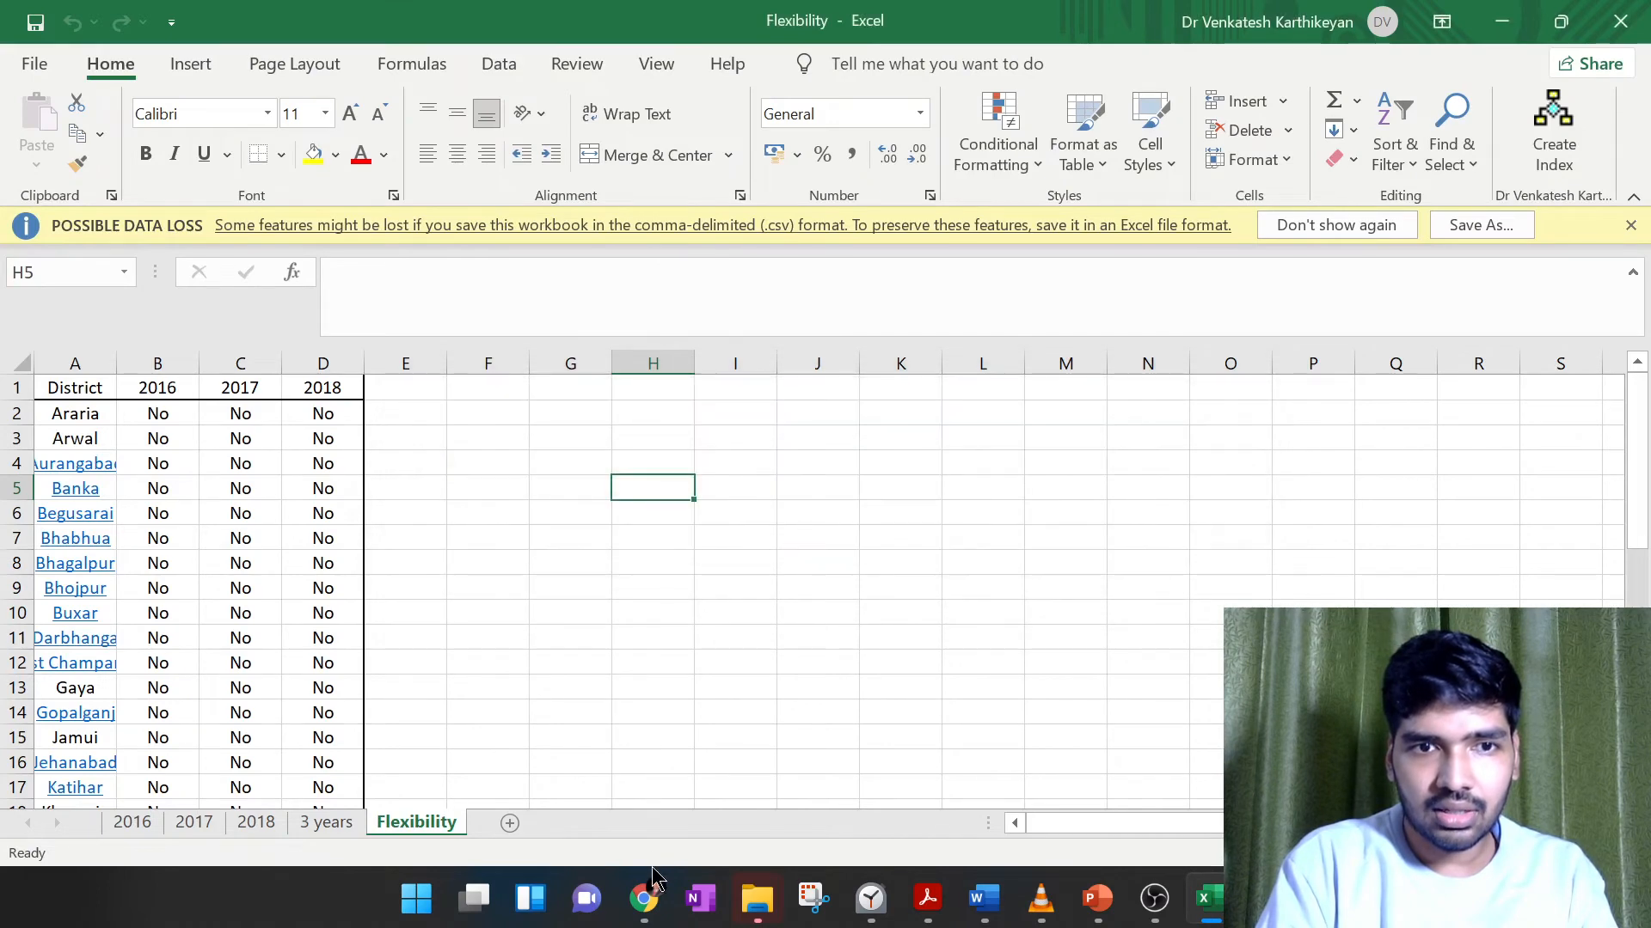
Create a second blank report and browse its add-data Google connectors, including File Upload
click(643, 899)
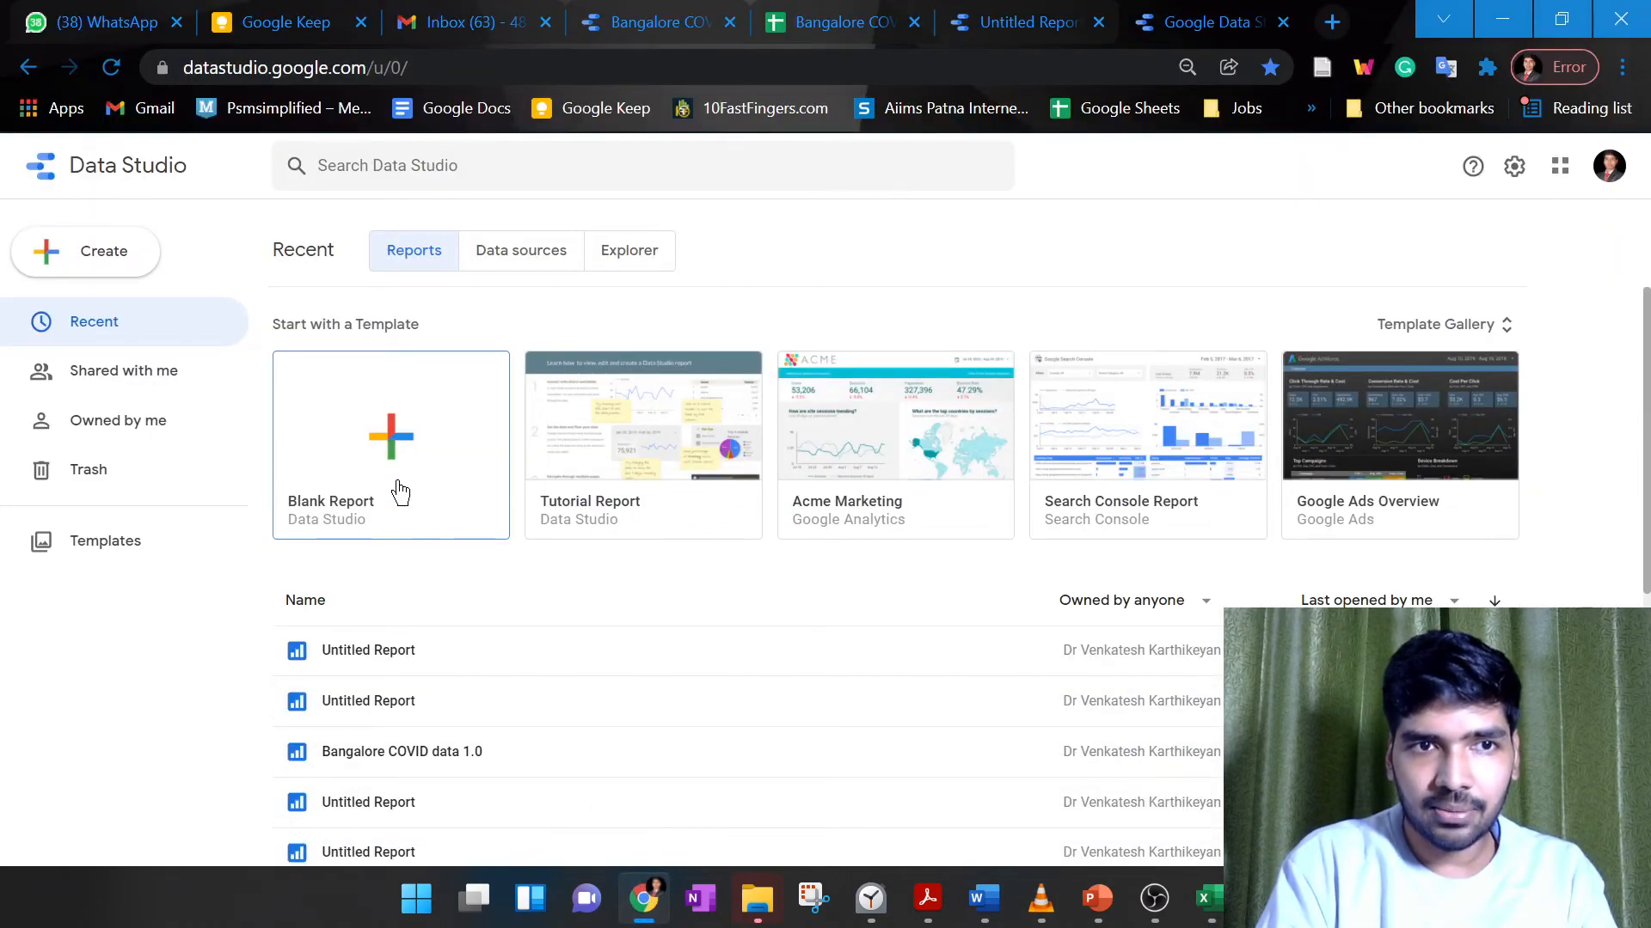
click(390, 435)
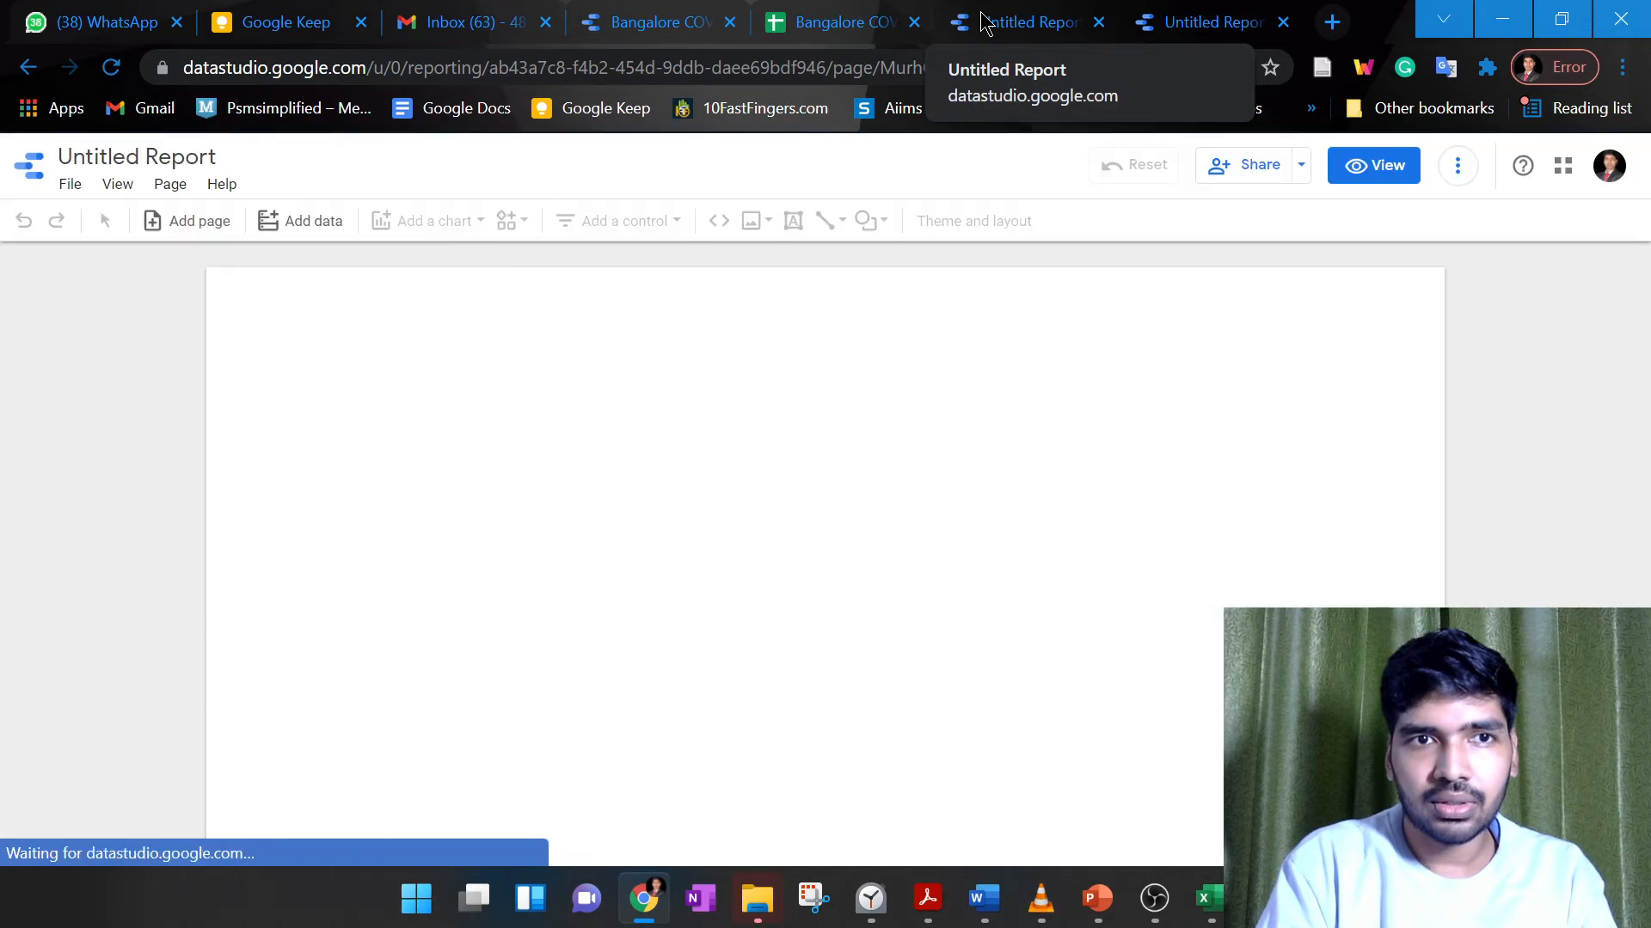
click(311, 222)
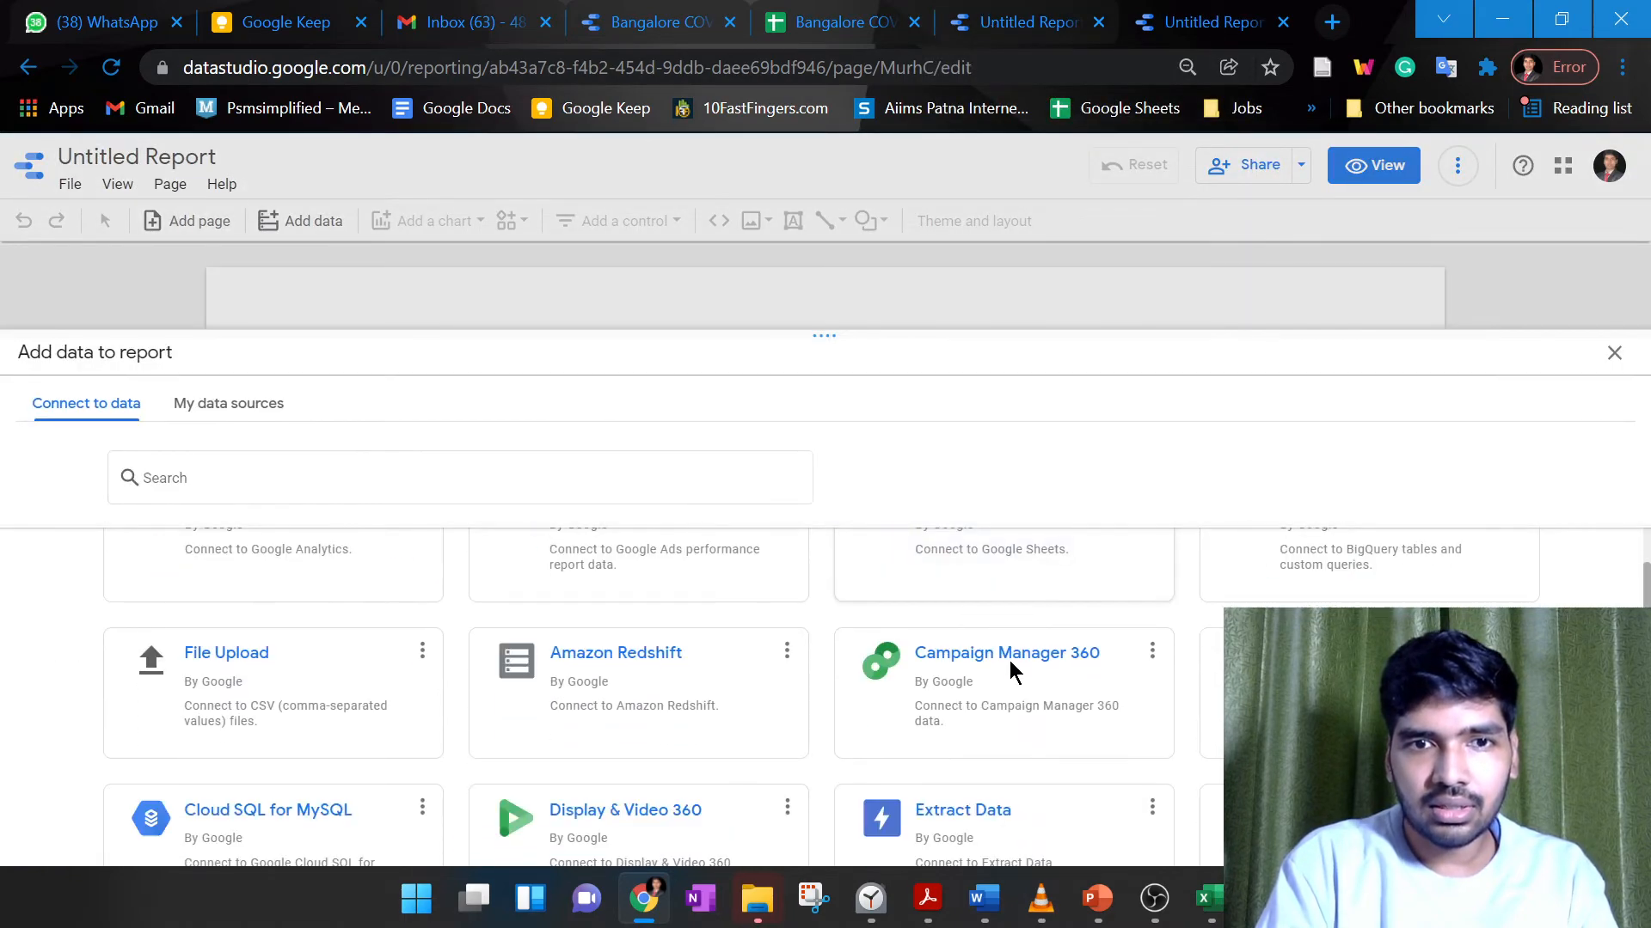
scroll(down, 3)
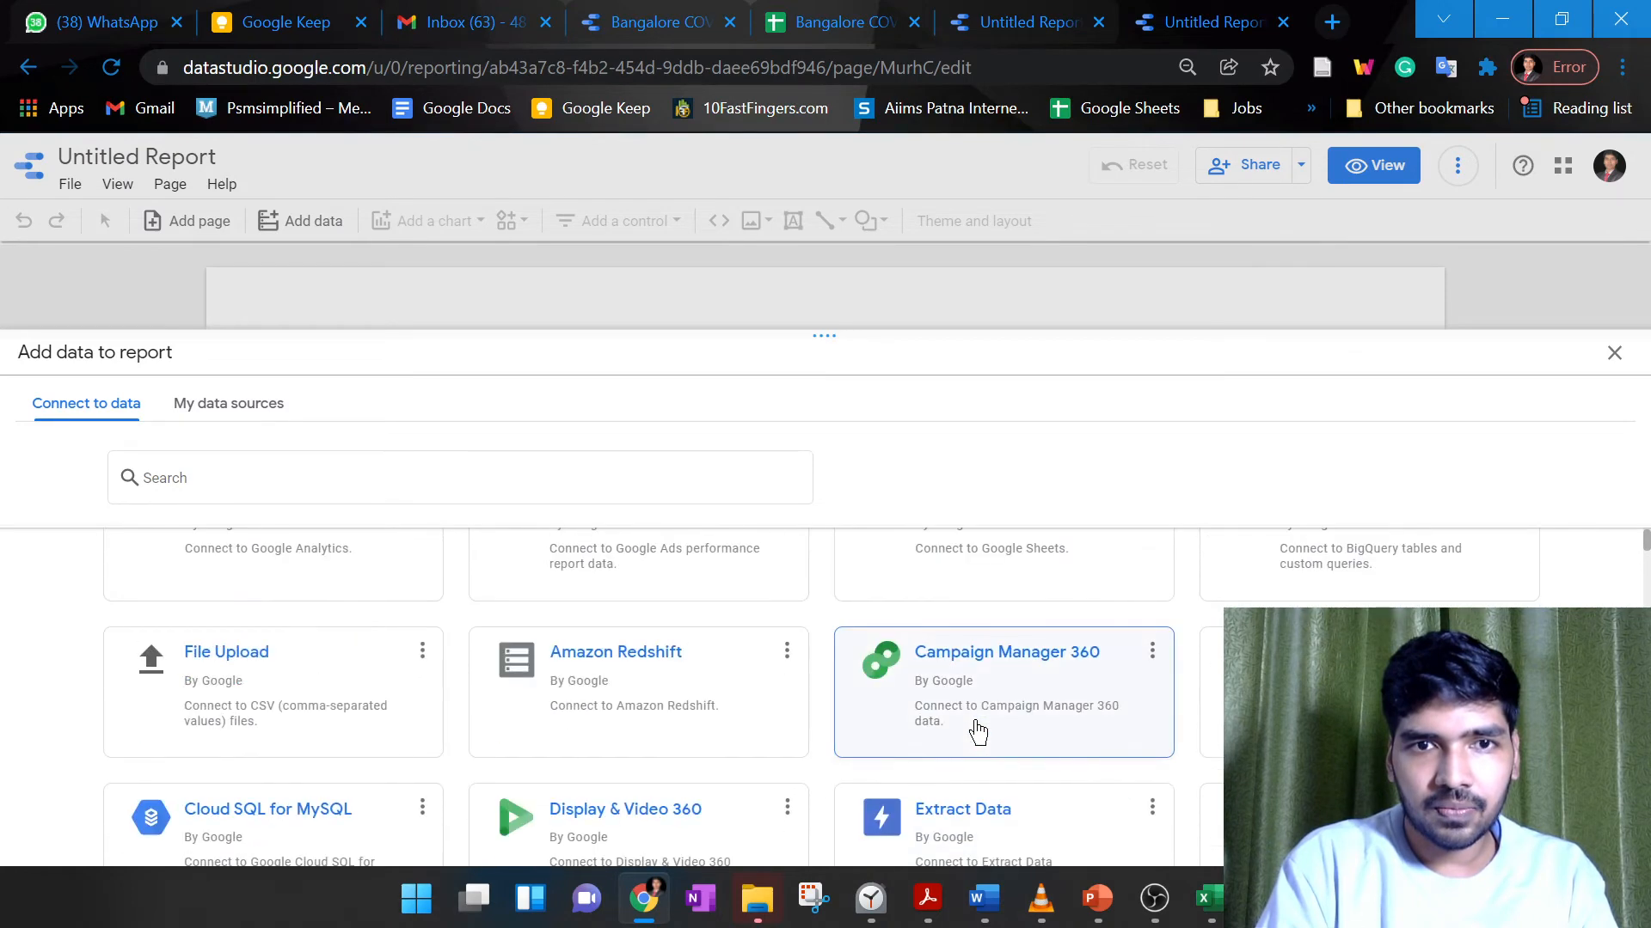
mouse_move(718, 710)
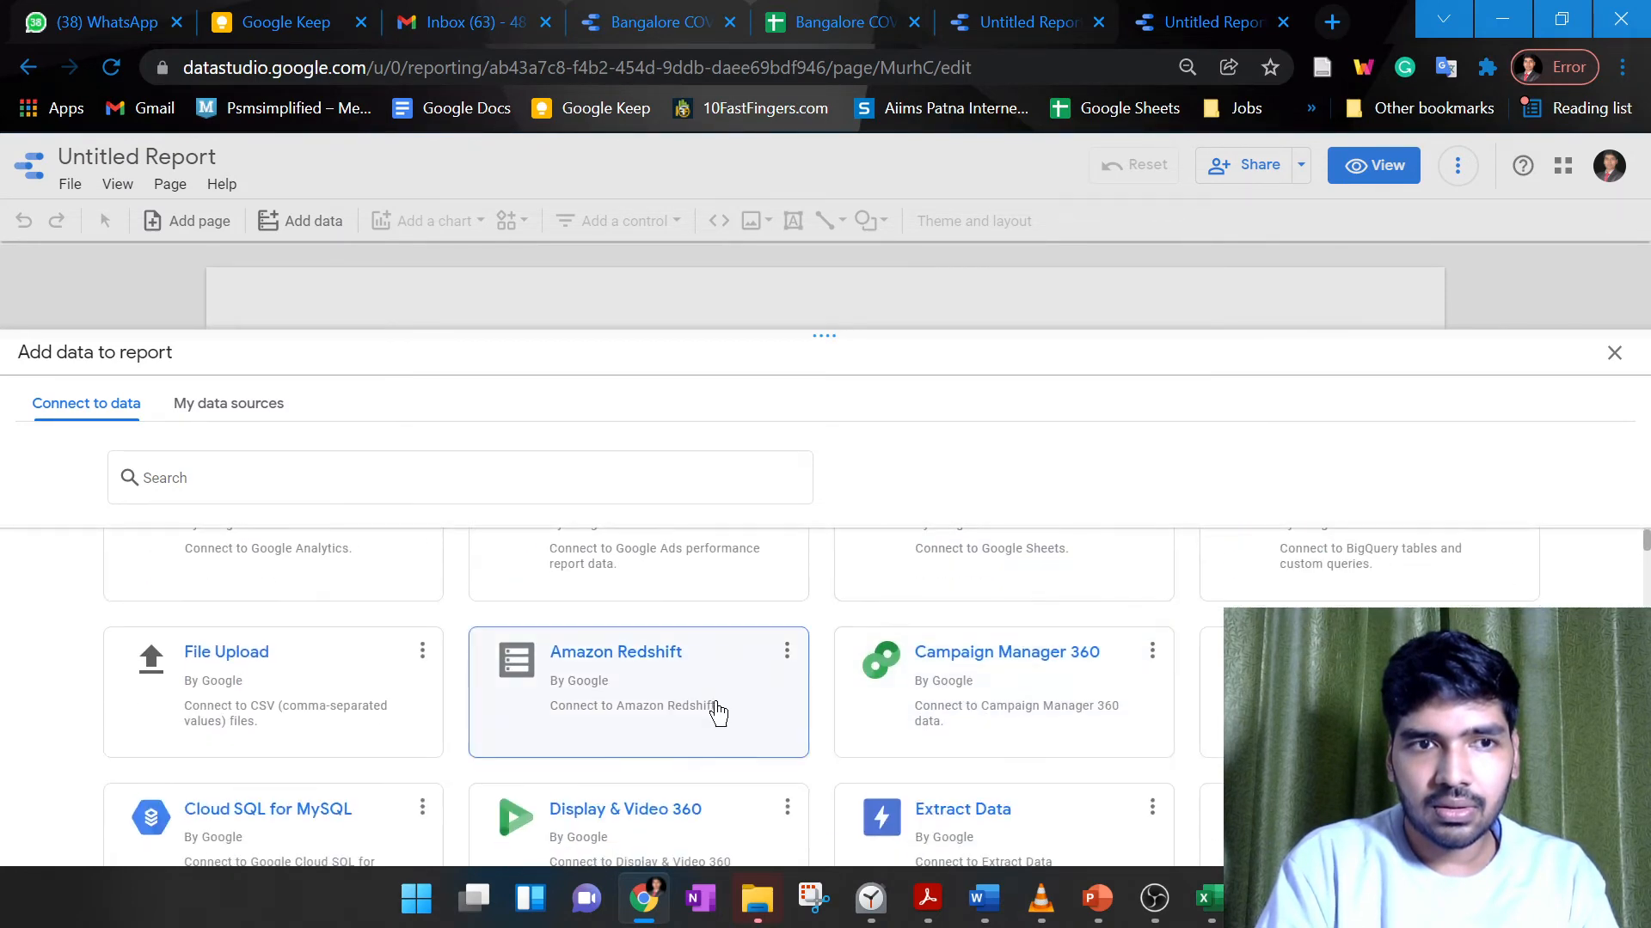
scroll(down, 3)
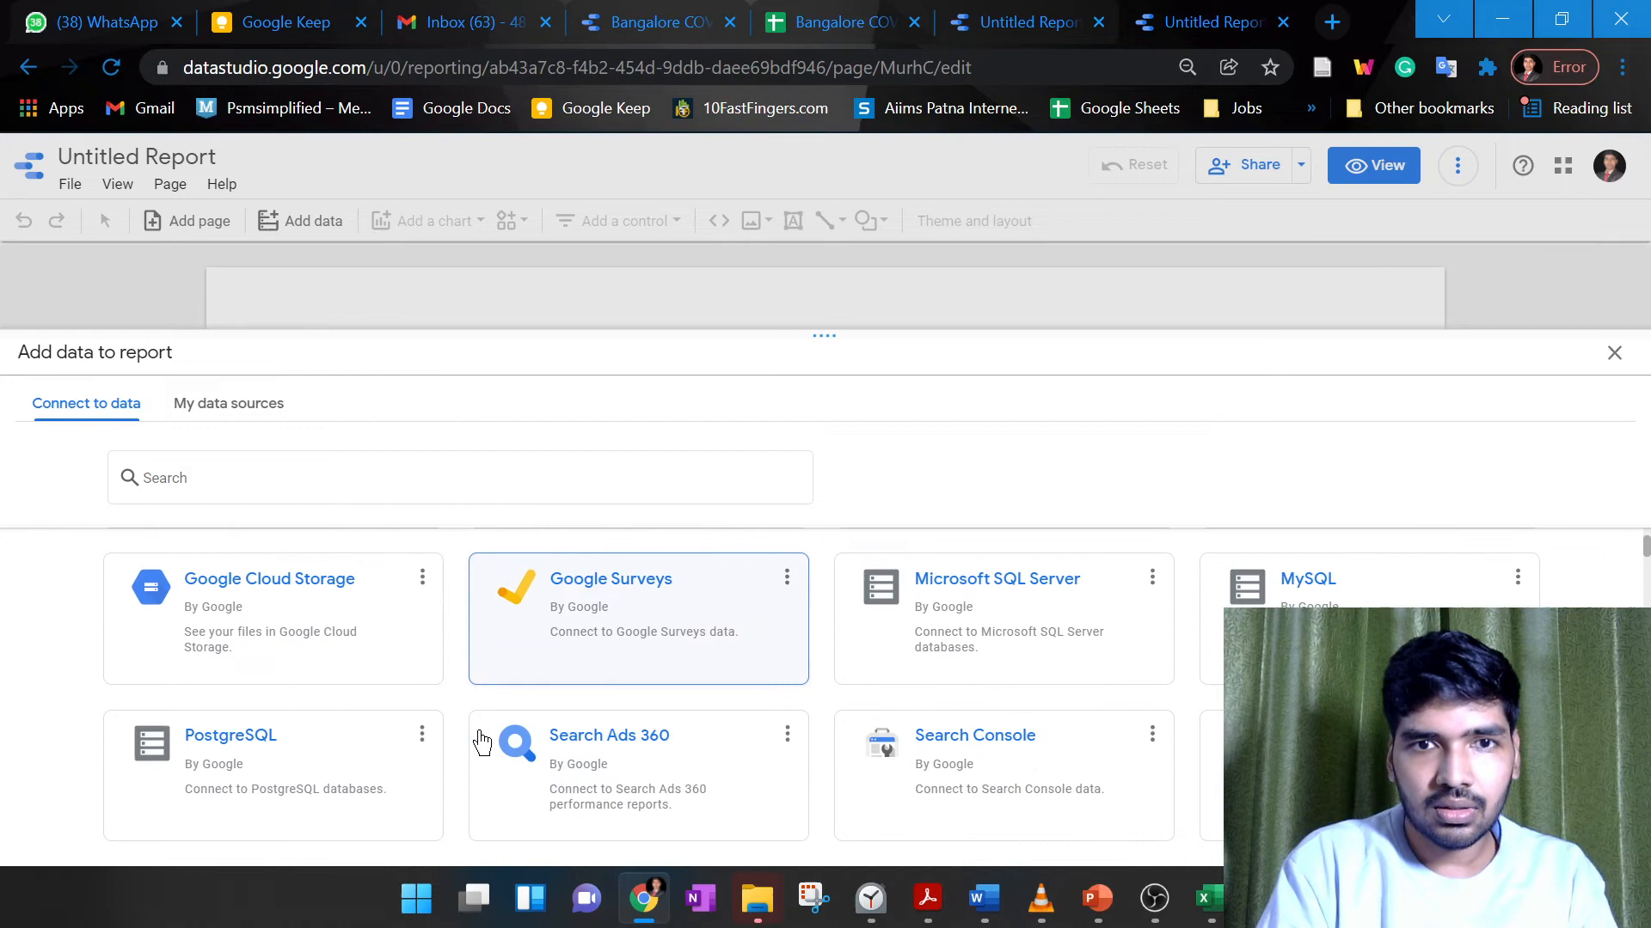
scroll(down, 3)
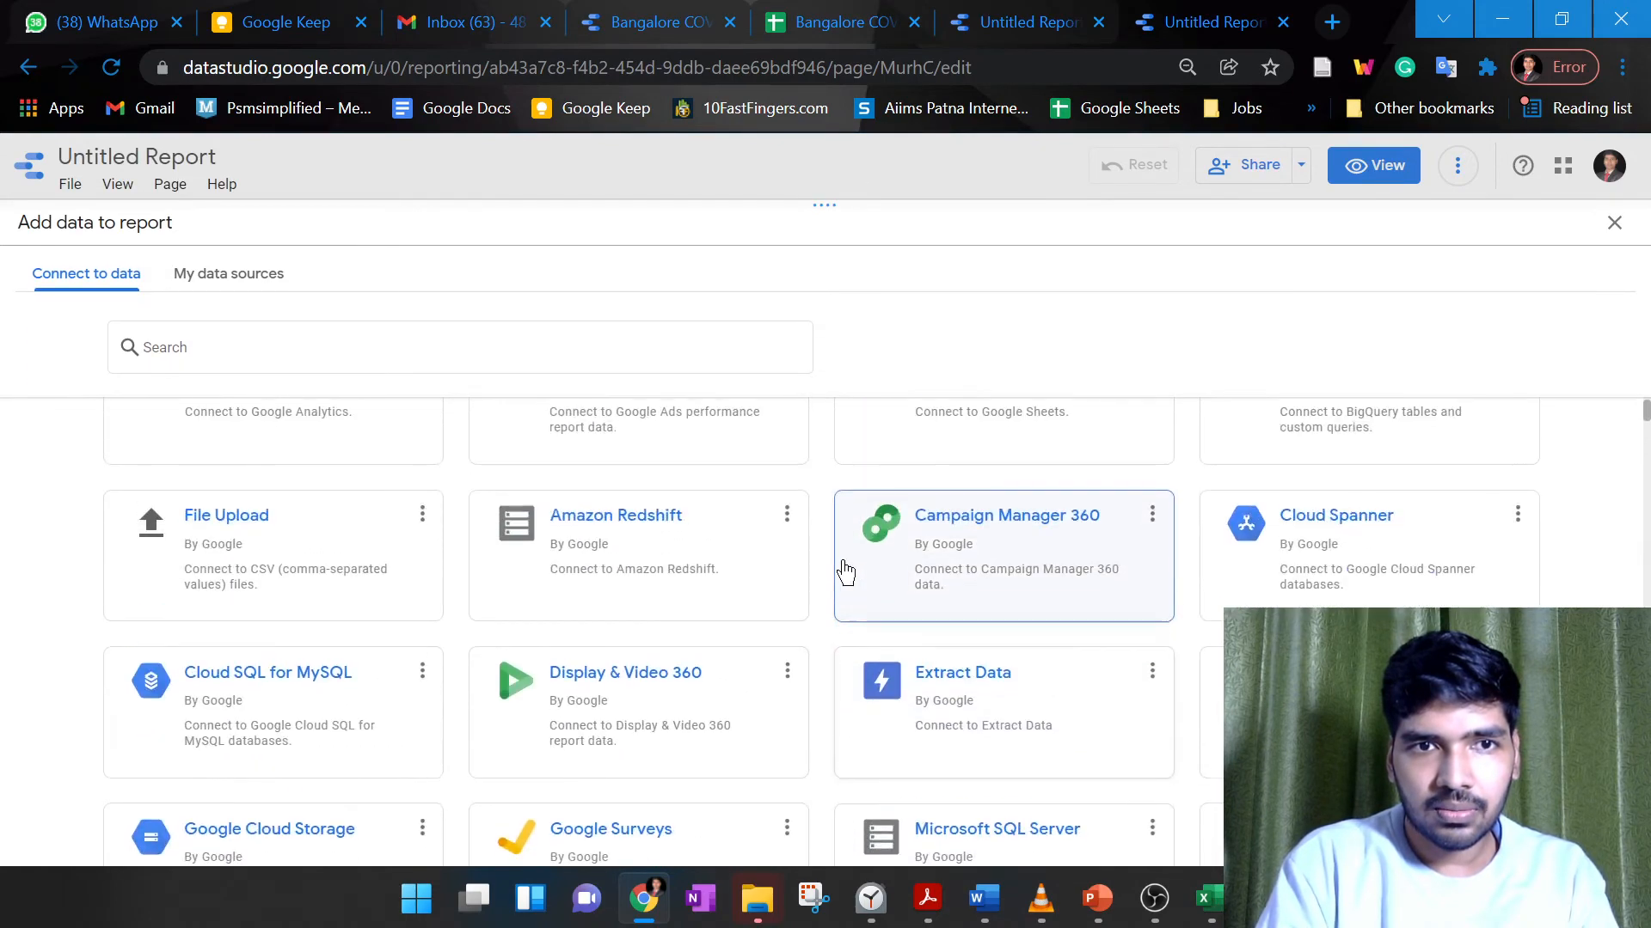
scroll(up, 3)
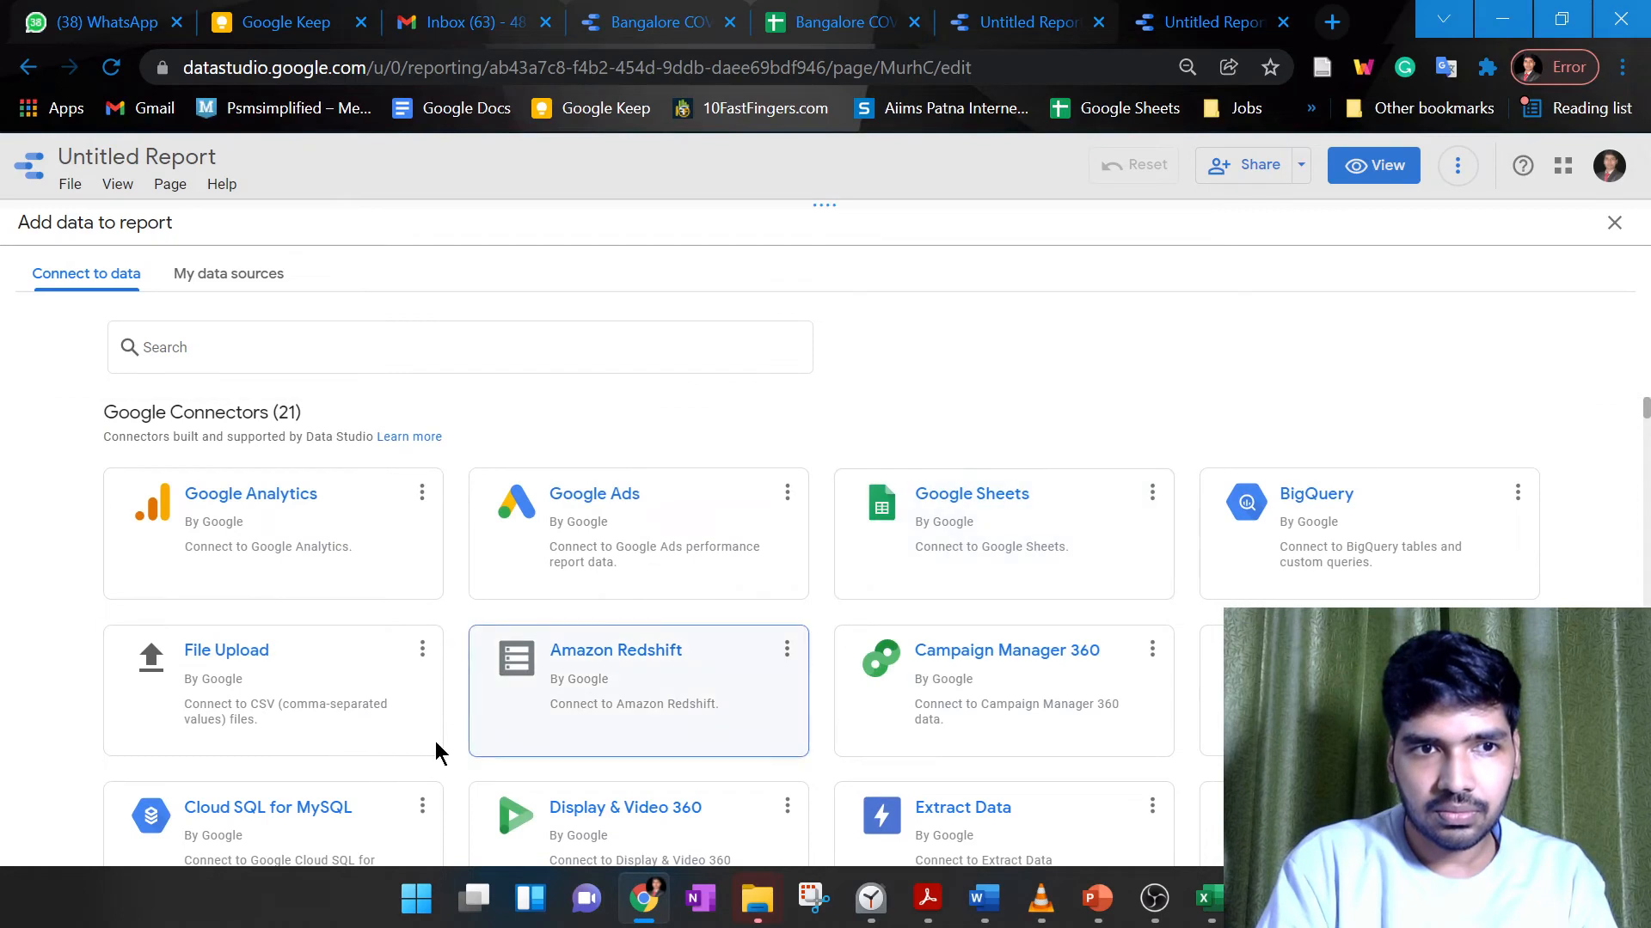
mouse_move(363, 734)
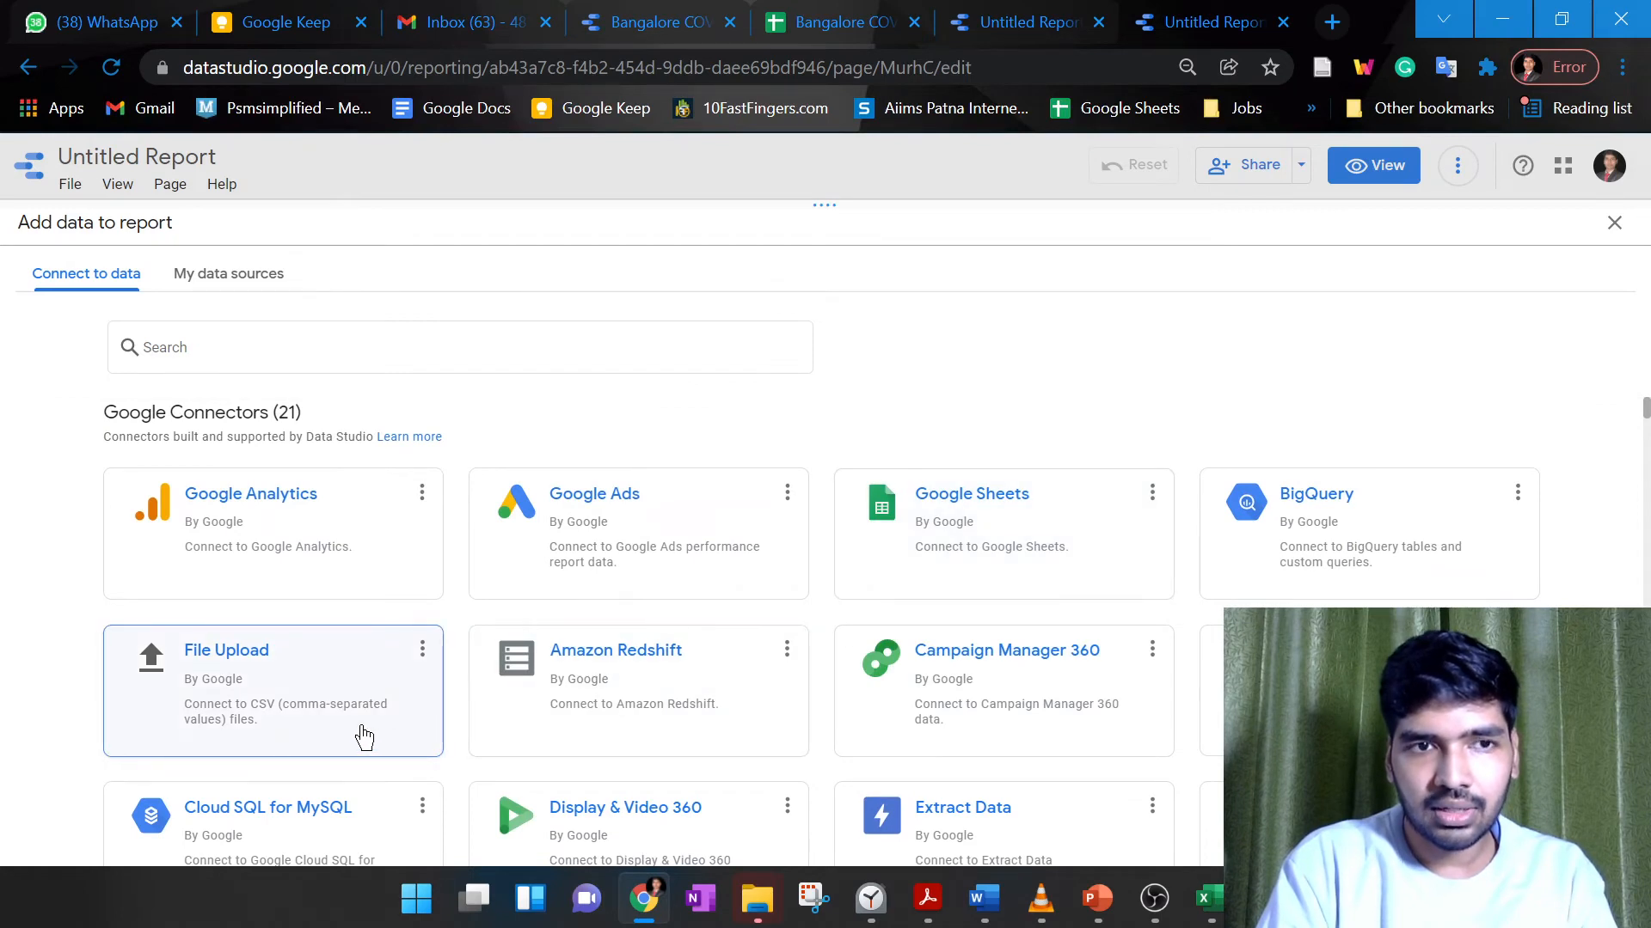
mouse_move(217, 729)
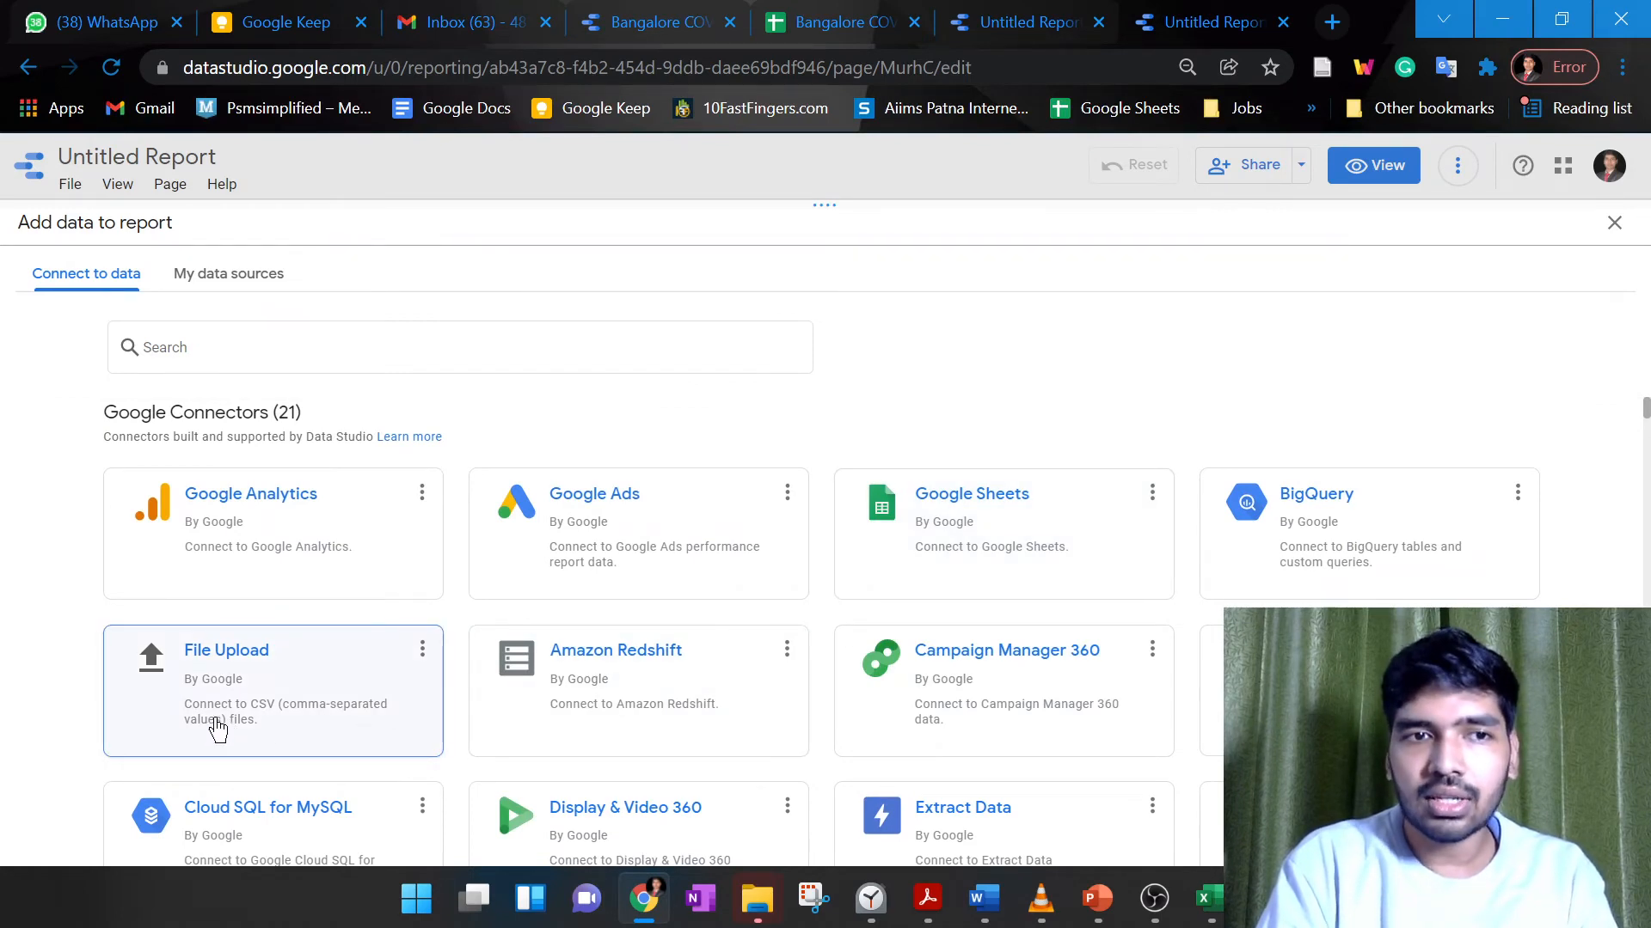
mouse_move(368, 718)
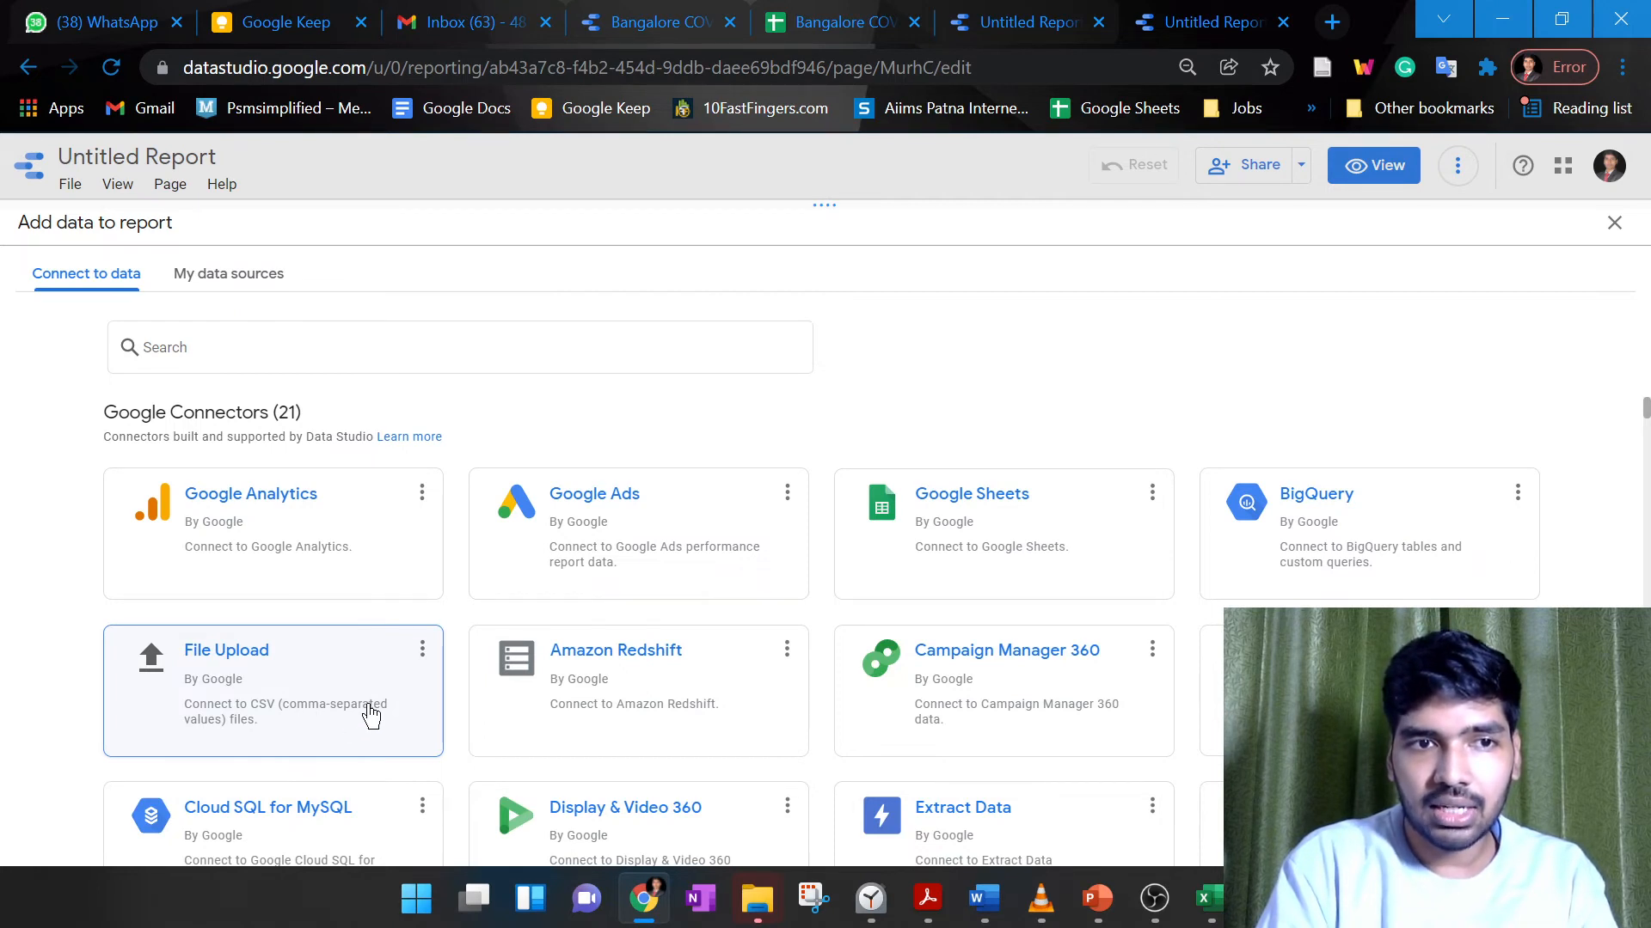
Open the File Upload connector listing data sets like Master 1.0.csv, then dismiss the Open dialog
click(273, 690)
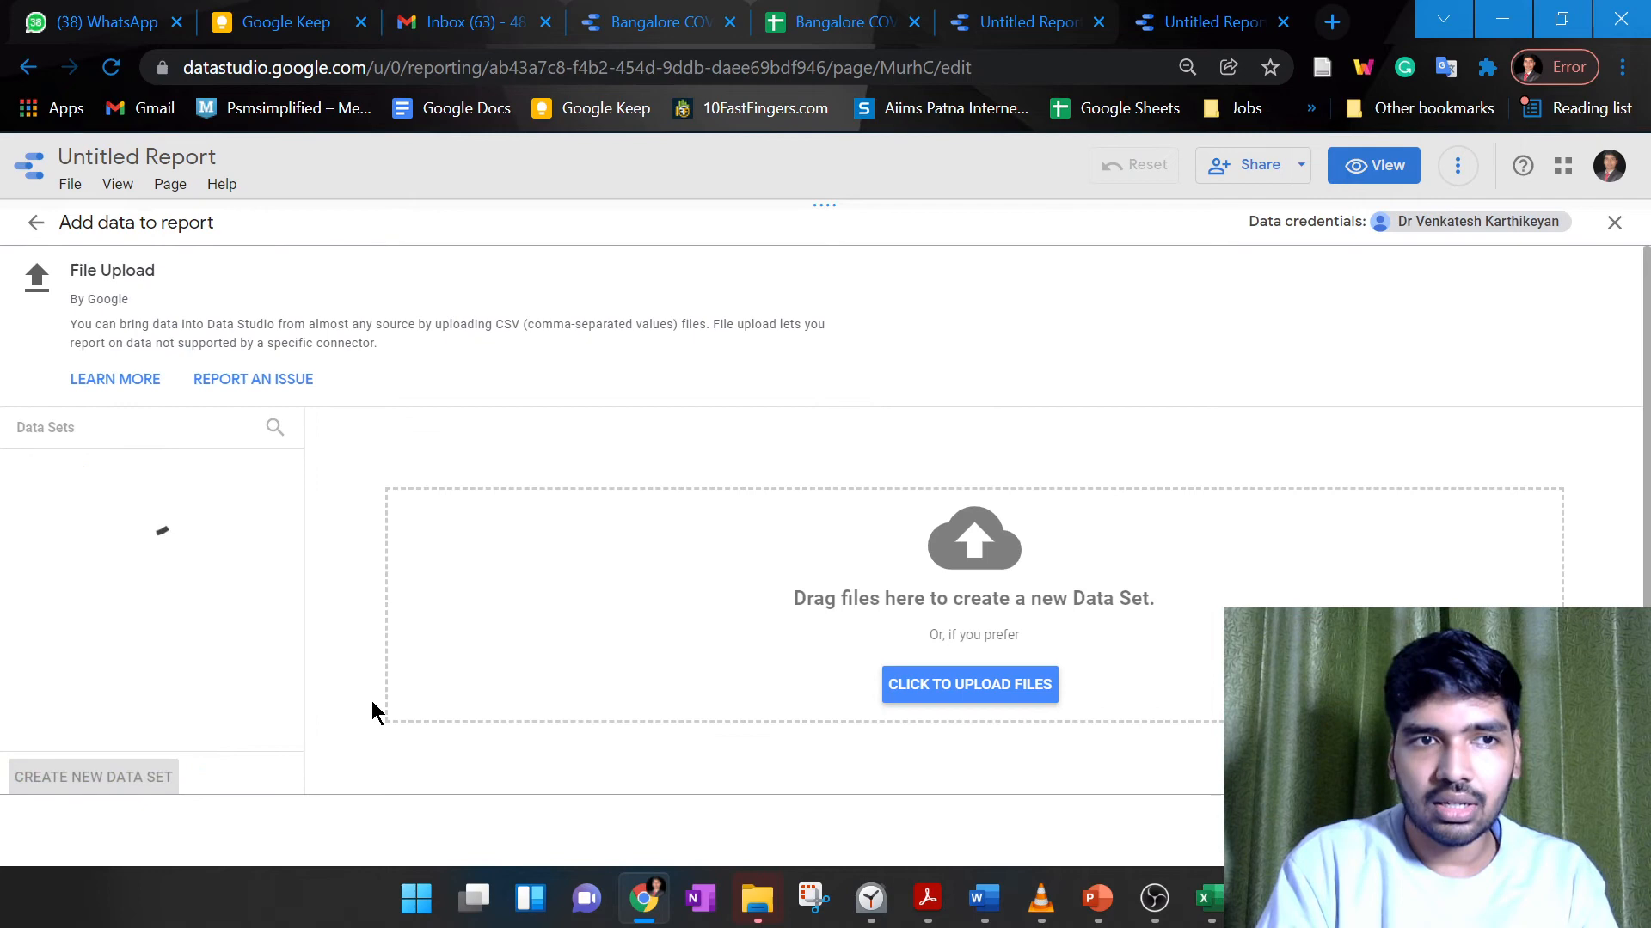
click(968, 684)
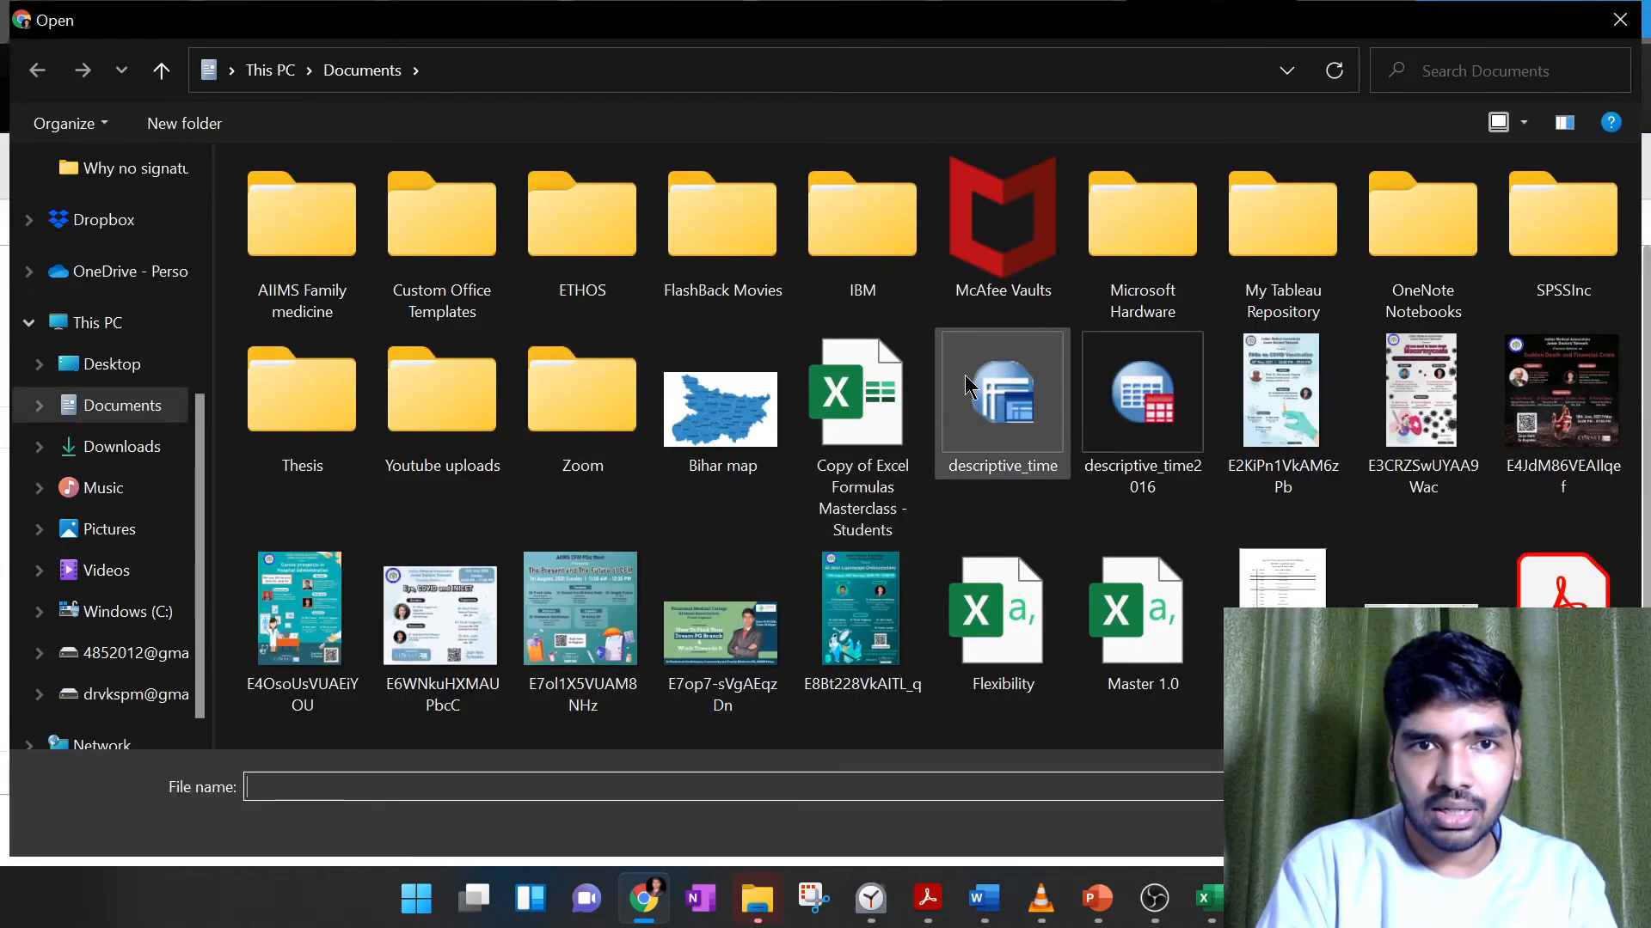
click(861, 392)
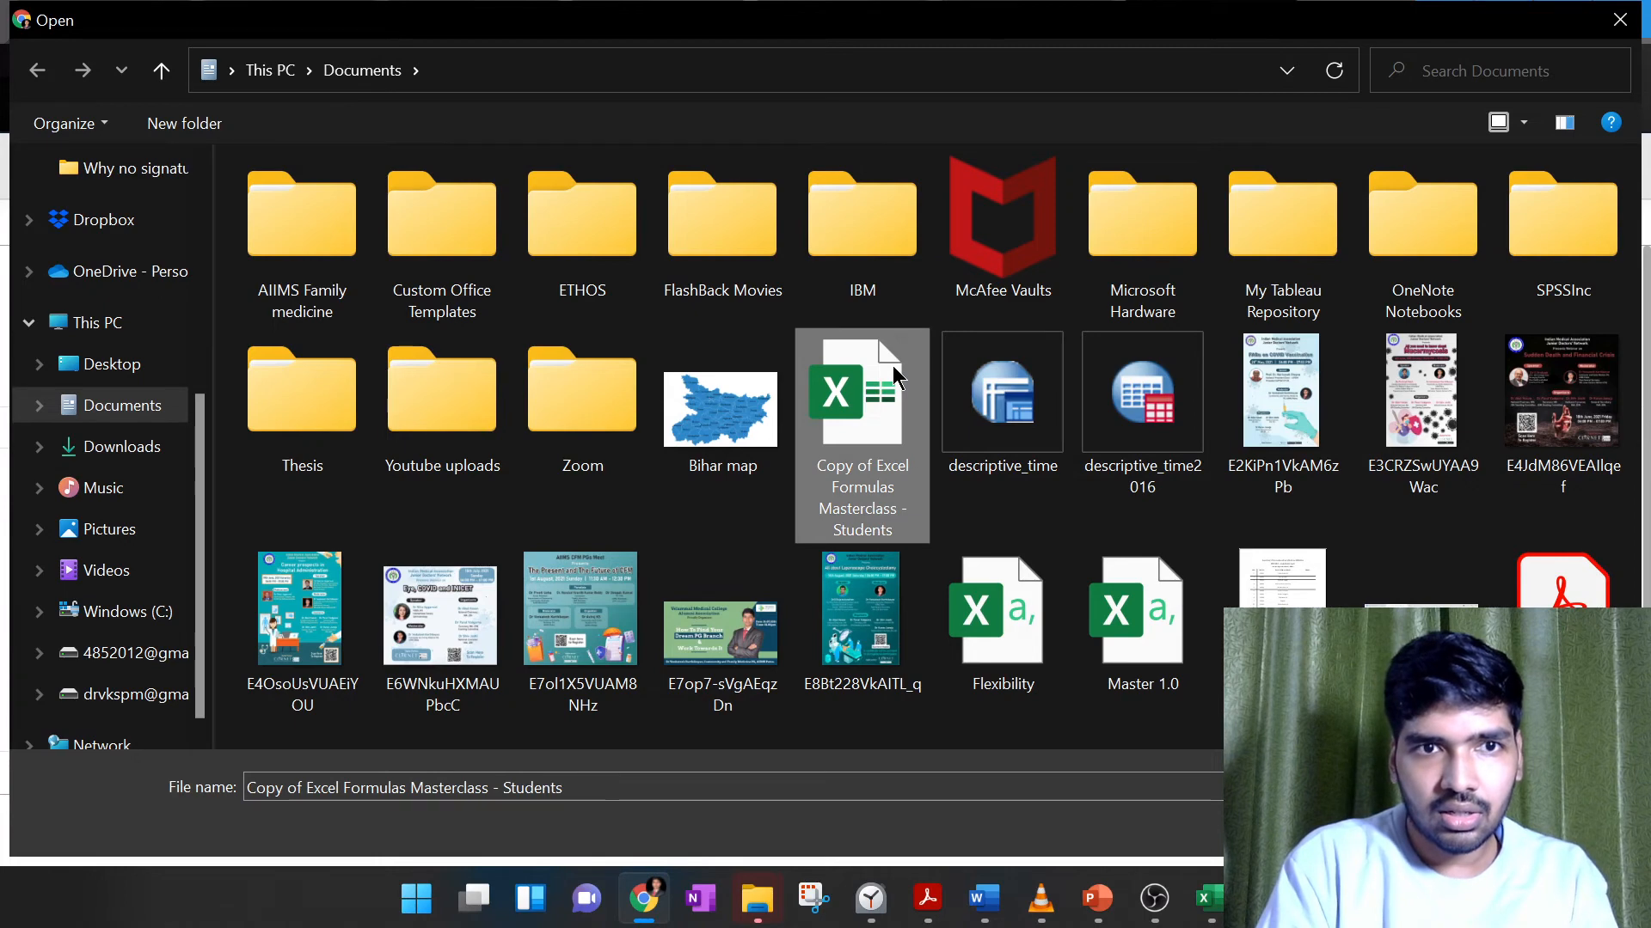
click(1000, 609)
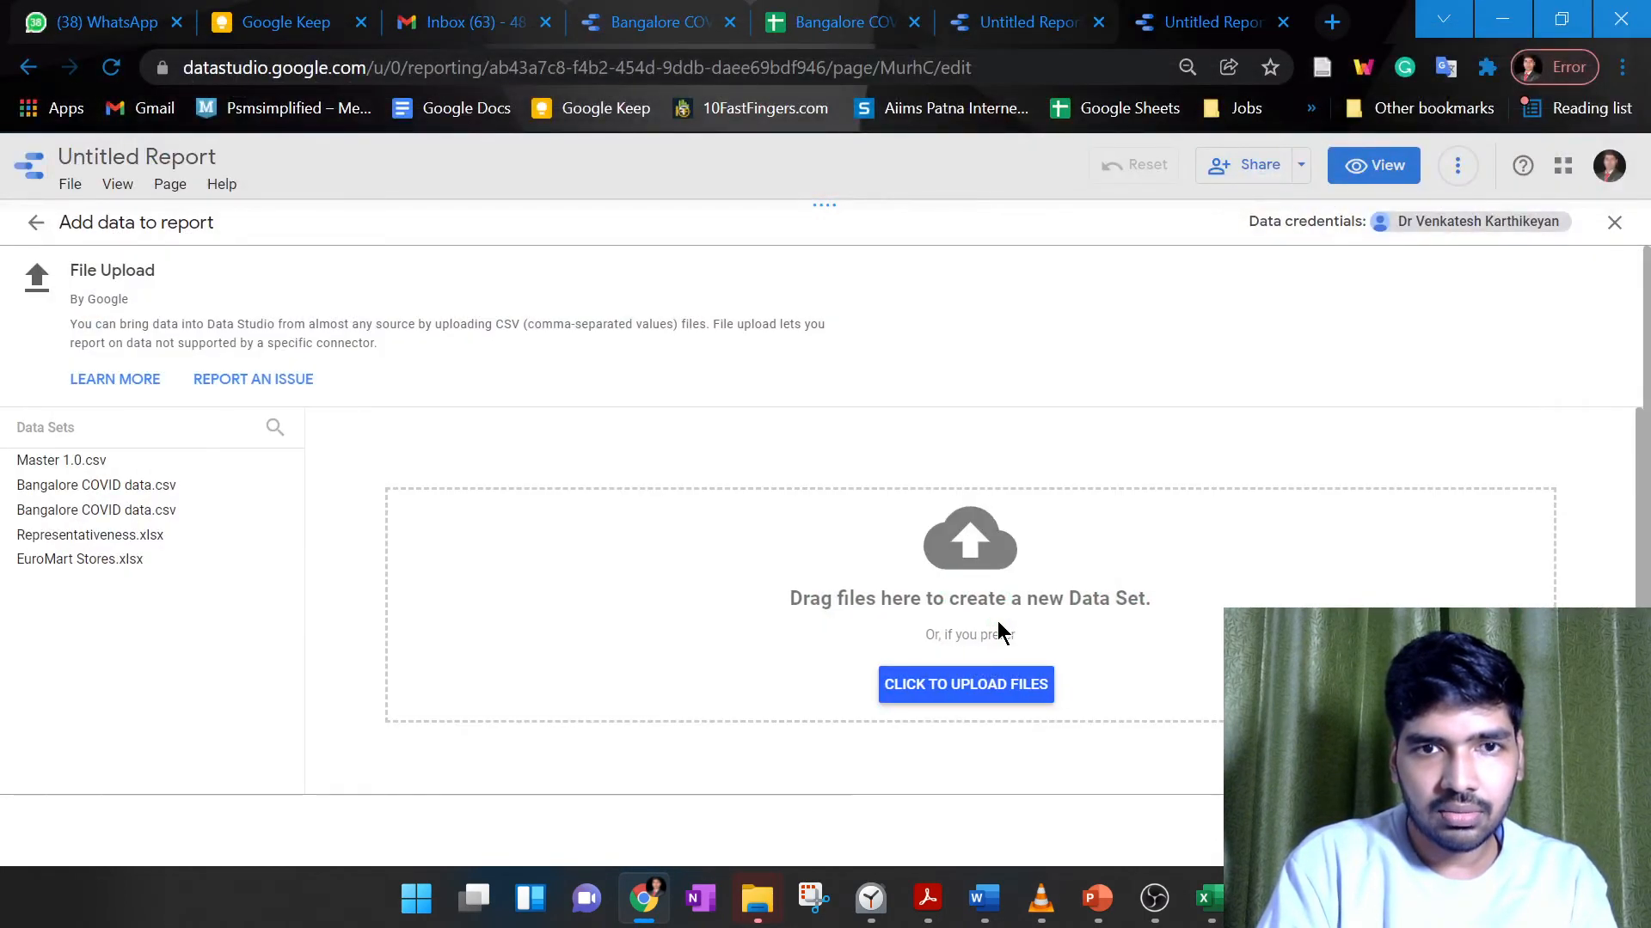
Upload Flexibility.csv so it appears as a new 747-byte data set
click(964, 684)
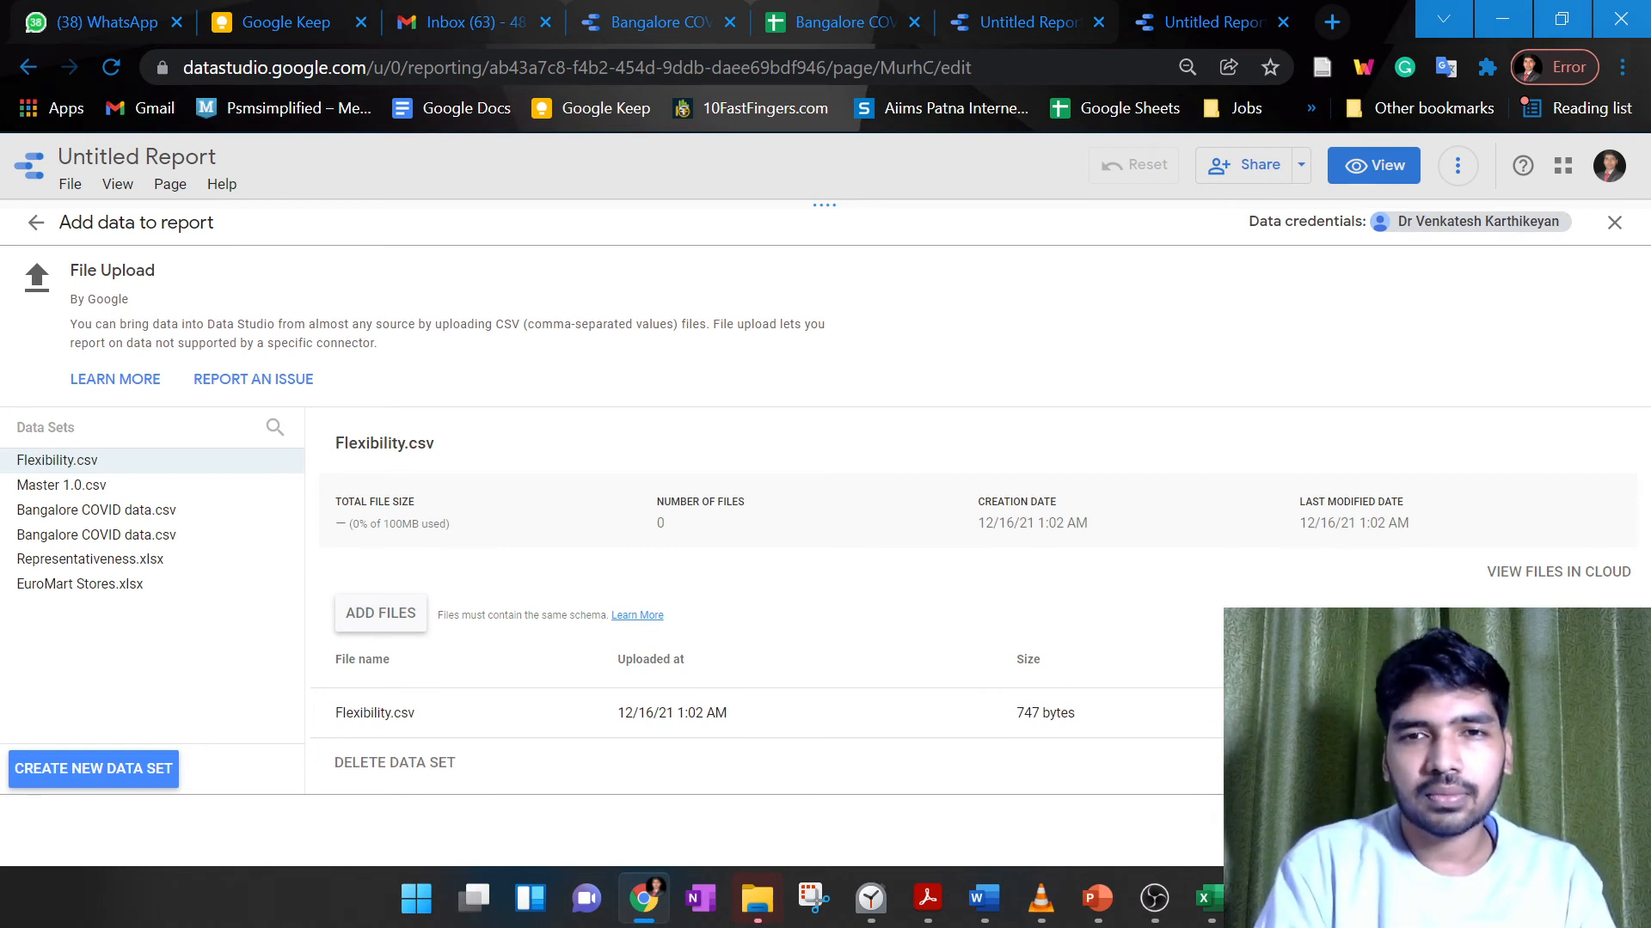
mouse_move(1231, 342)
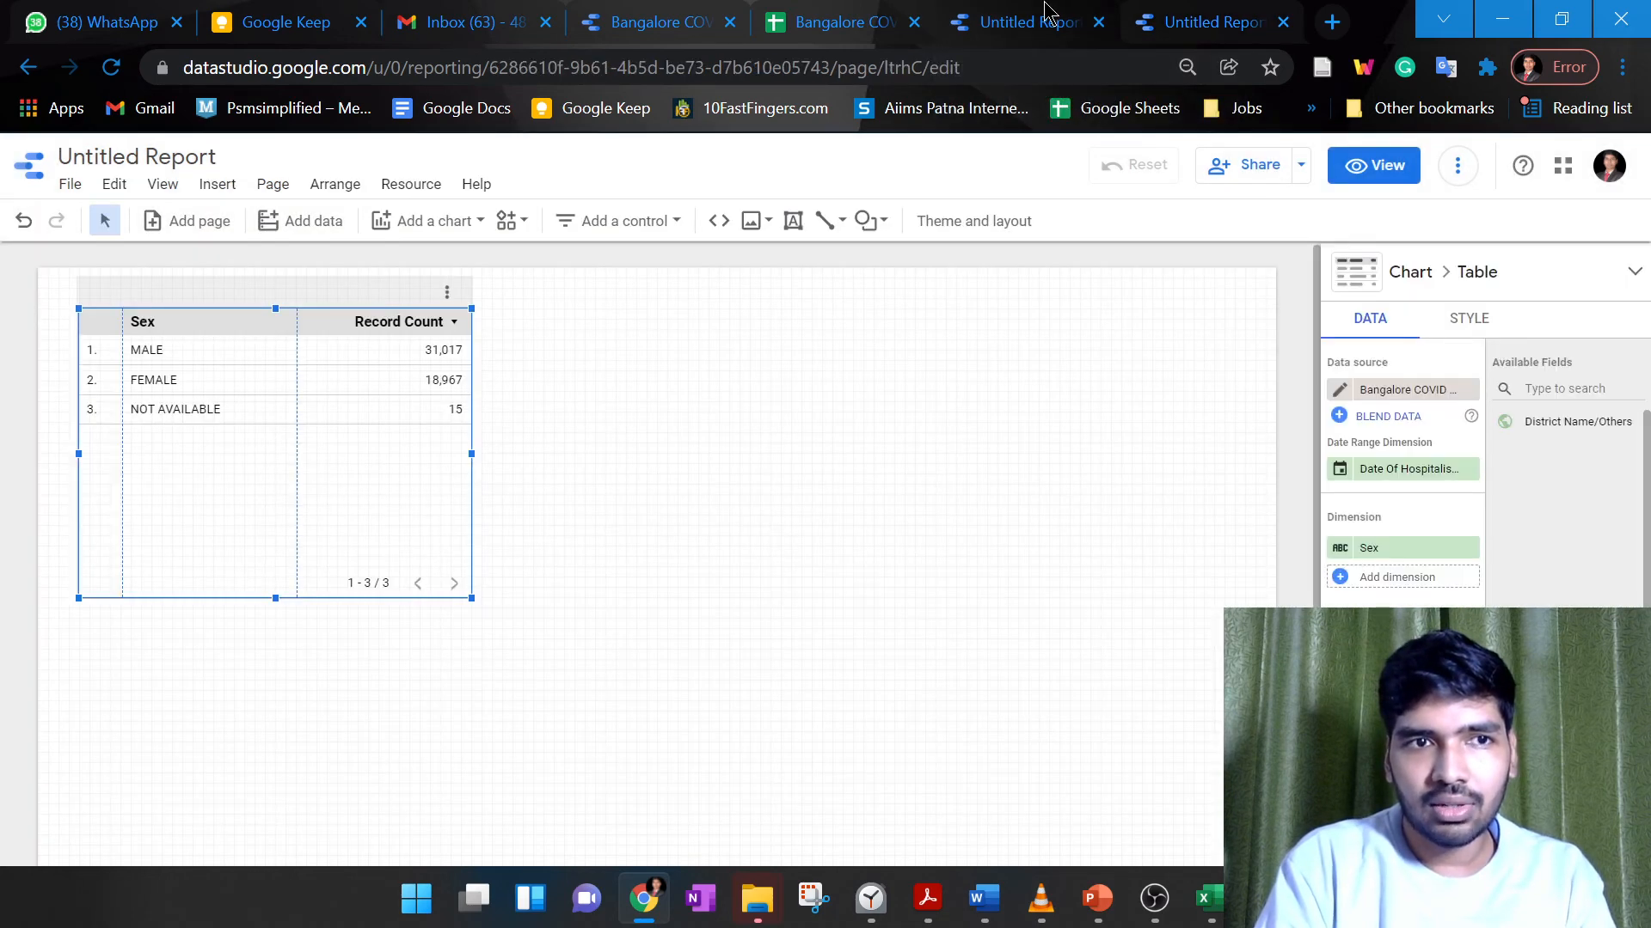
mouse_move(1402, 529)
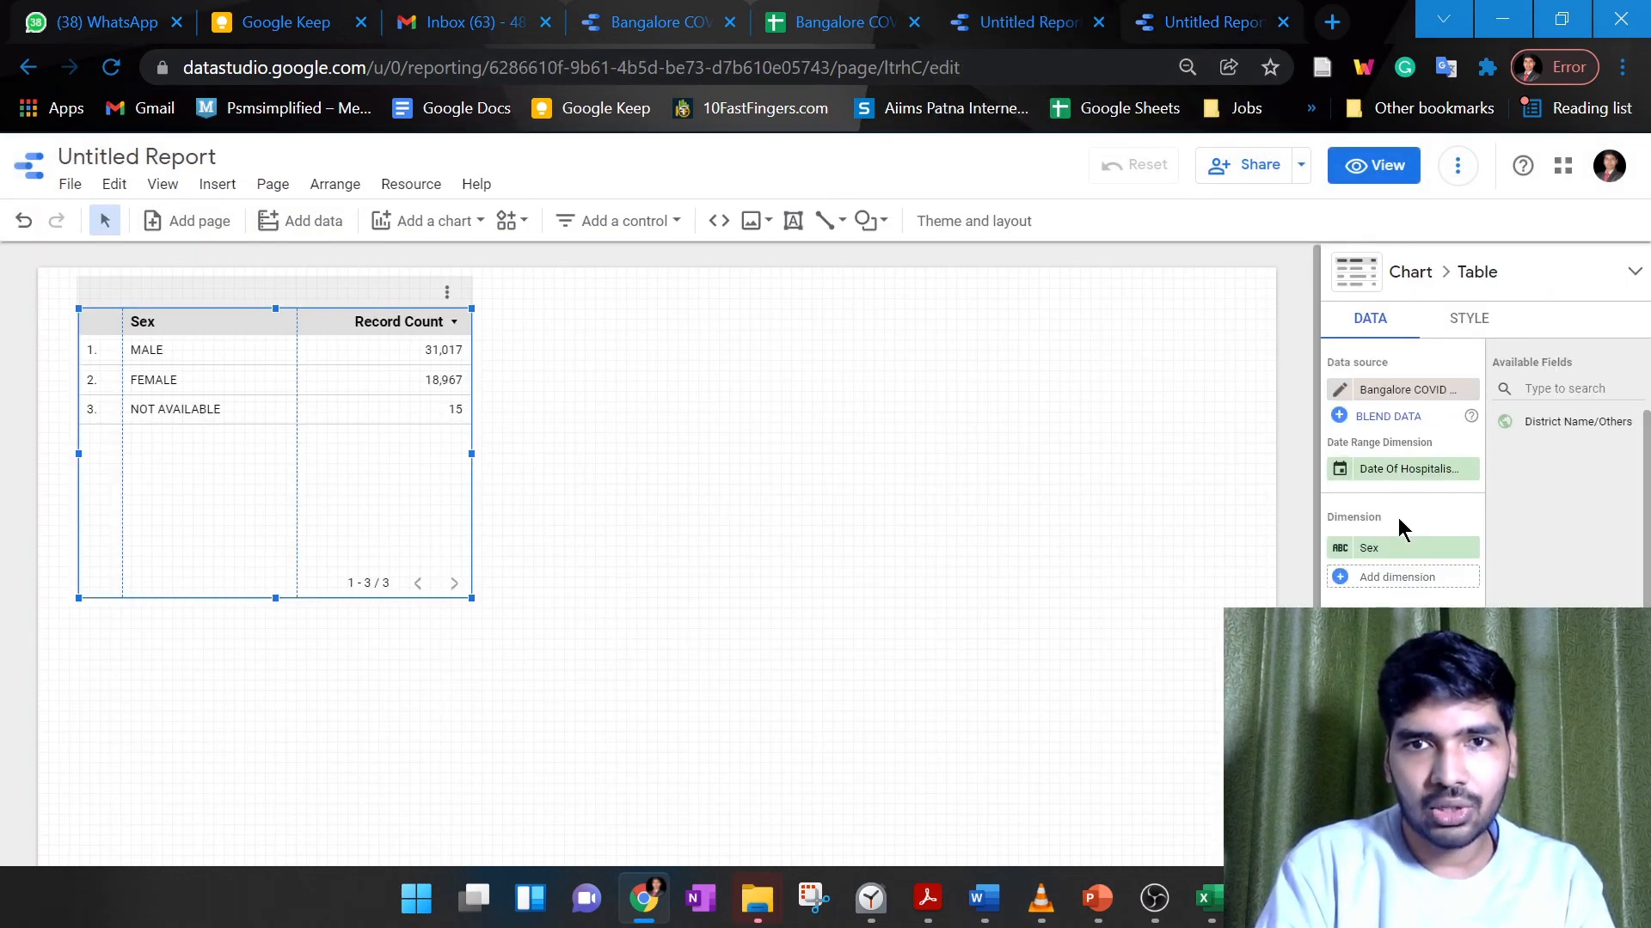
mouse_move(545, 540)
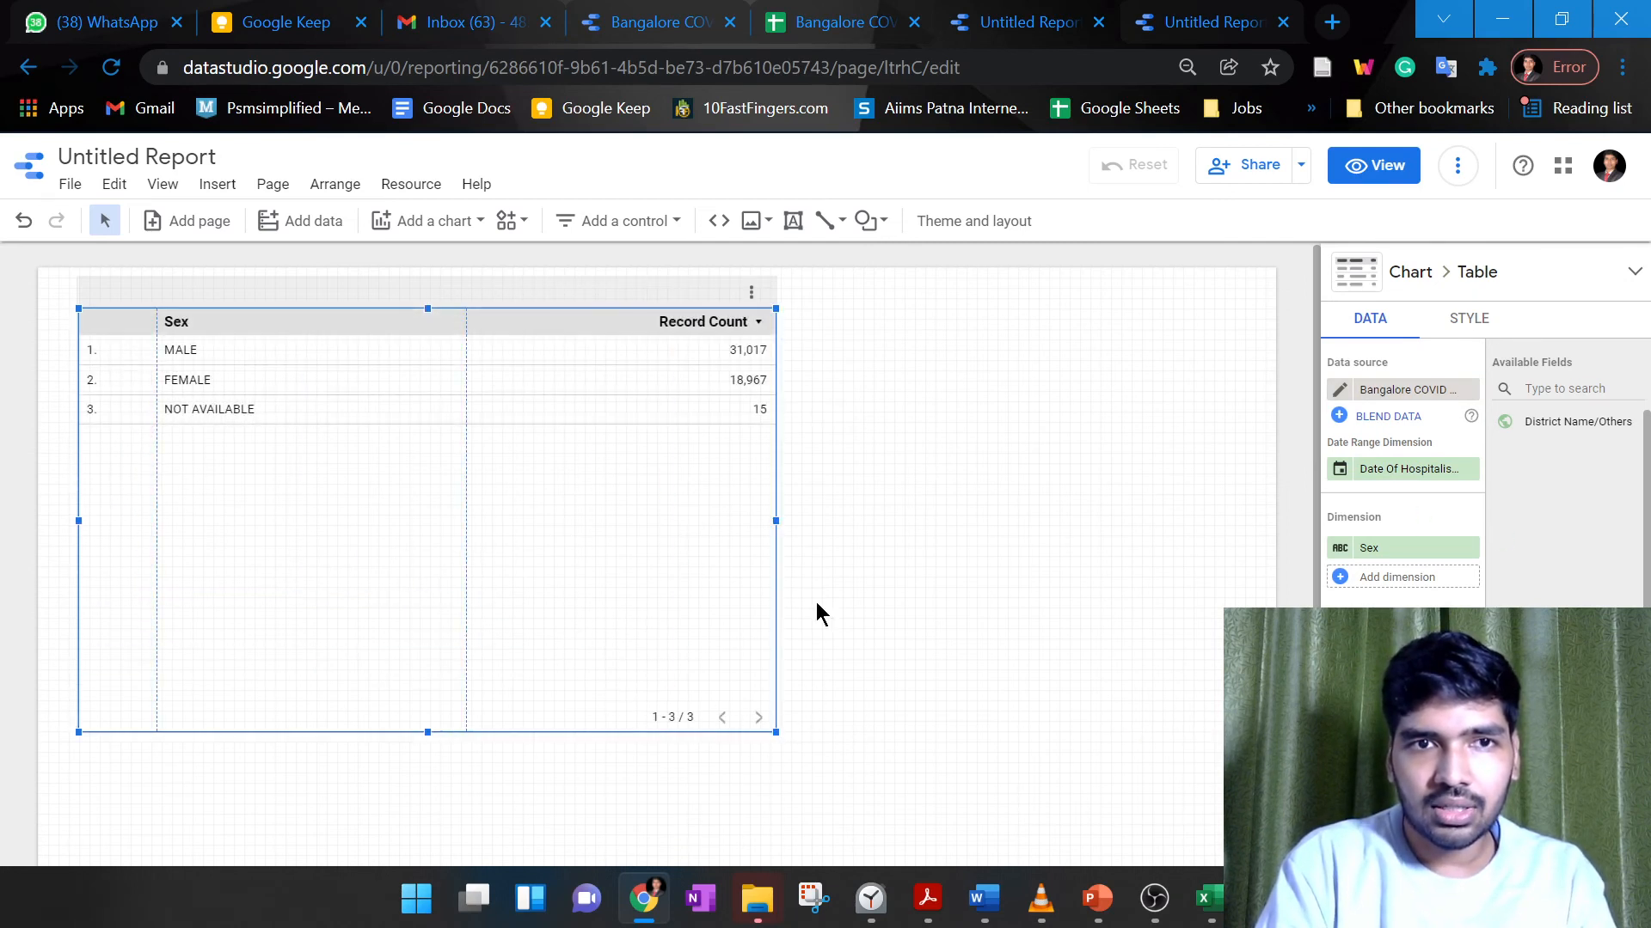
Return to the Untitled Report and add the Flexibility.csv data set to it
click(313, 221)
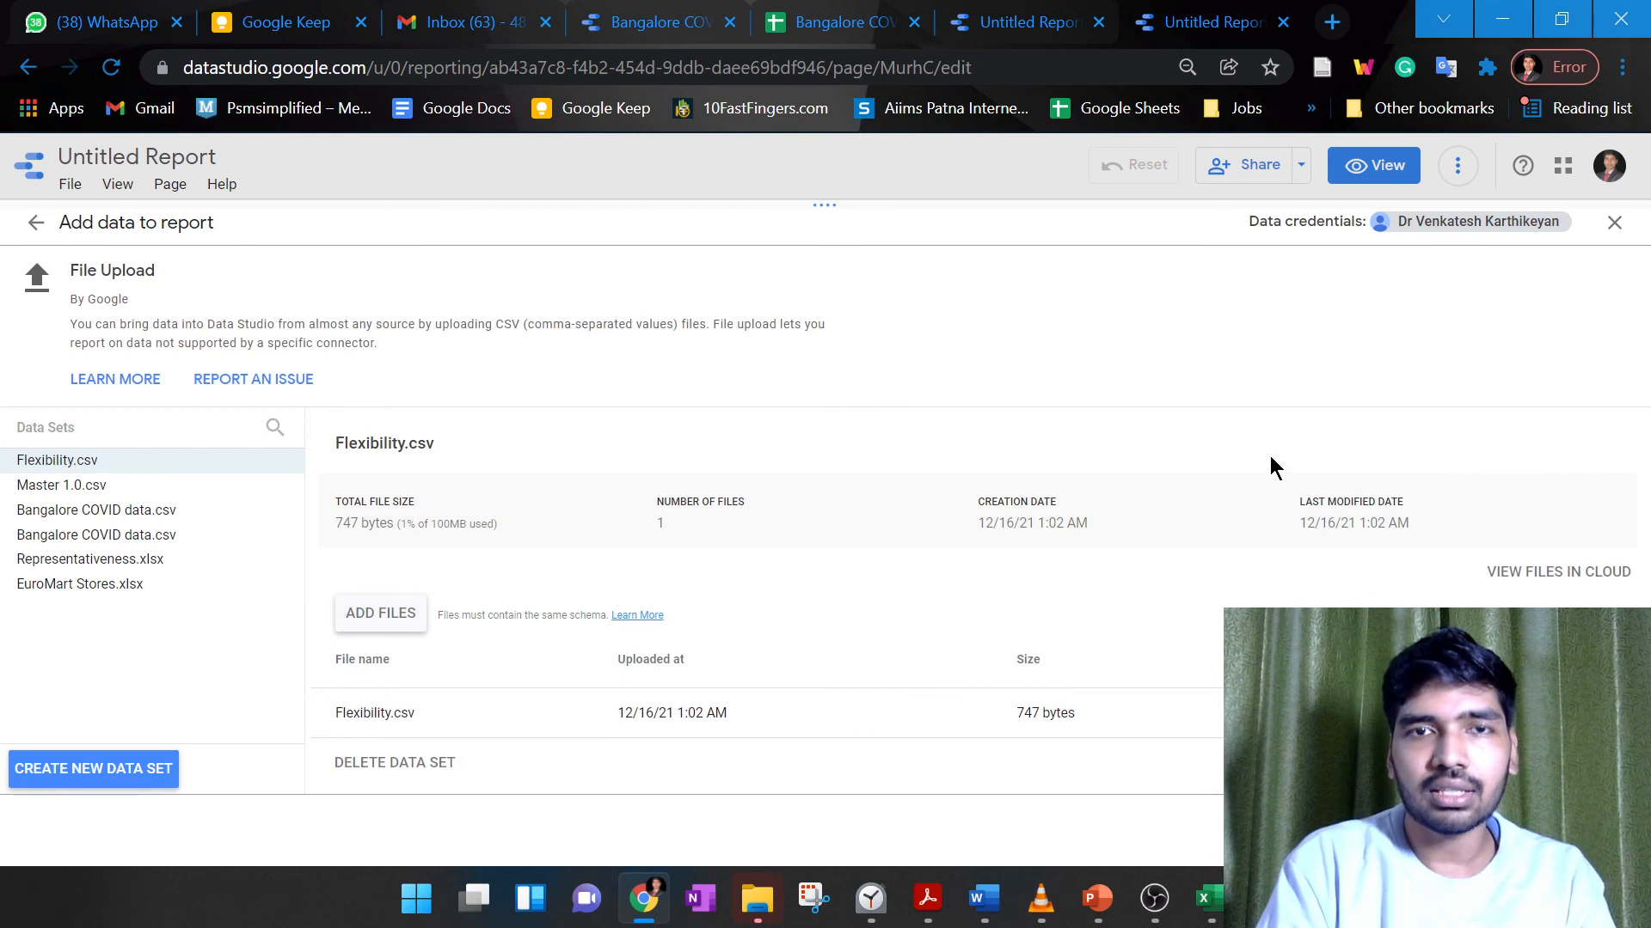
click(1614, 222)
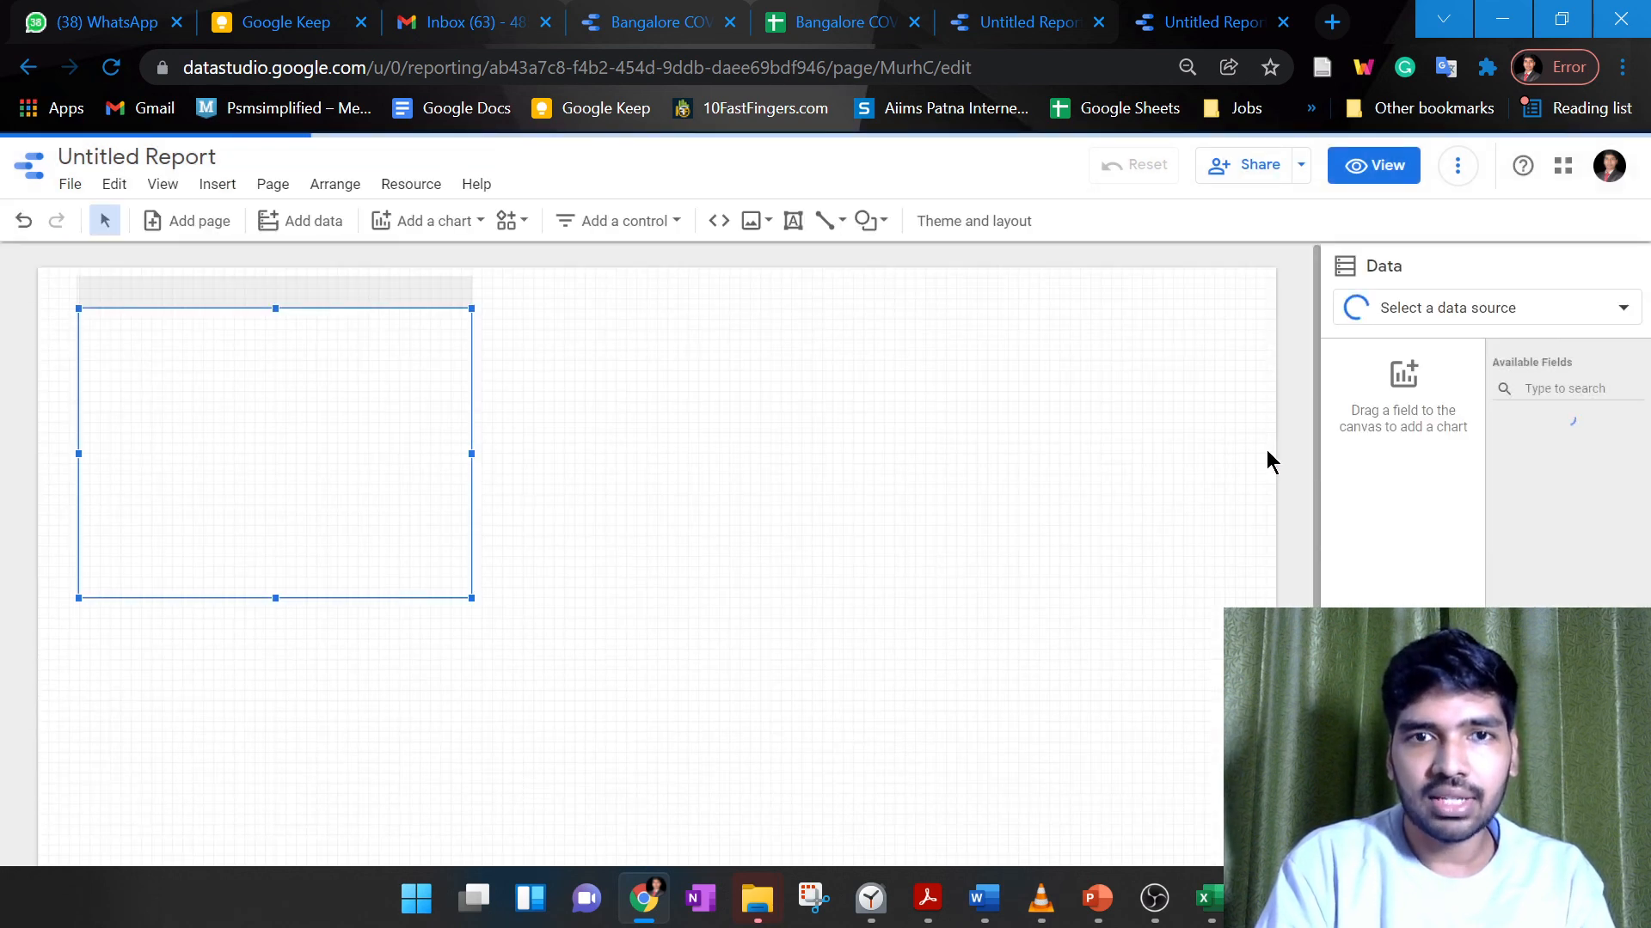